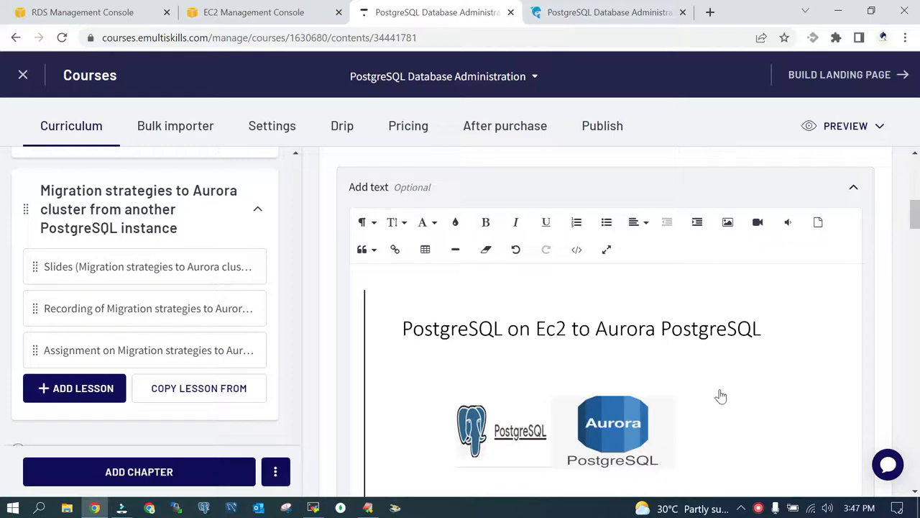
Move between the console browser tabs, landing back on the EC2 security groups page
scroll("down", 3)
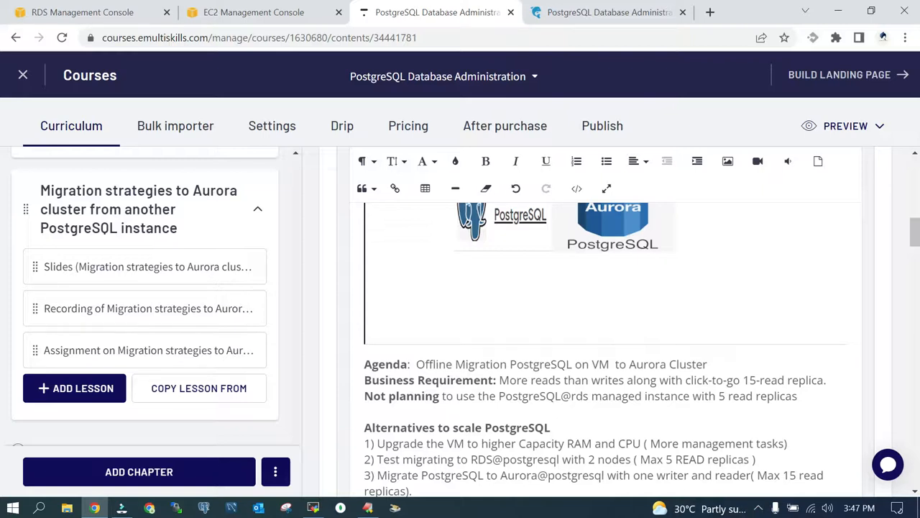
scroll("down", 3)
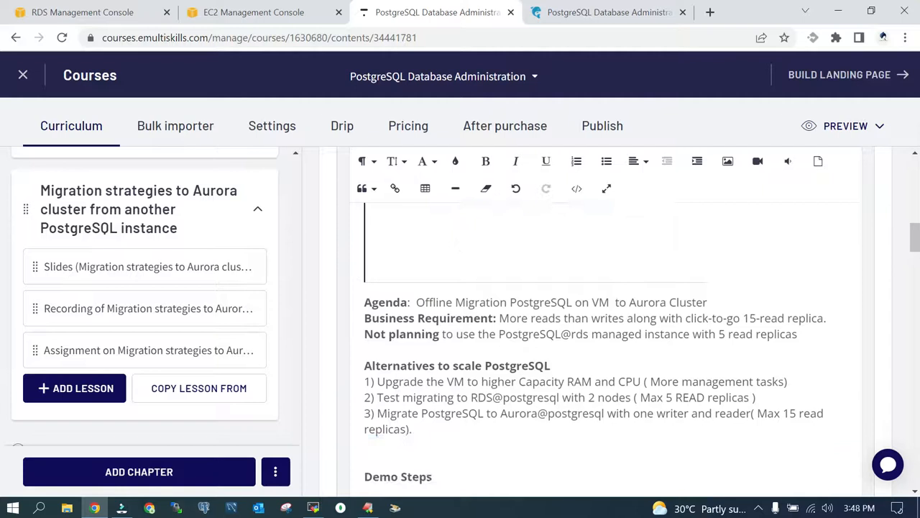
scroll("down", 3)
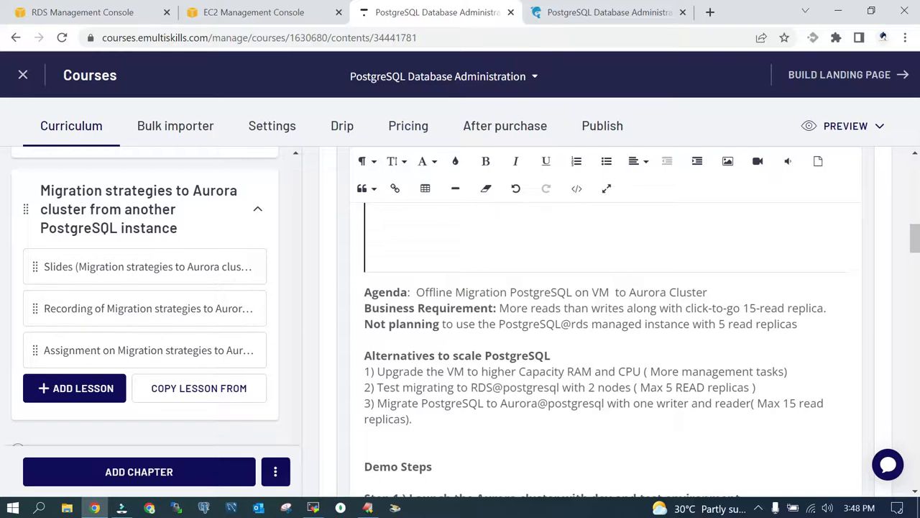
scroll("down", 3)
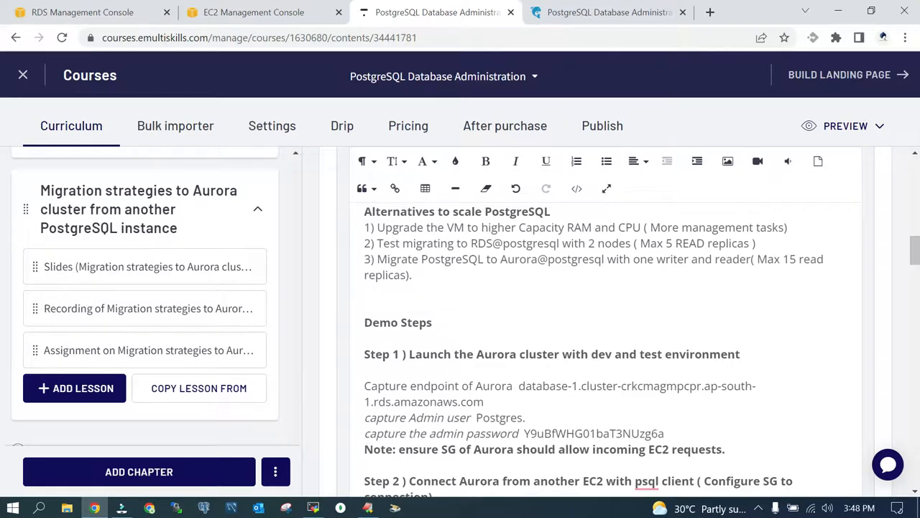
left_click(253, 12)
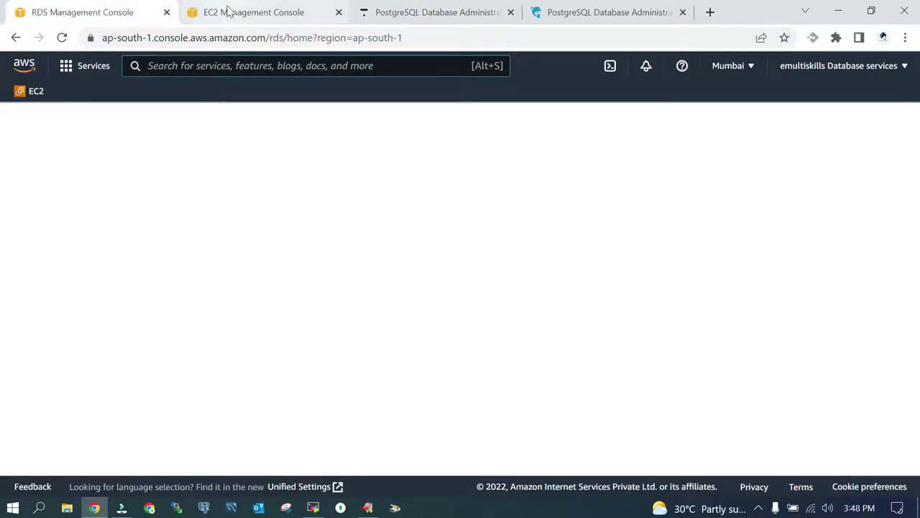
left_click(252, 11)
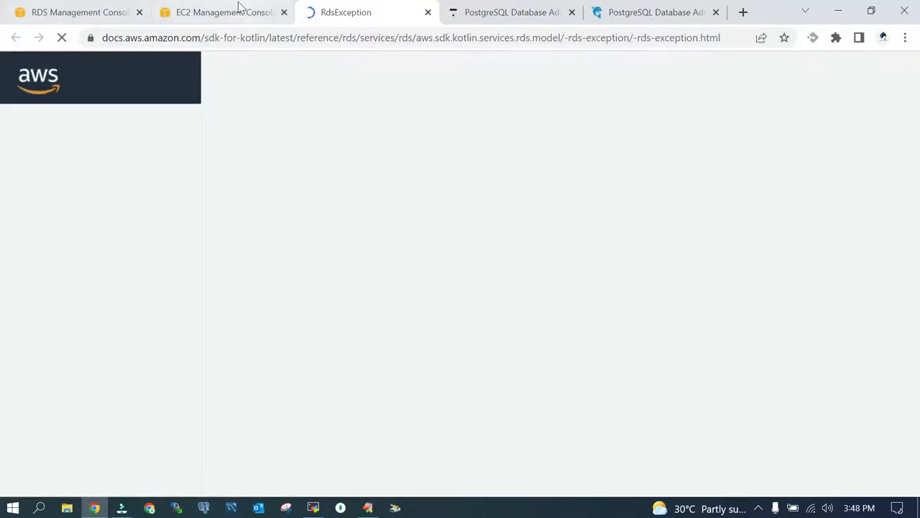
left_click(216, 11)
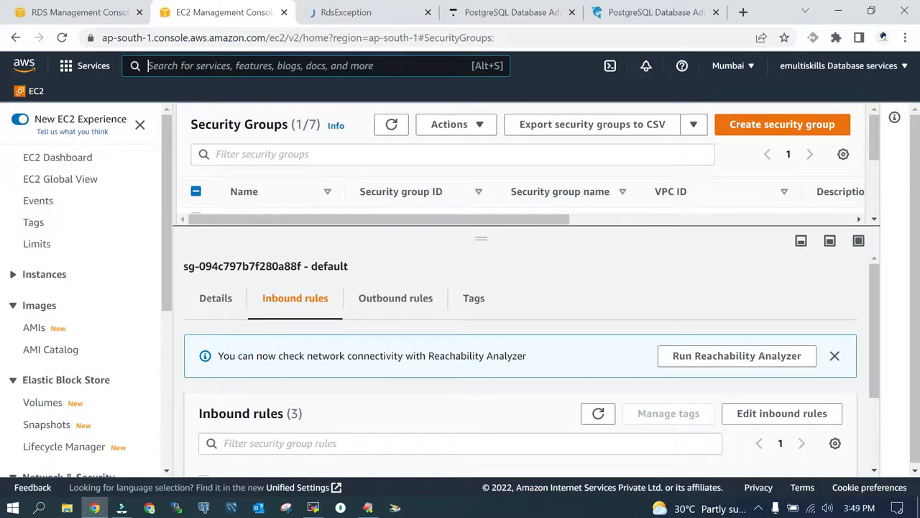
Search the console for 'rds' and load the Amazon RDS dashboard for the Mumbai region
type("rd")
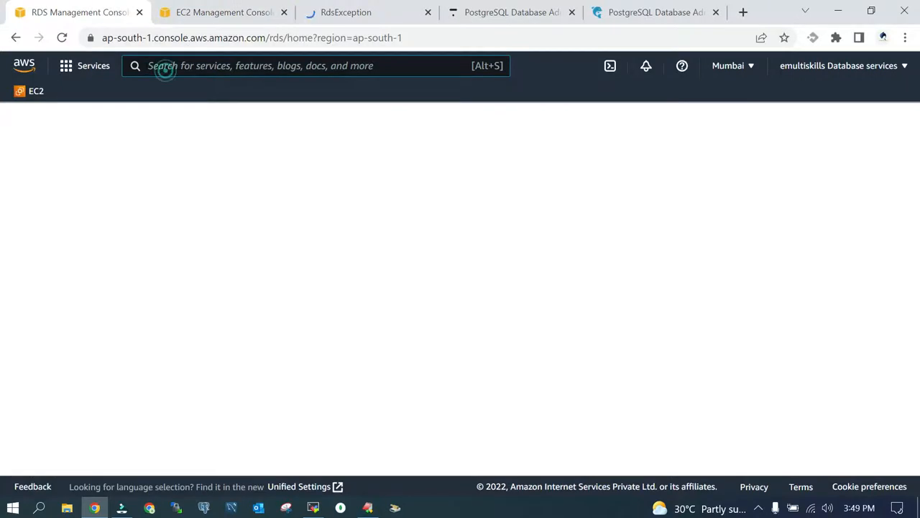
left_click(430, 11)
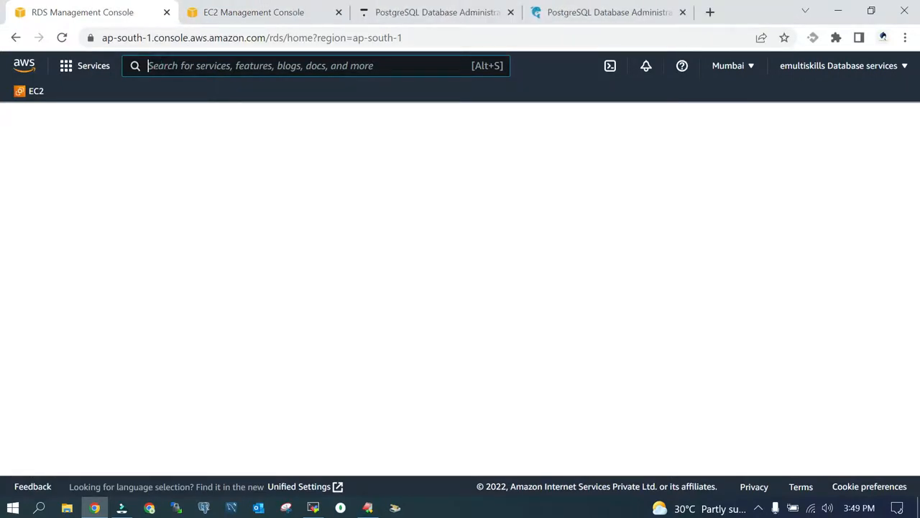
type("rds")
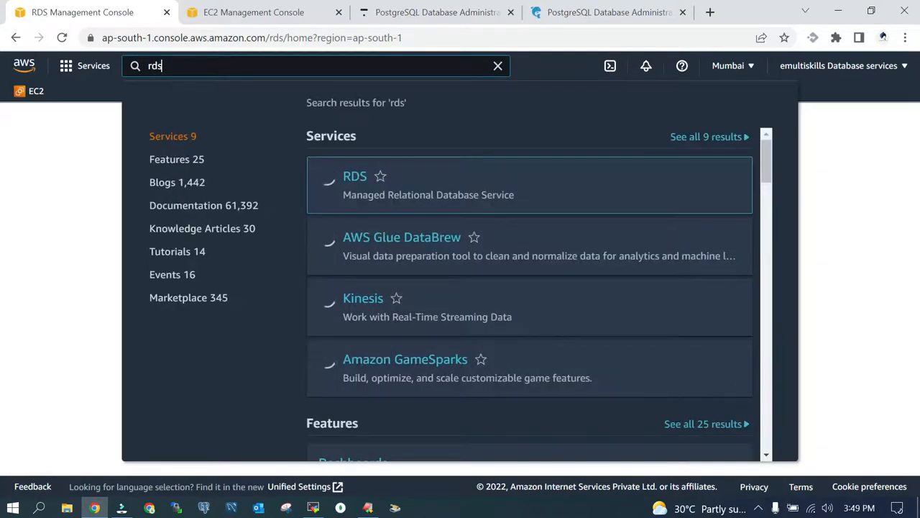
mouse_move(354, 176)
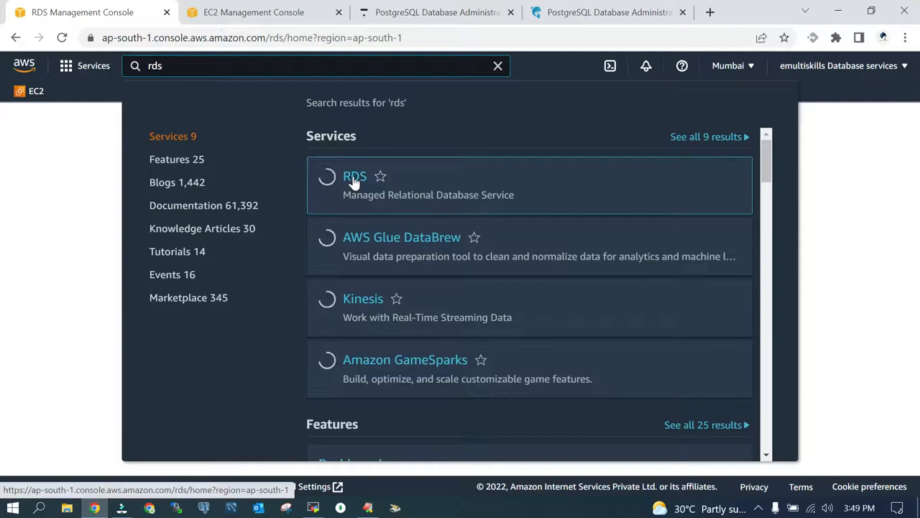
left_click(354, 175)
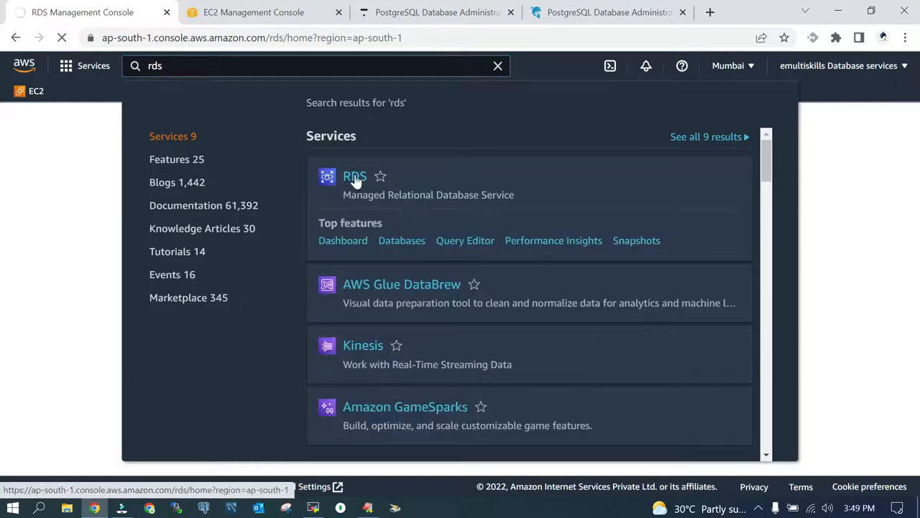
left_click(354, 176)
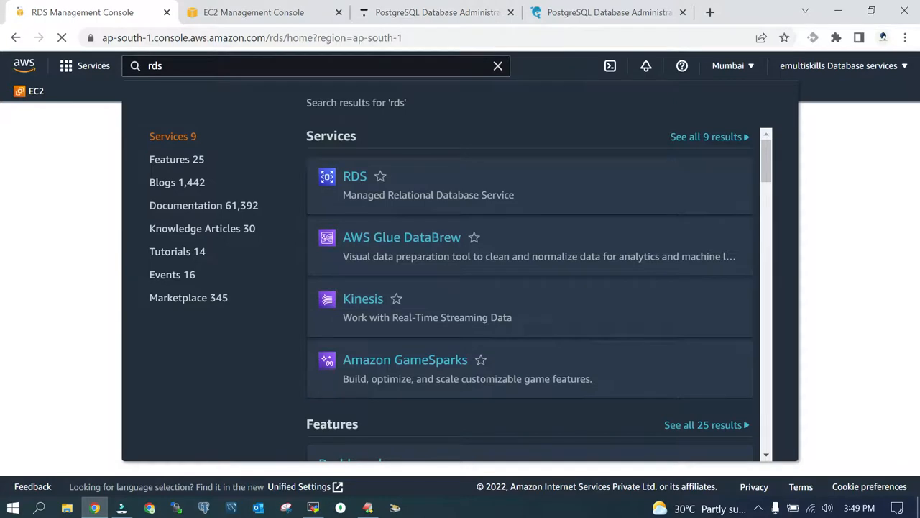
left_click(354, 175)
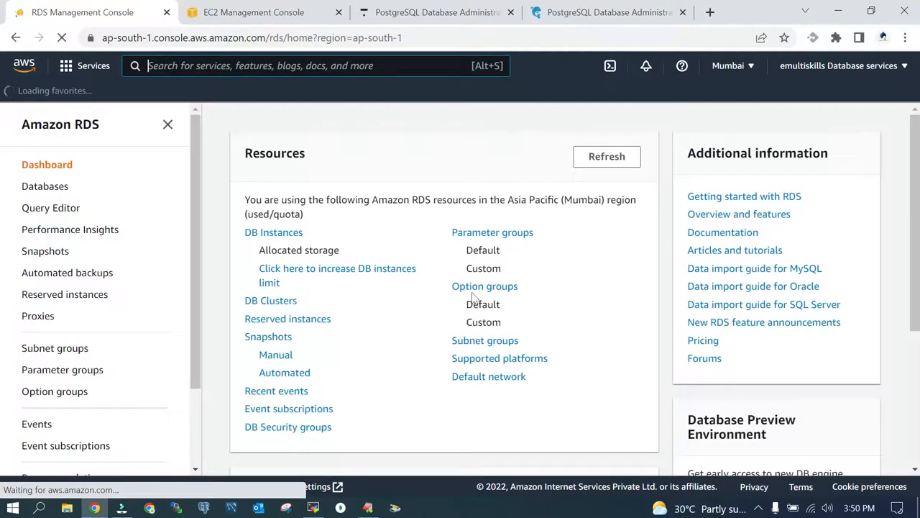
Start Create database from the RDS dashboard and dismiss the feedback banner
scroll("down", 3)
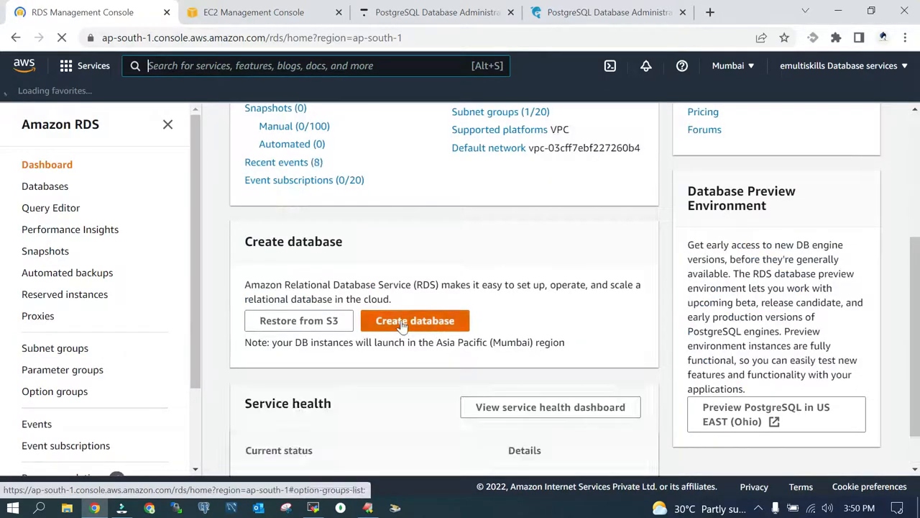
left_click(414, 320)
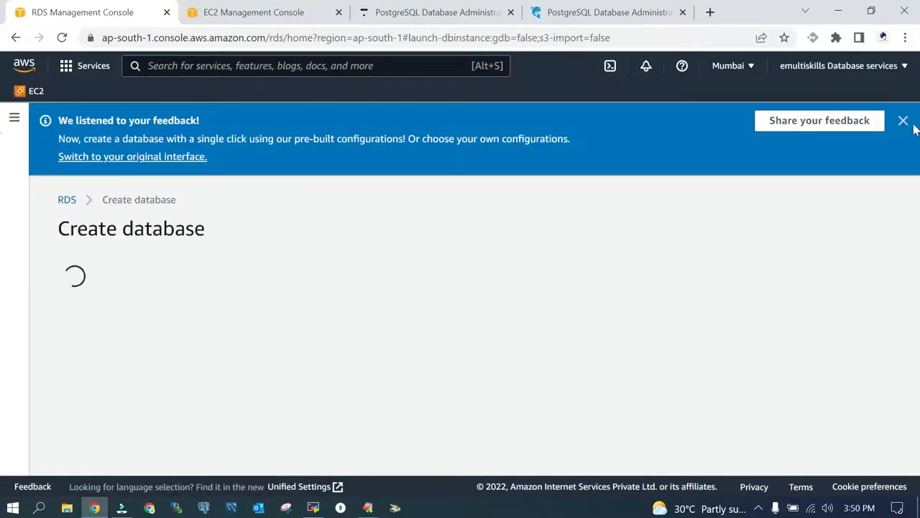
left_click(901, 121)
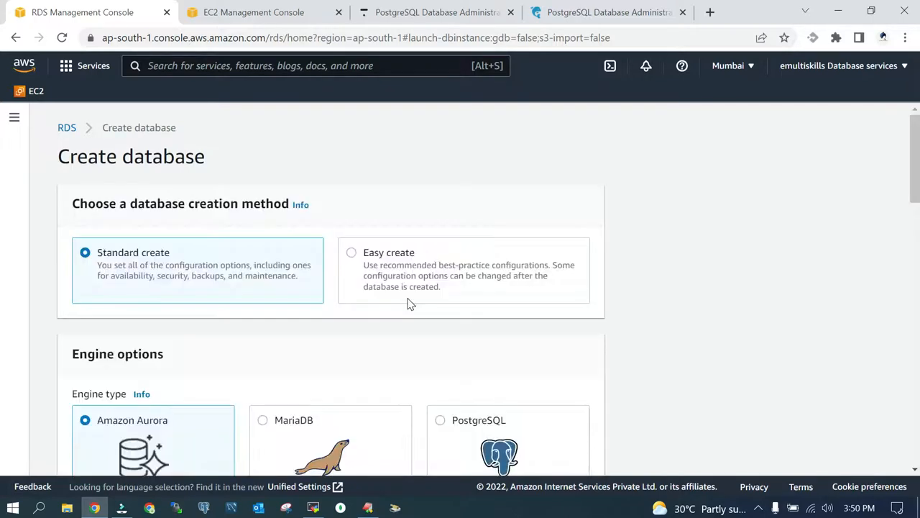
mouse_move(72, 276)
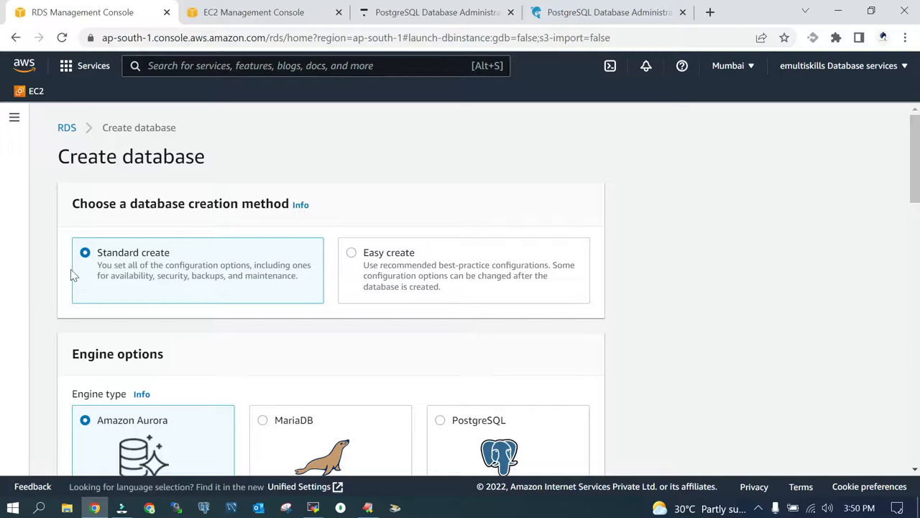
Choose Aurora PostgreSQL-Compatible Edition with the Dev/Test template
scroll("down", 3)
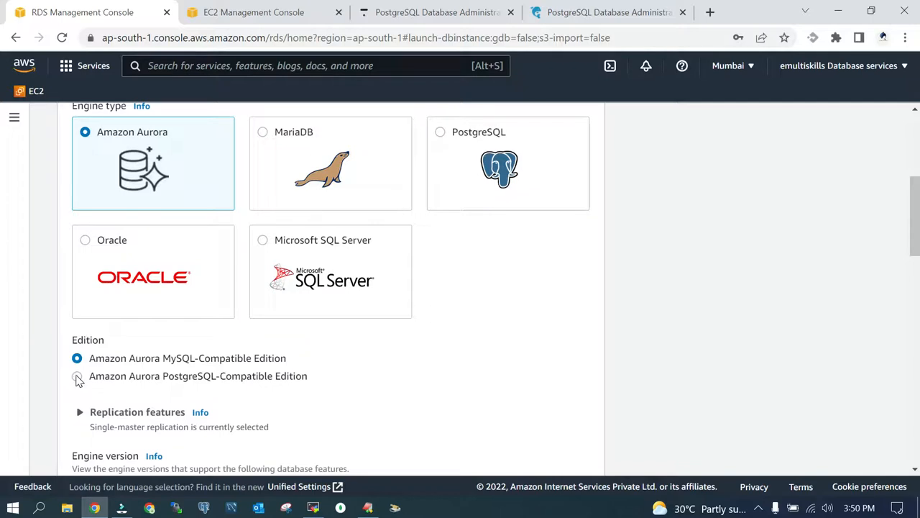
left_click(77, 377)
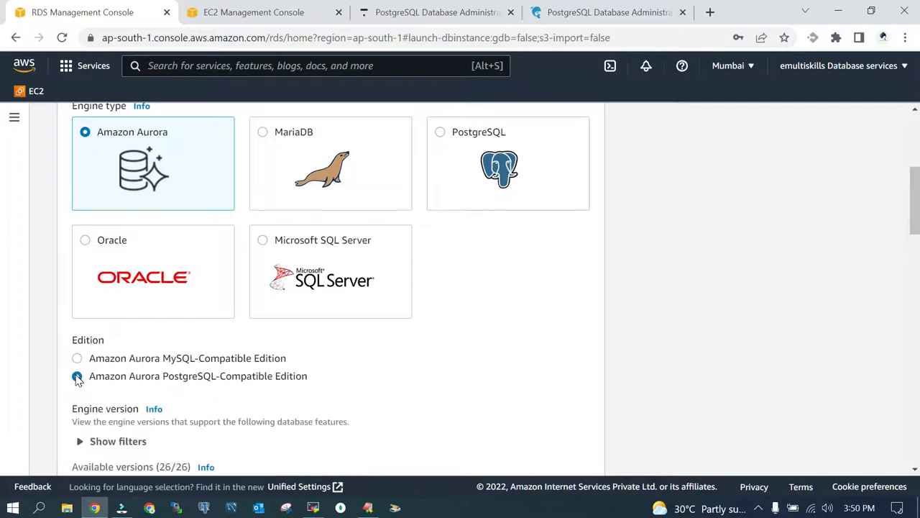
scroll("down", 3)
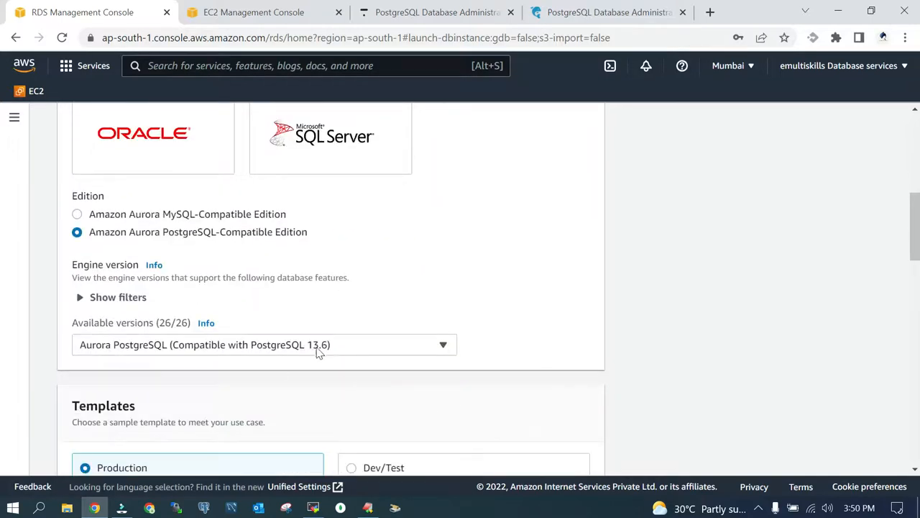
scroll("down", 3)
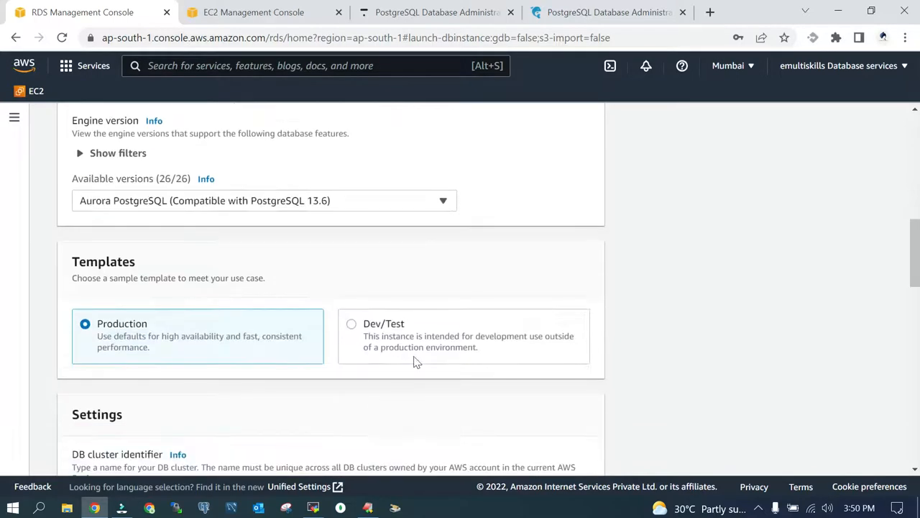
left_click(351, 324)
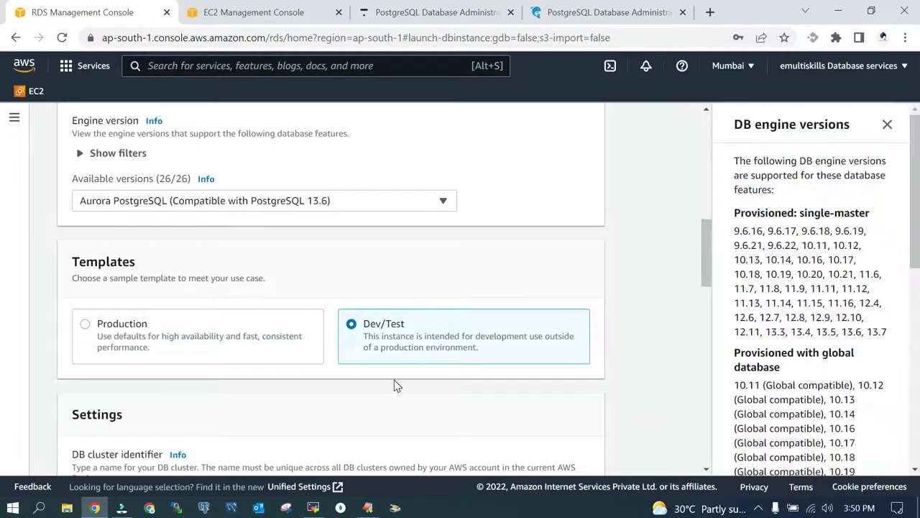
Have the master password auto-generated and move down to Instance configuration
scroll("down", 3)
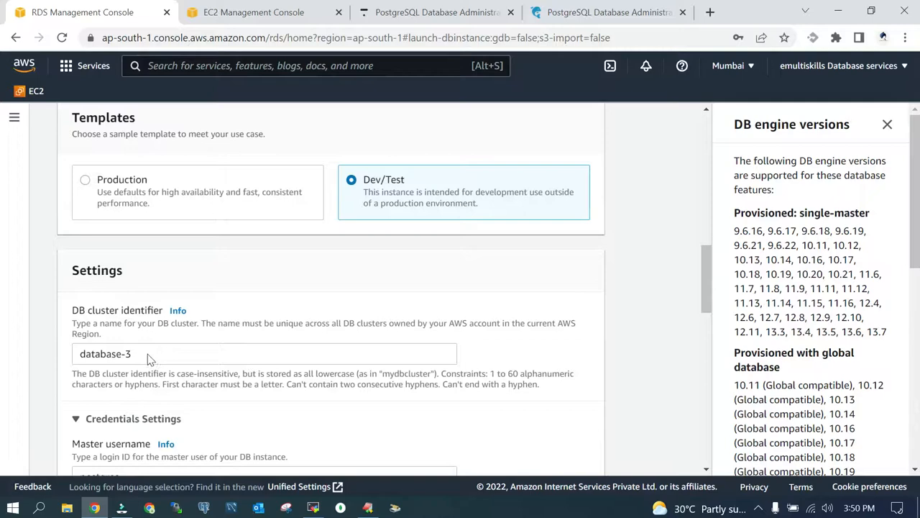
mouse_move(429, 419)
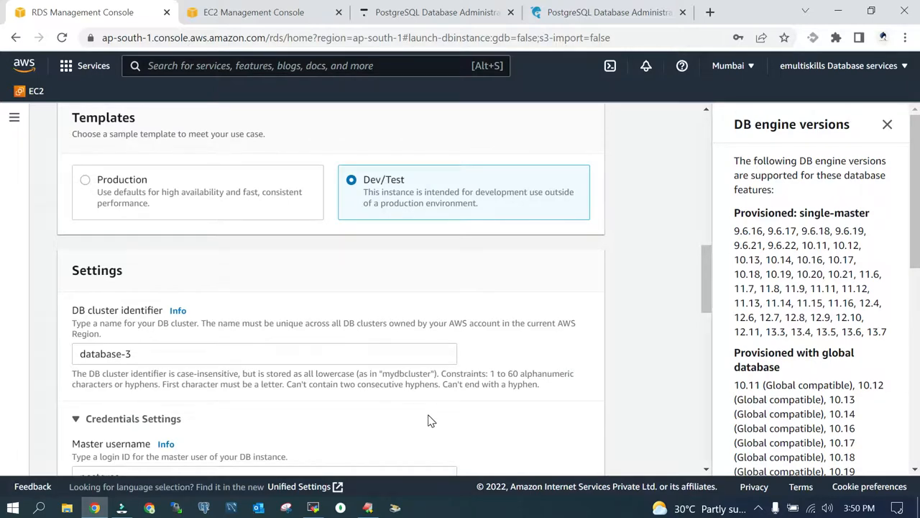
scroll("down", 3)
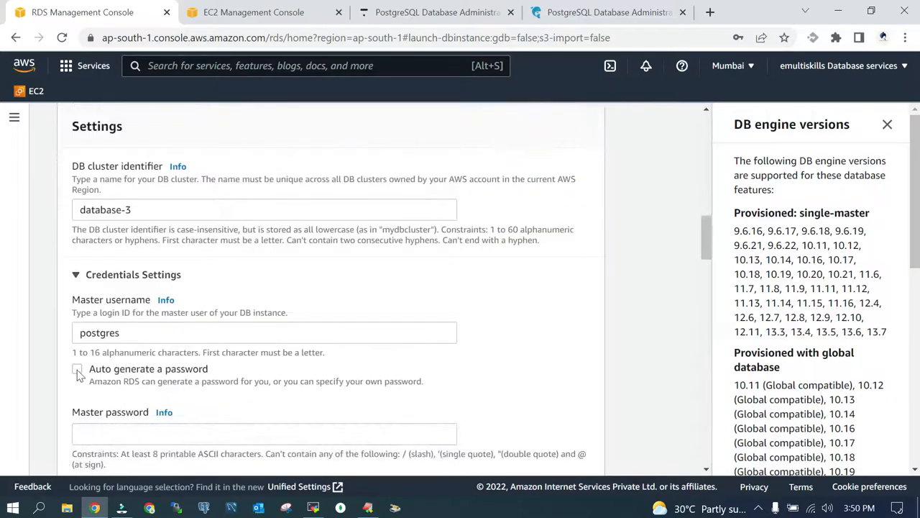
left_click(78, 369)
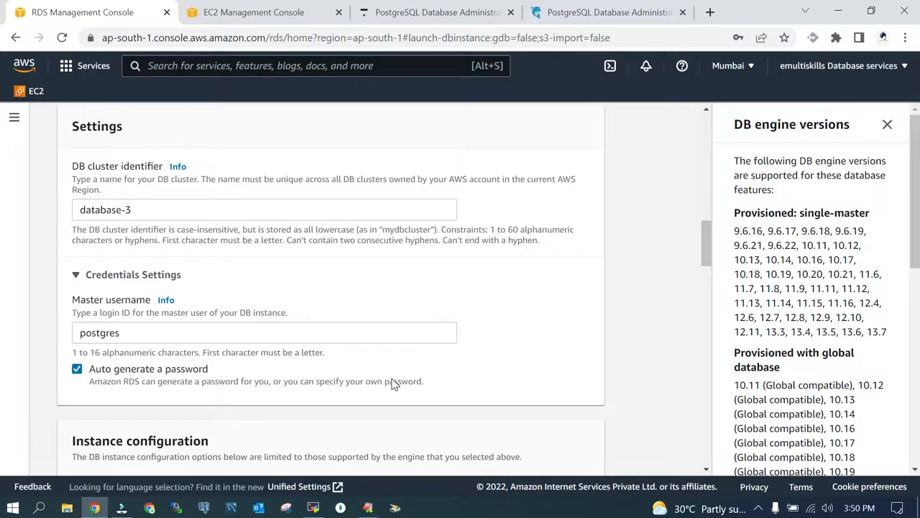
scroll("down", 3)
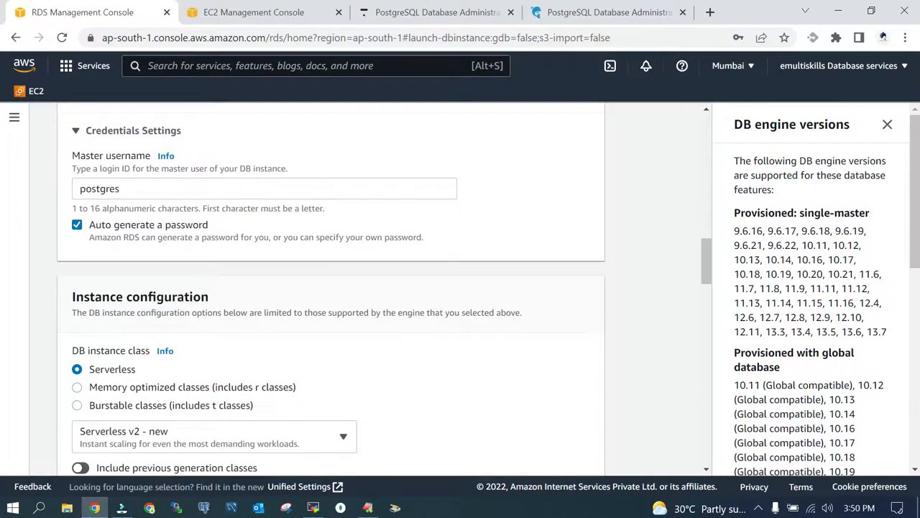
mouse_move(365, 359)
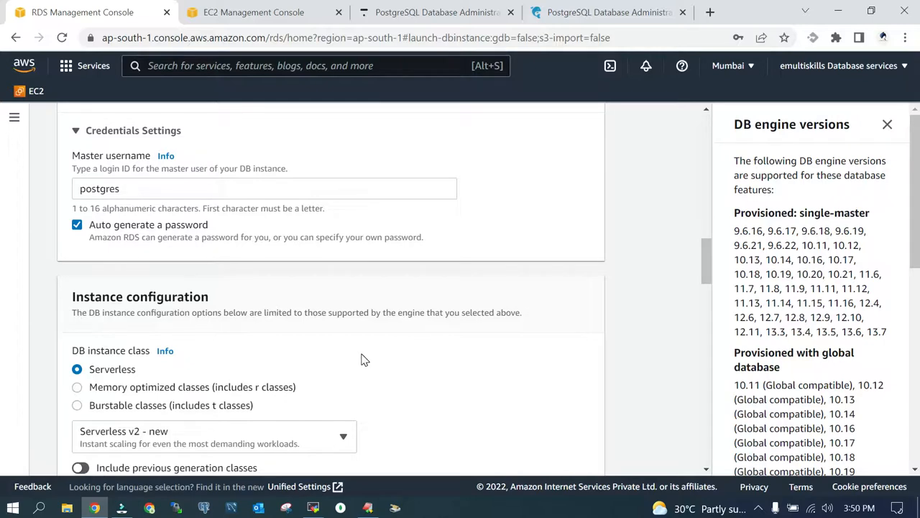
scroll("down", 3)
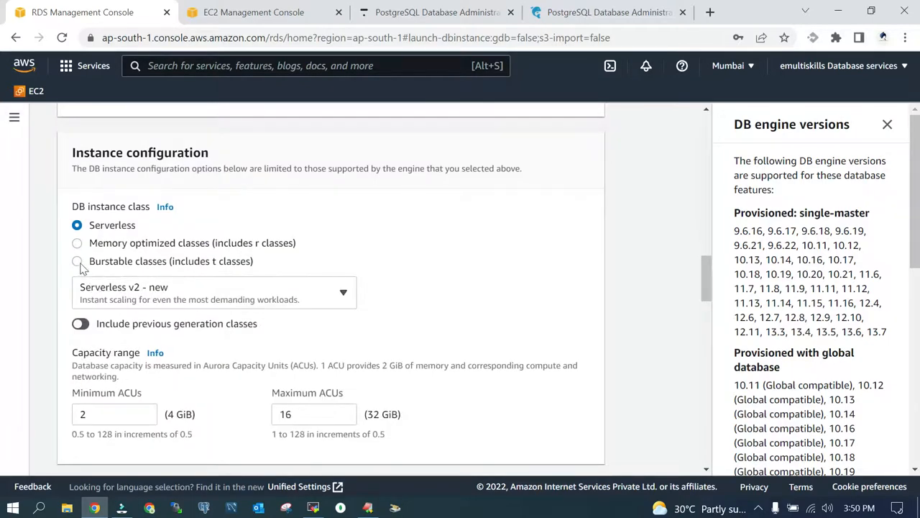
Set a burstable instance class with previous generations included, keeping db.t3.medium
left_click(78, 262)
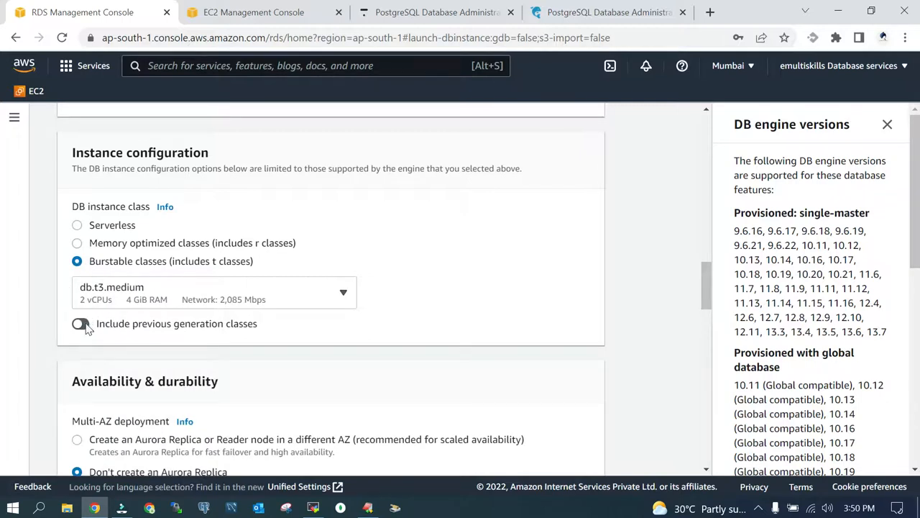
left_click(81, 324)
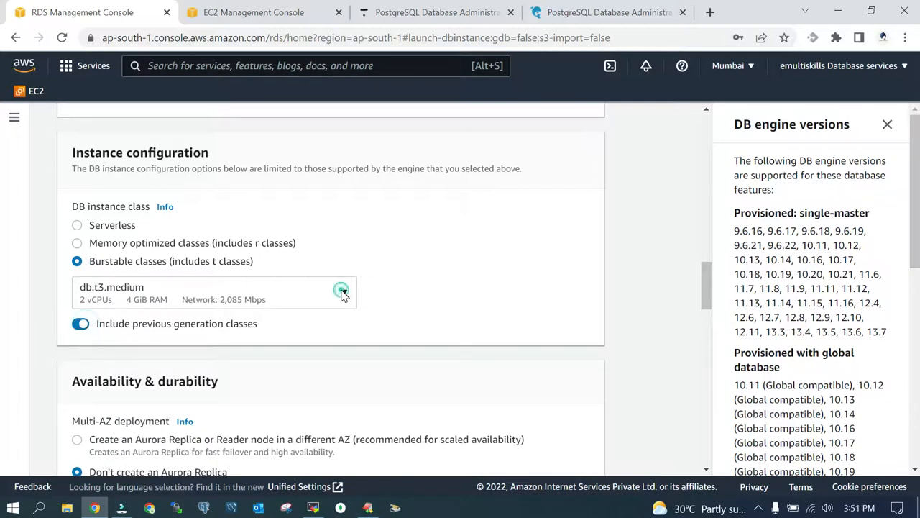
left_click(342, 292)
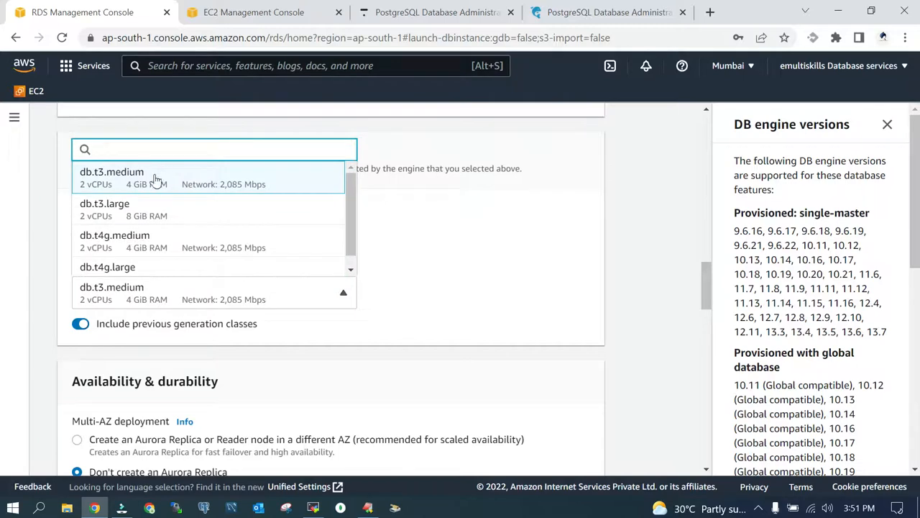
left_click(113, 177)
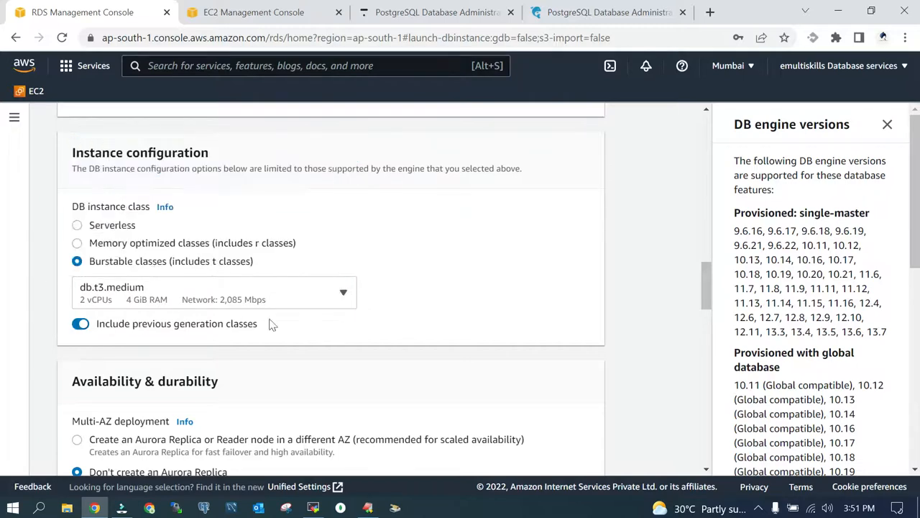
Review the remaining connectivity and replica settings and submit Create database
scroll("down", 3)
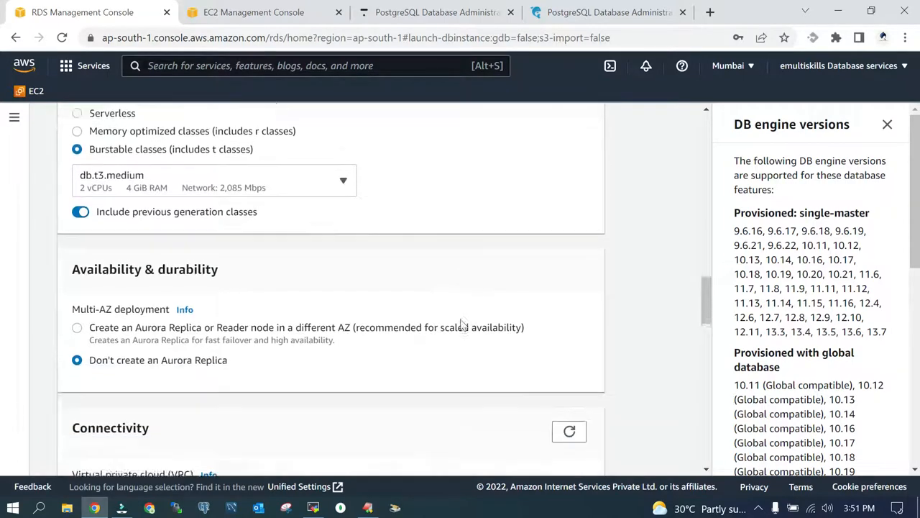
scroll("down", 3)
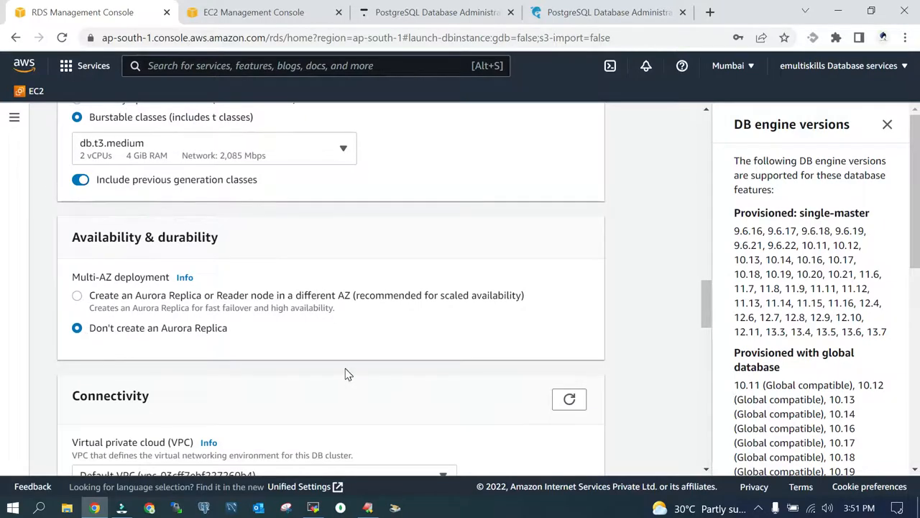
scroll("down", 3)
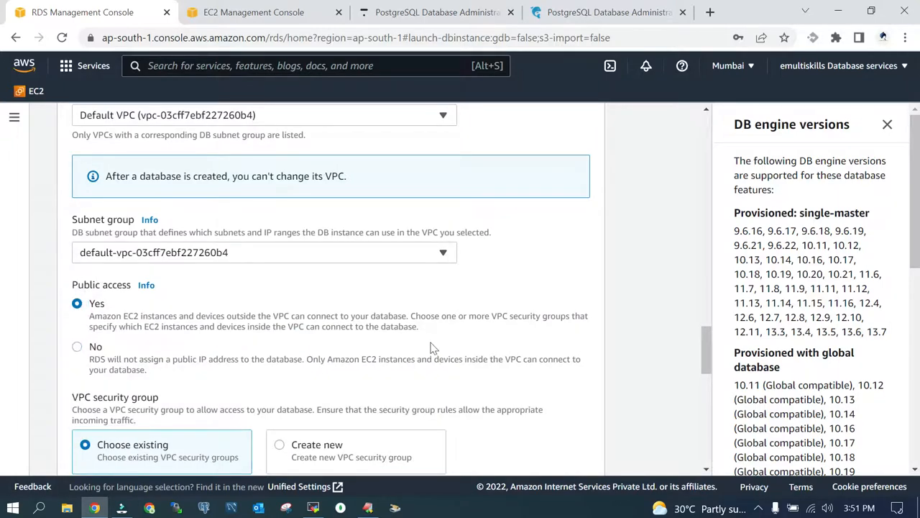
scroll("down", 3)
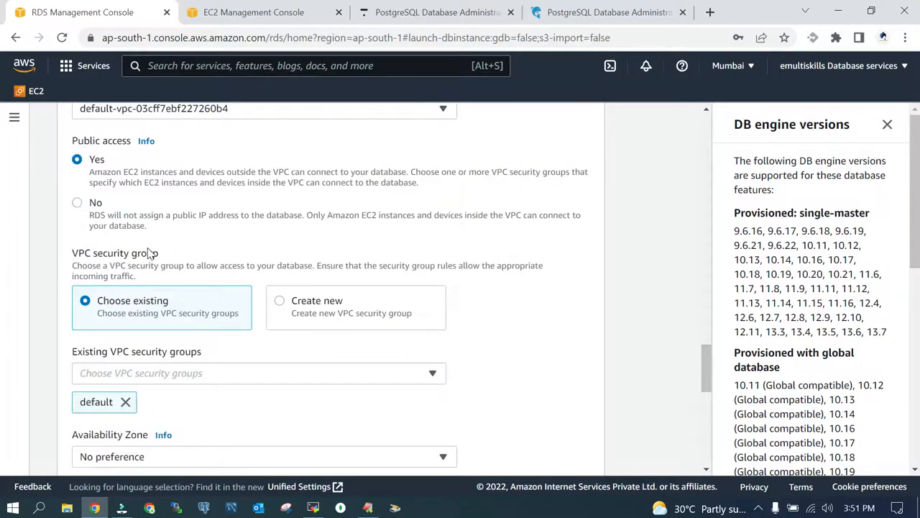
mouse_move(311, 396)
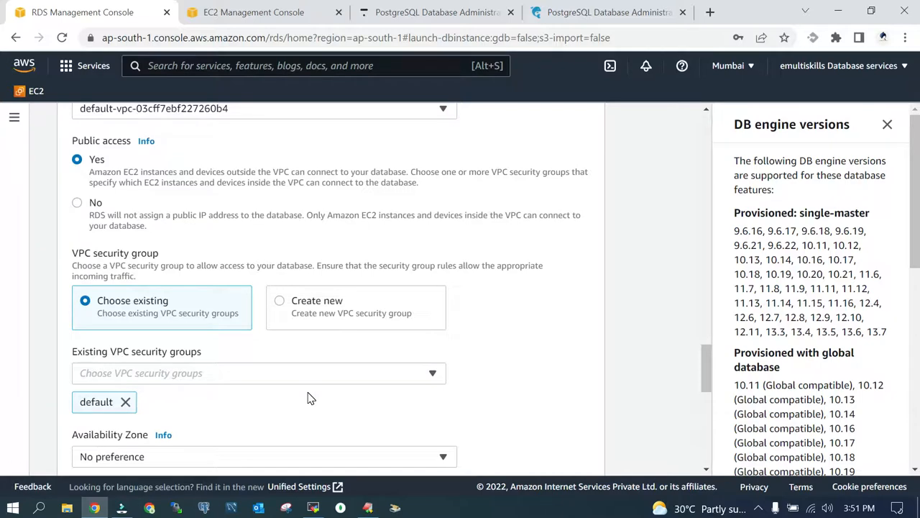
scroll("down", 3)
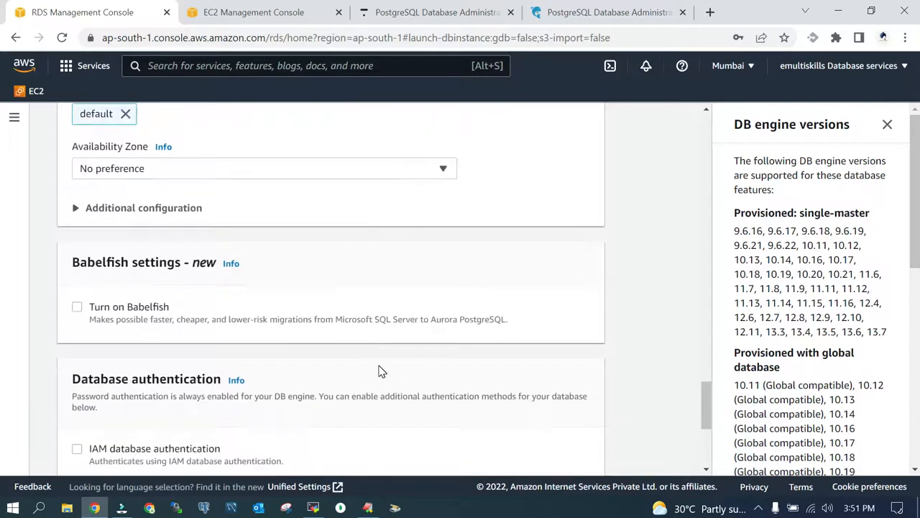
mouse_move(49, 285)
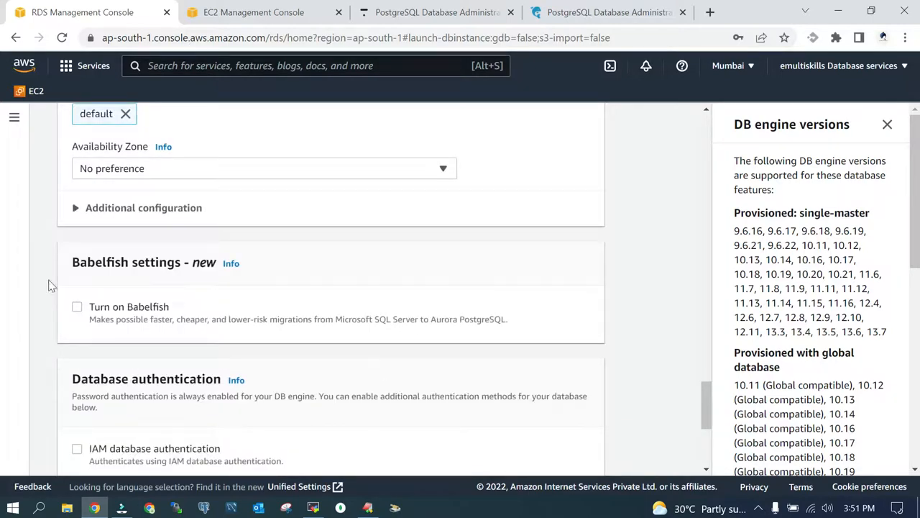
mouse_move(348, 383)
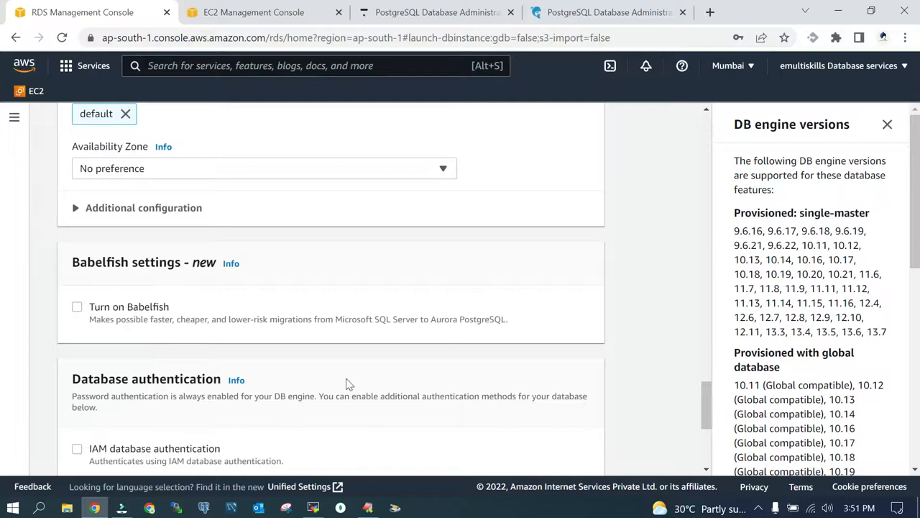
scroll("down", 3)
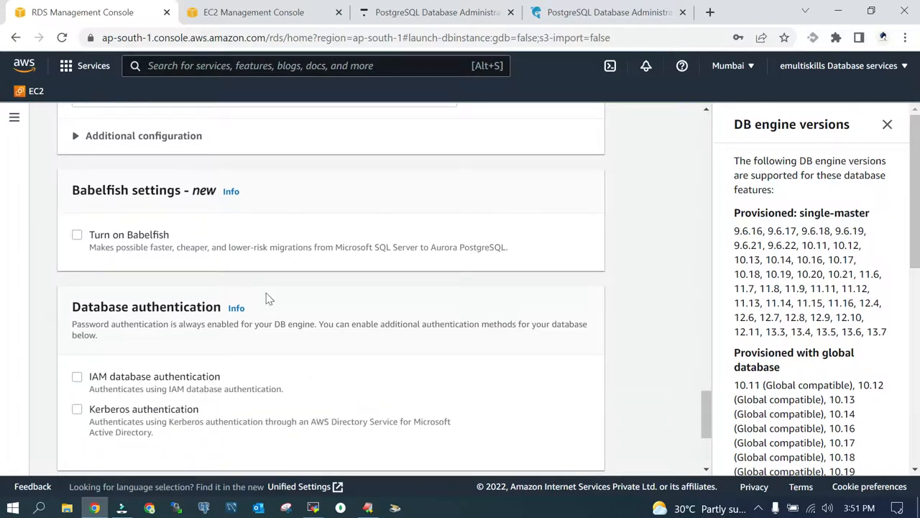
scroll("down", 3)
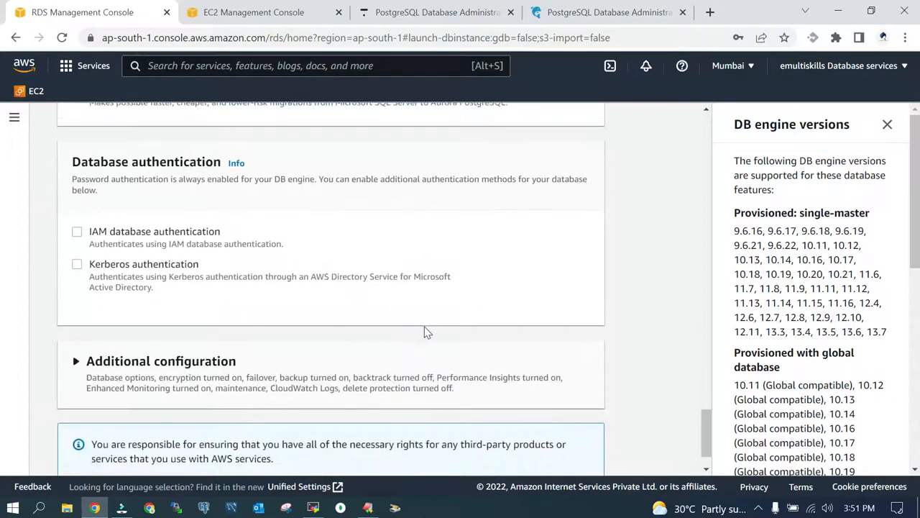
scroll("down", 3)
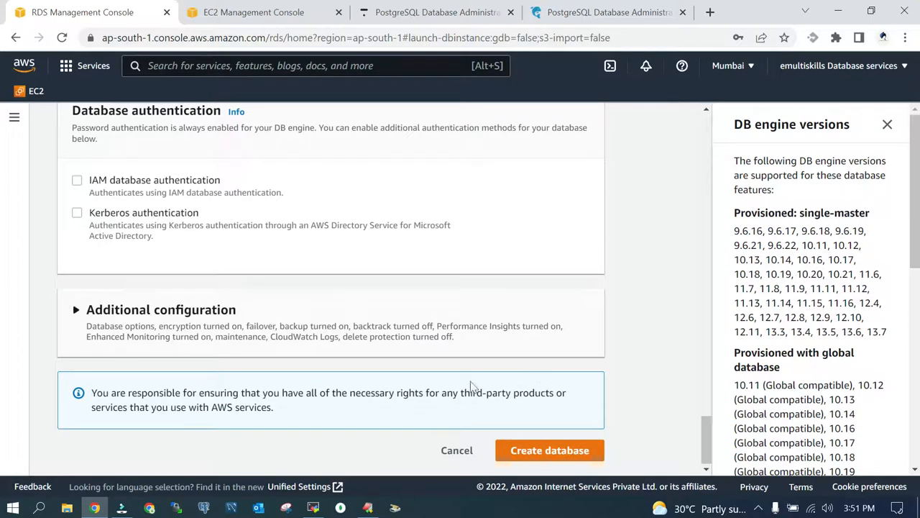
mouse_move(551, 450)
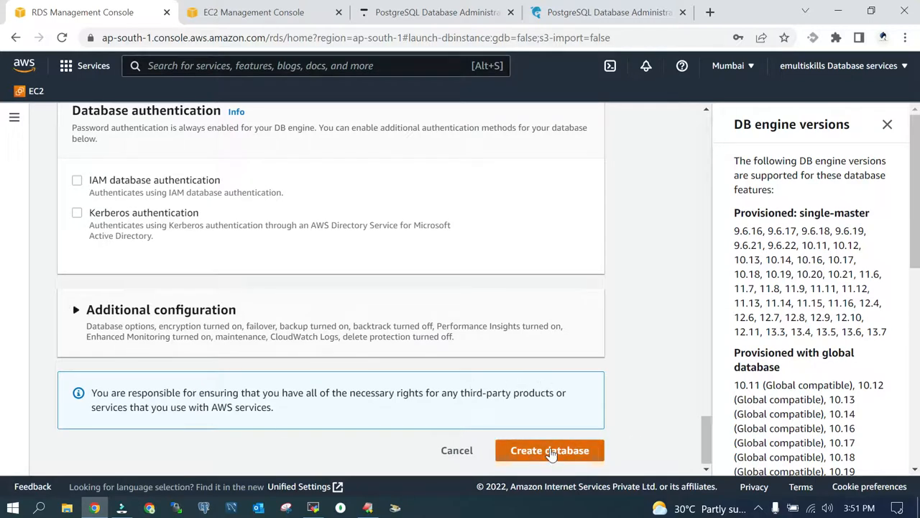
left_click(549, 450)
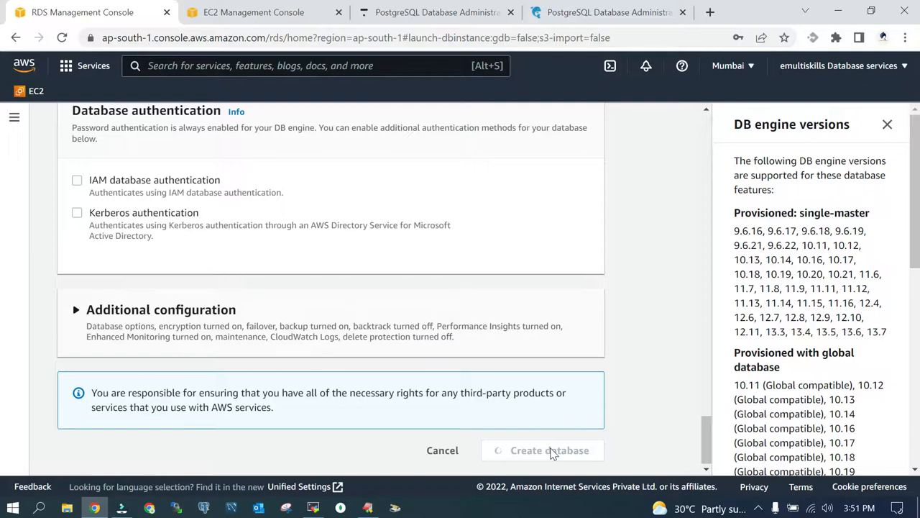
View the new database's master credential details and close the password window
left_click(542, 450)
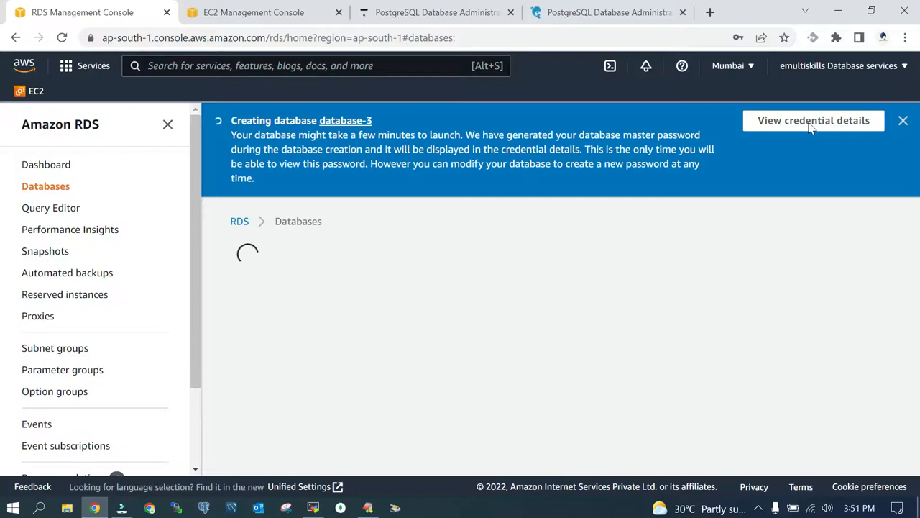
mouse_move(354, 293)
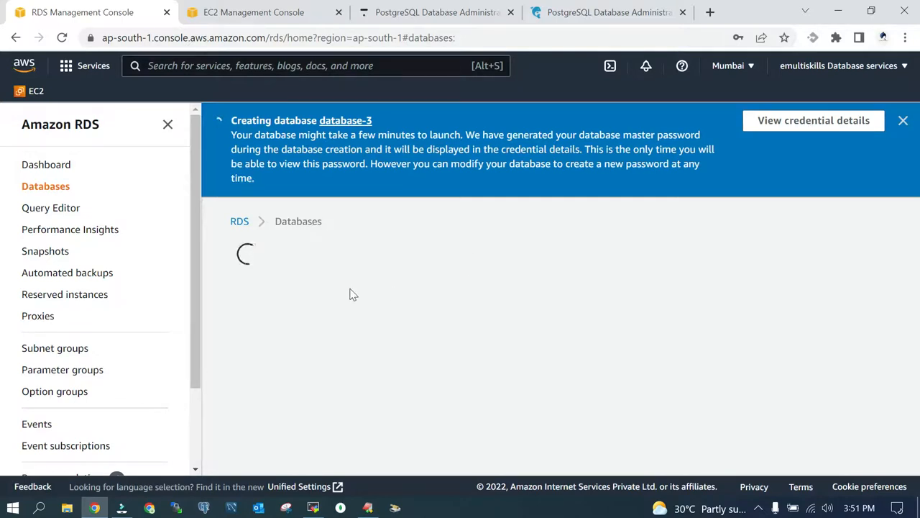
left_click(814, 120)
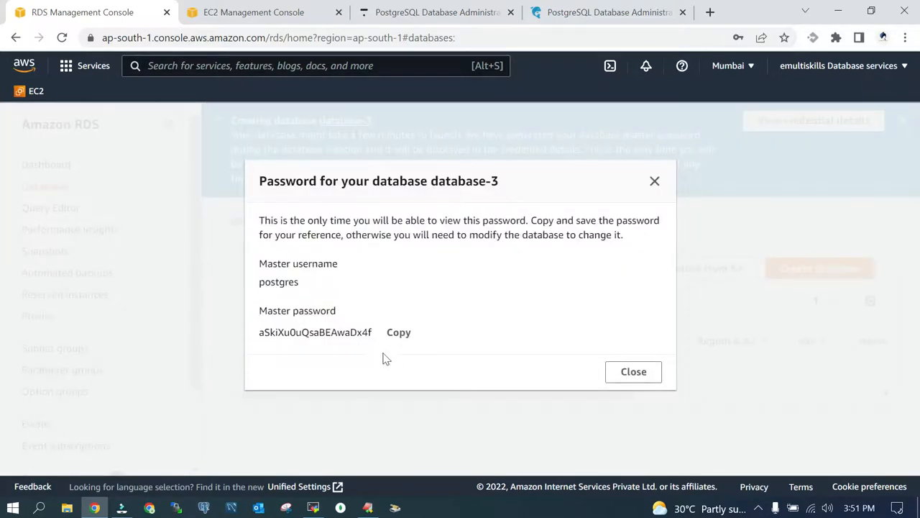
left_click(633, 372)
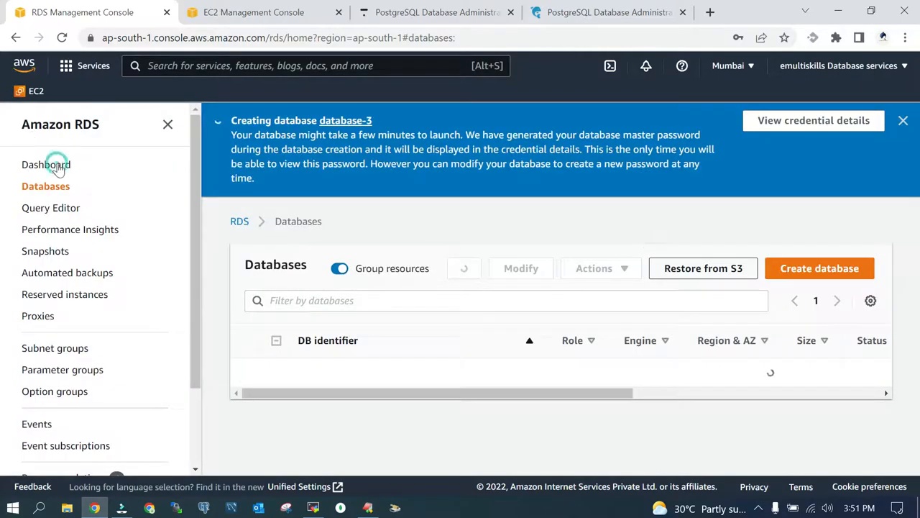
Dismiss the creation notice and return to the Databases list showing database-3
left_click(46, 163)
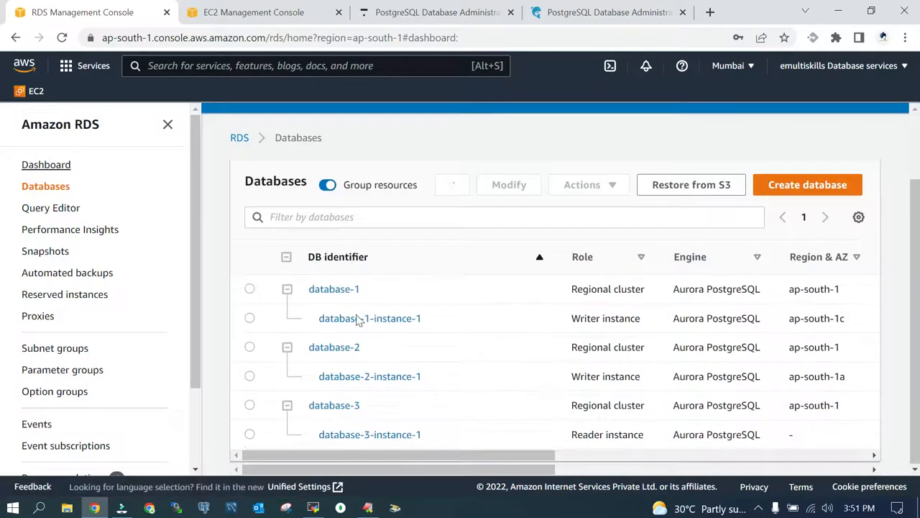
left_click(46, 164)
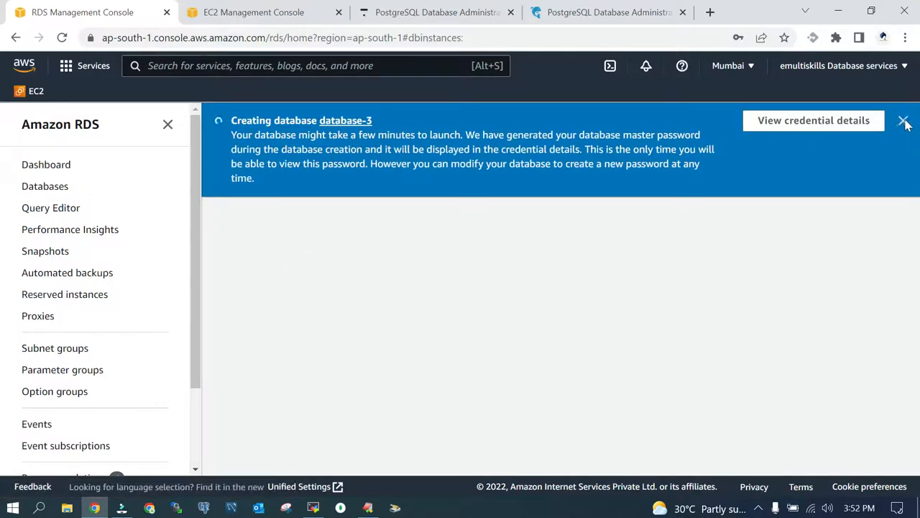
left_click(900, 121)
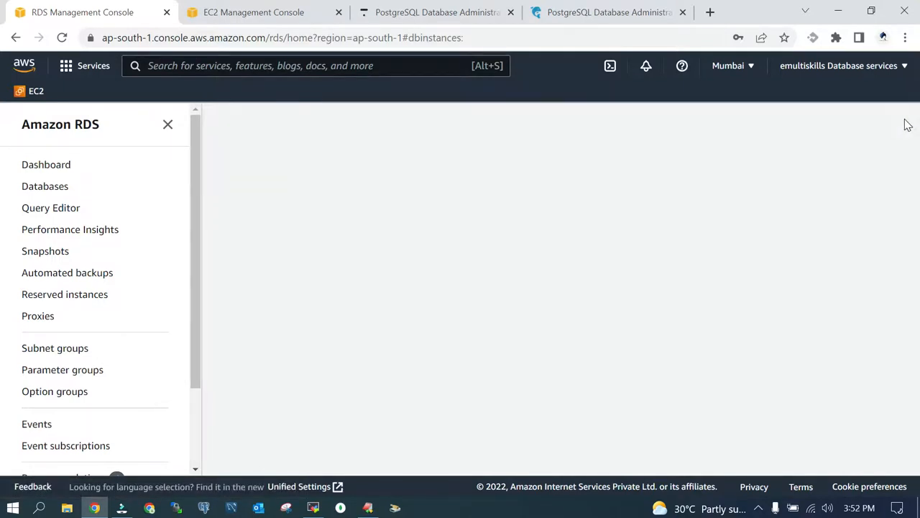
left_click(45, 185)
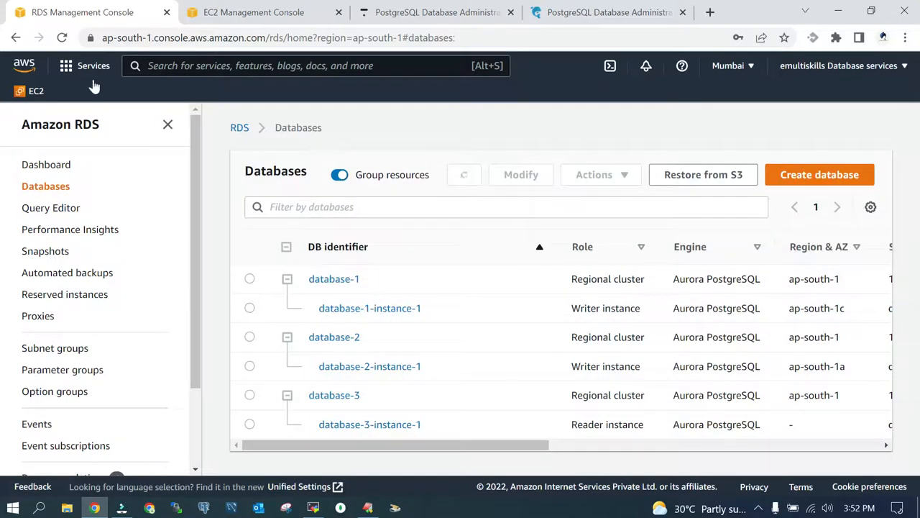
mouse_move(144, 459)
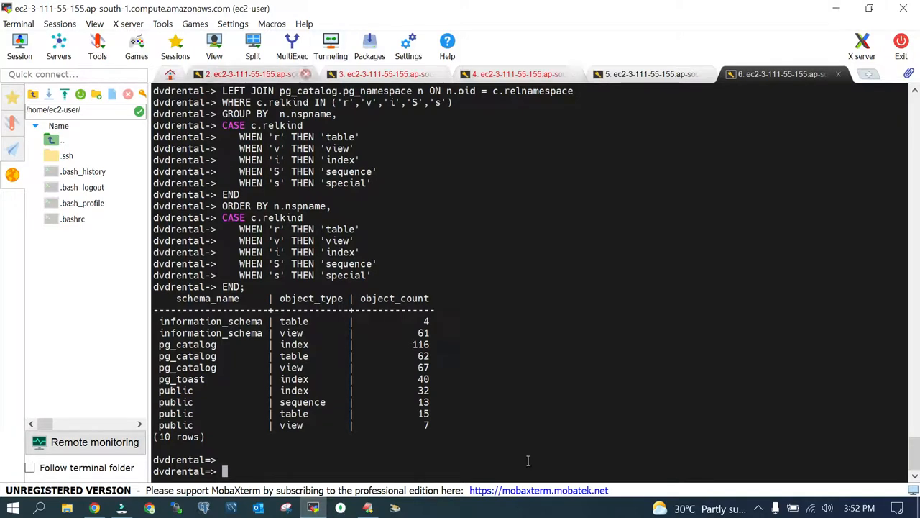
Quit the psql session with \q, returning to the postgres shell prompt
type("\\q")
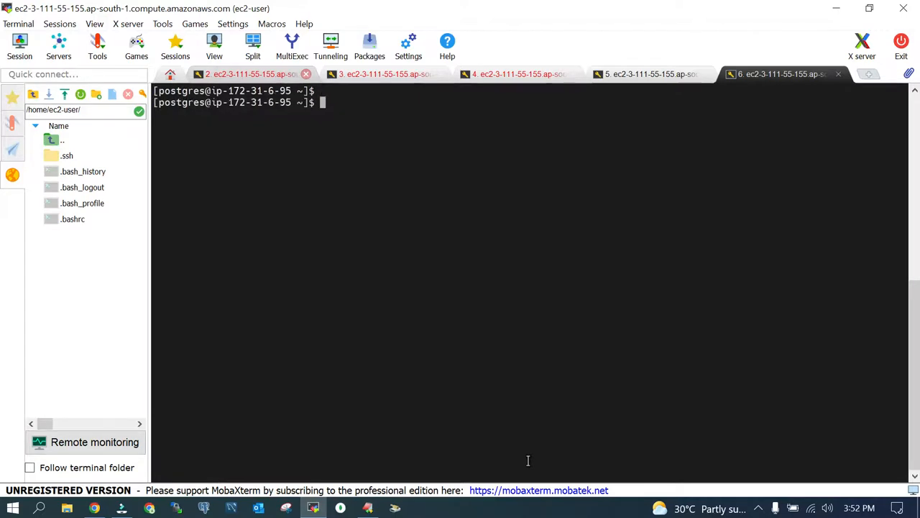
mouse_move(512, 461)
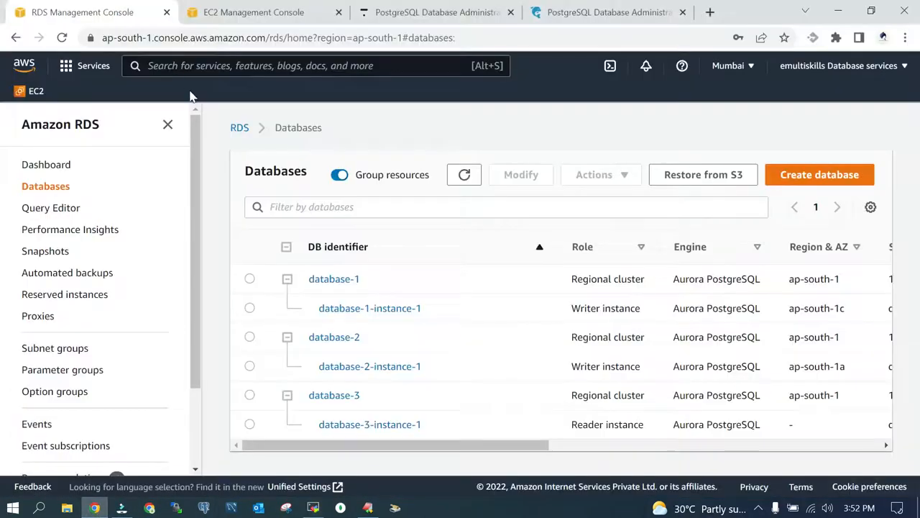
Glance at the course notes, then open the database-1 cluster details from the RDS Databases list
left_click(443, 11)
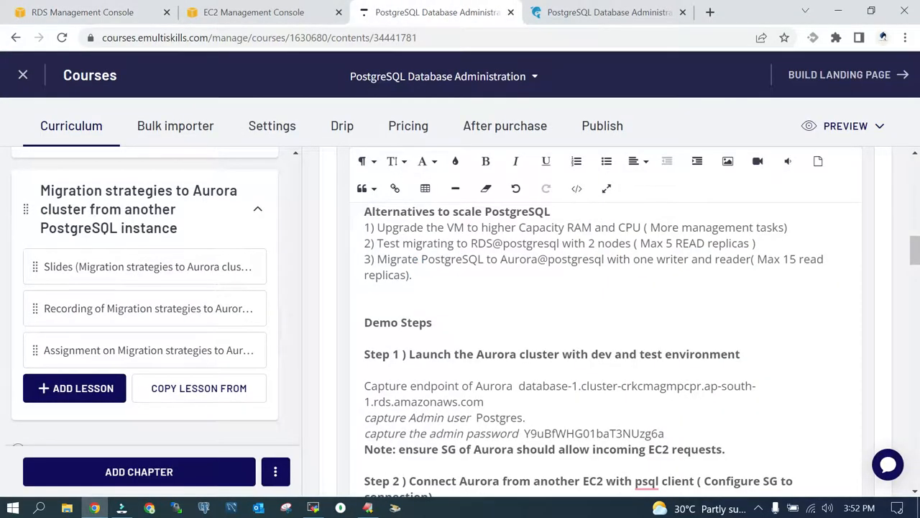
scroll("down", 3)
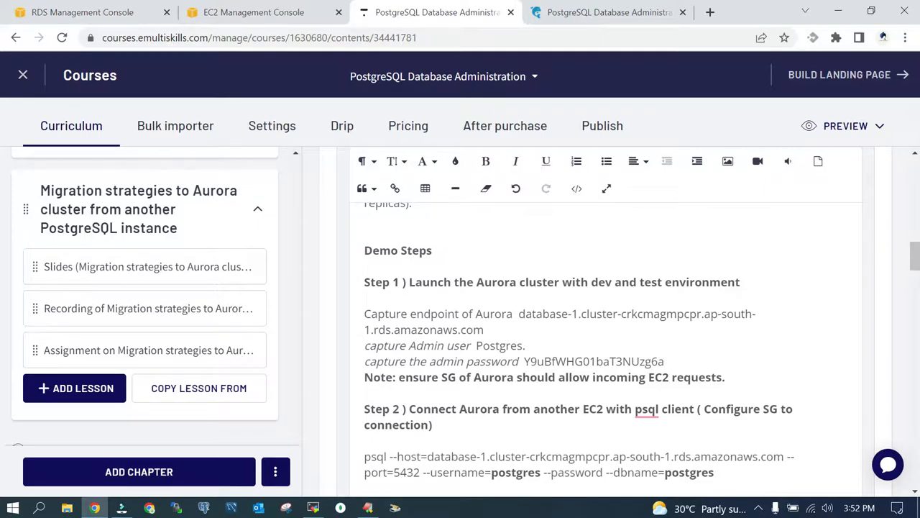
left_click(83, 12)
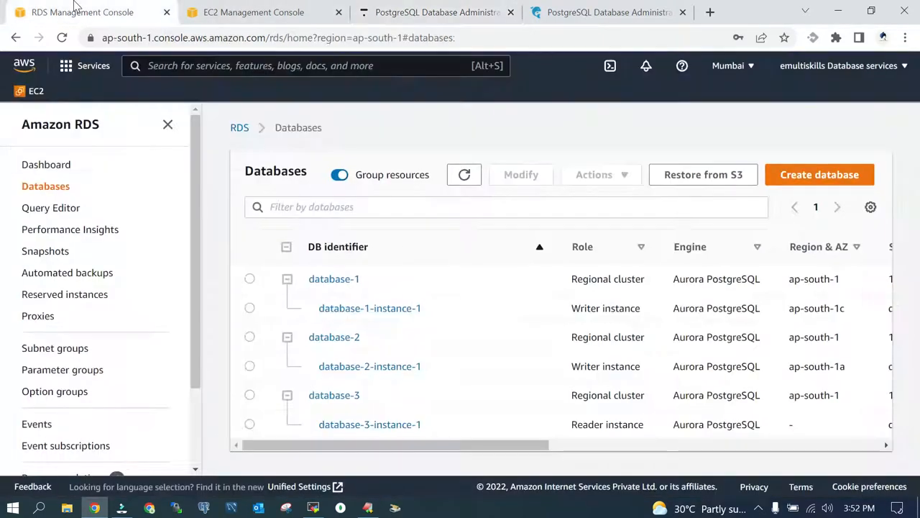
left_click(463, 175)
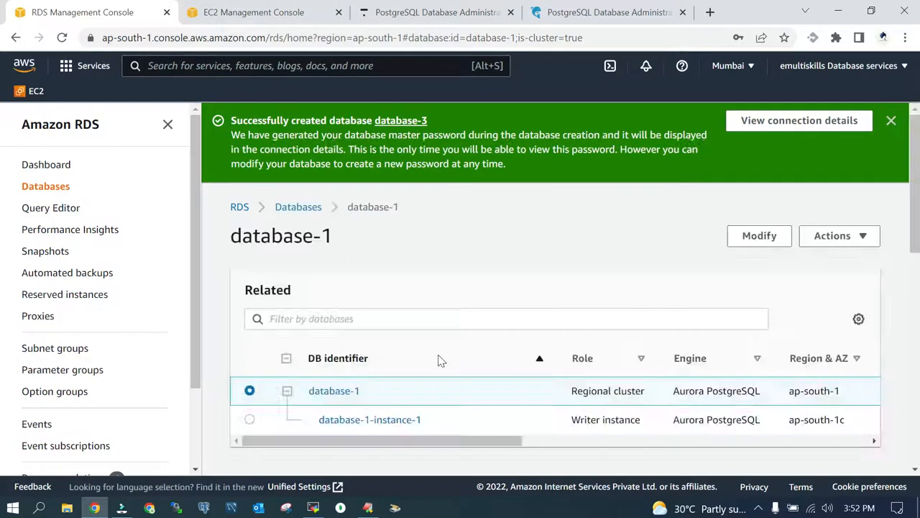
Open the writer instance database-1-instance-1 and view its Connectivity & security details
scroll("down", 3)
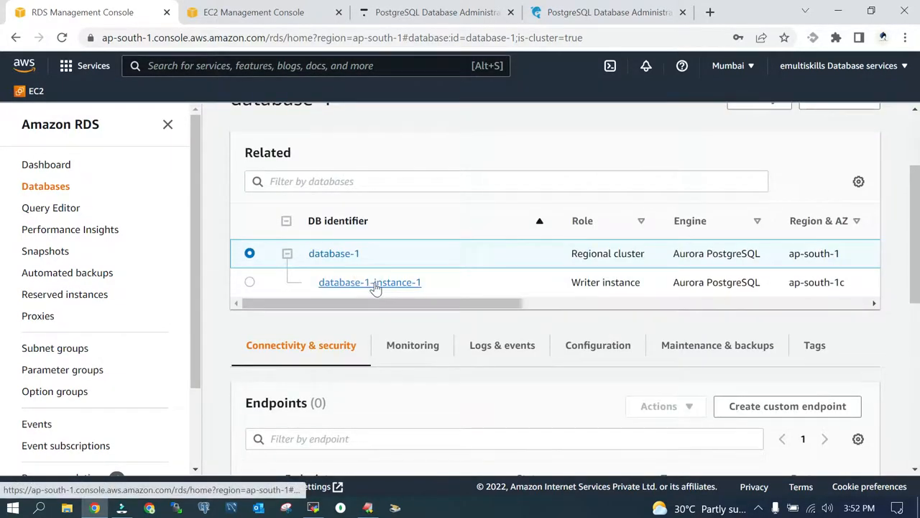
left_click(370, 282)
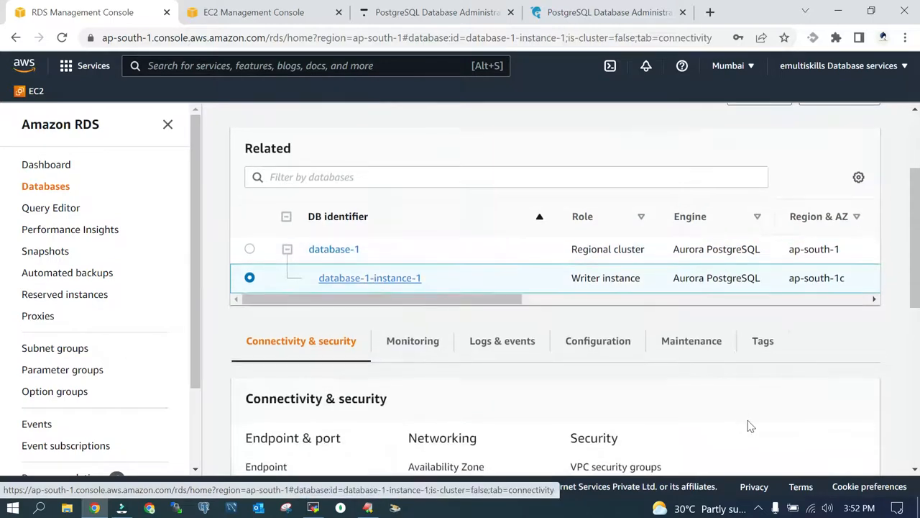
scroll("down", 3)
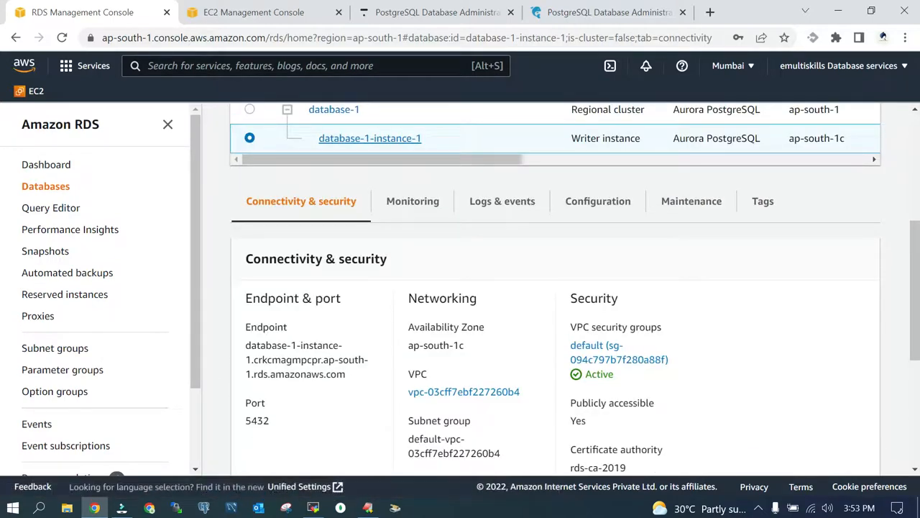
Select the cluster endpoint in the lesson notes and return to the RDS instance details
left_click(439, 11)
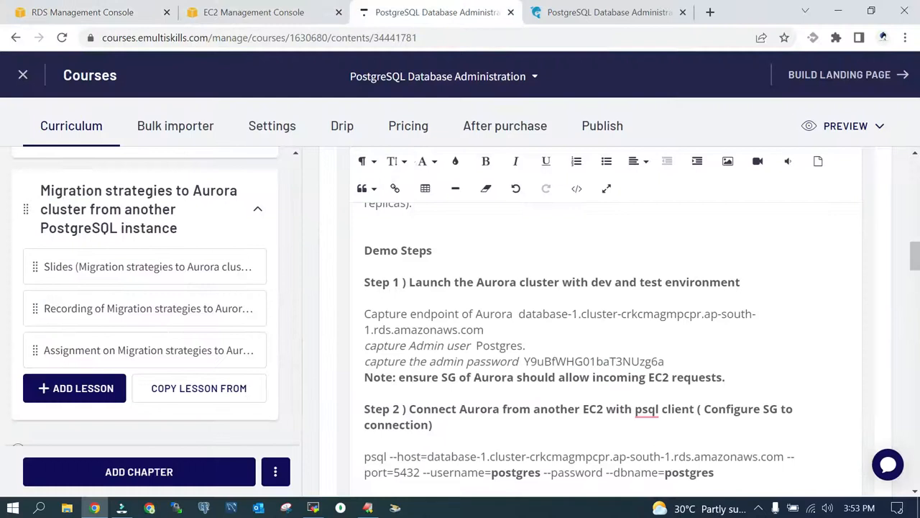
left_click_drag(520, 314, 484, 329)
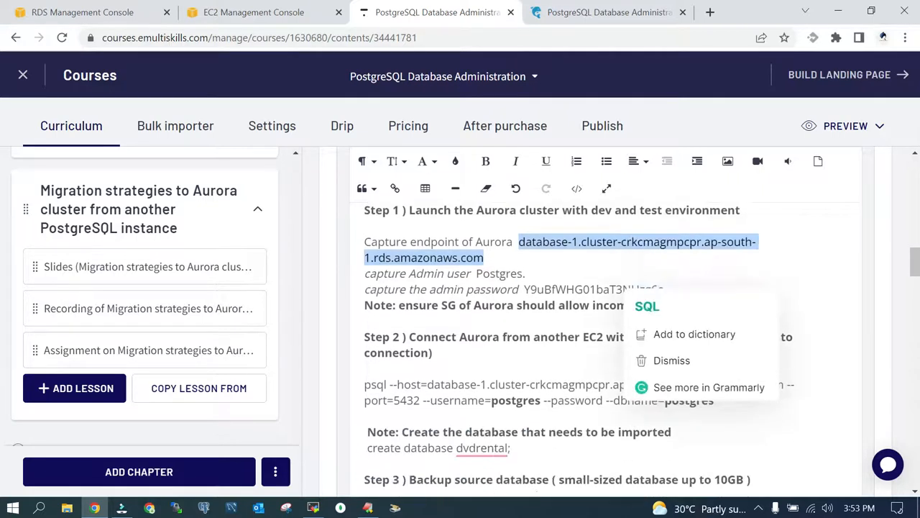
left_click(661, 359)
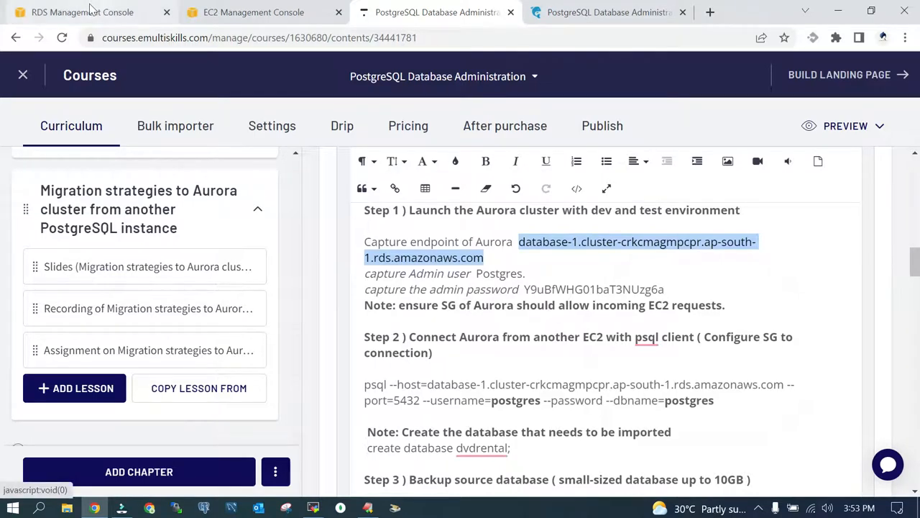
left_click(82, 12)
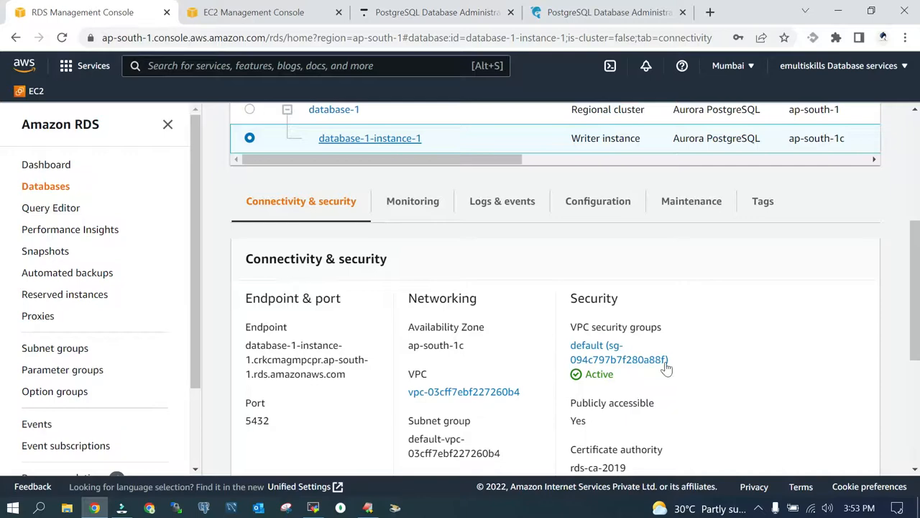
Open the instance's default security group sg-094c797b7f280a88f in EC2 Security Groups
scroll("down", 3)
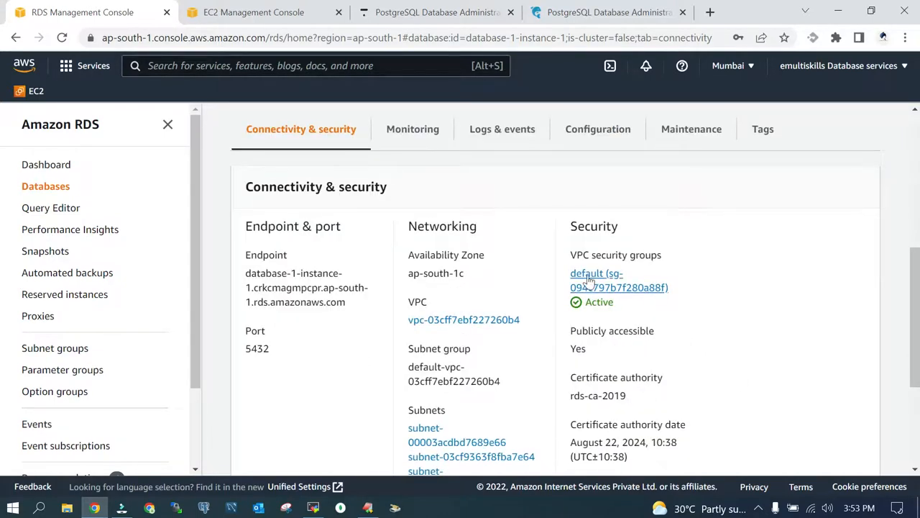
left_click(595, 279)
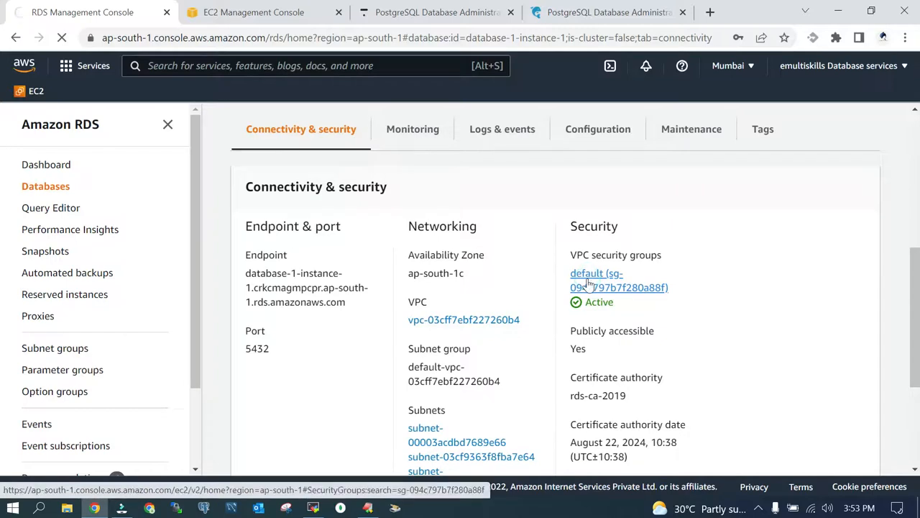
left_click(587, 280)
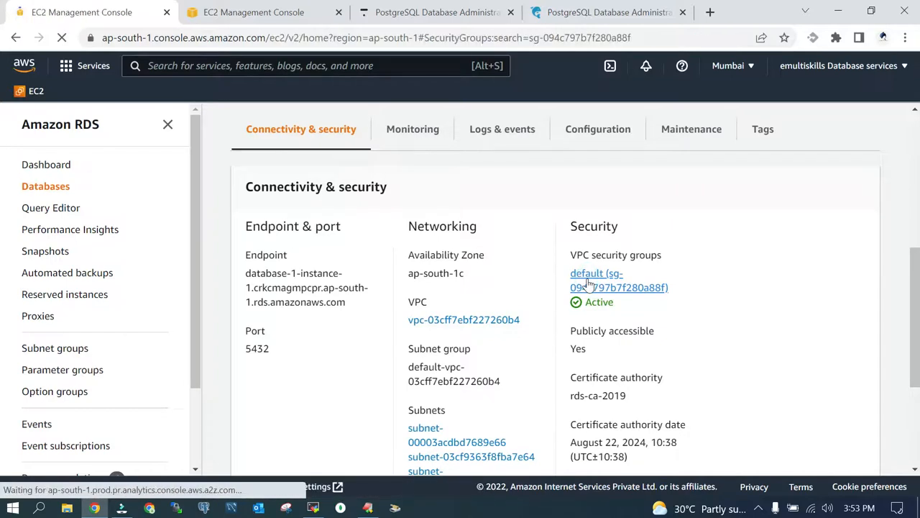
left_click(595, 279)
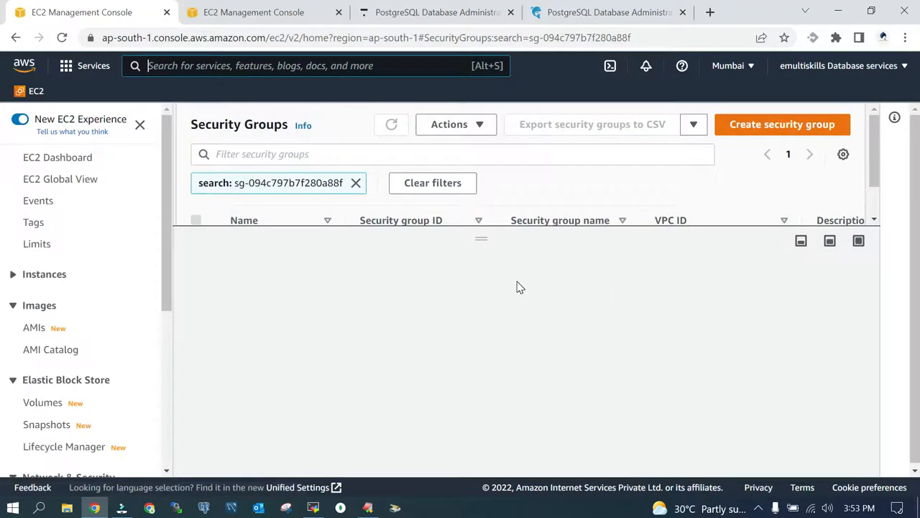
Select the security group and review its inbound rules, including PostgreSQL on port 5432, in edit mode
left_click(195, 220)
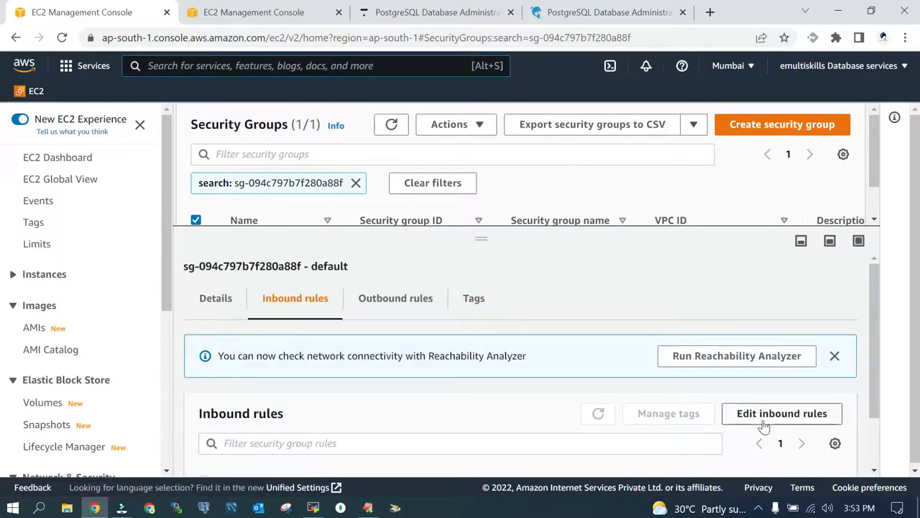
left_click(782, 414)
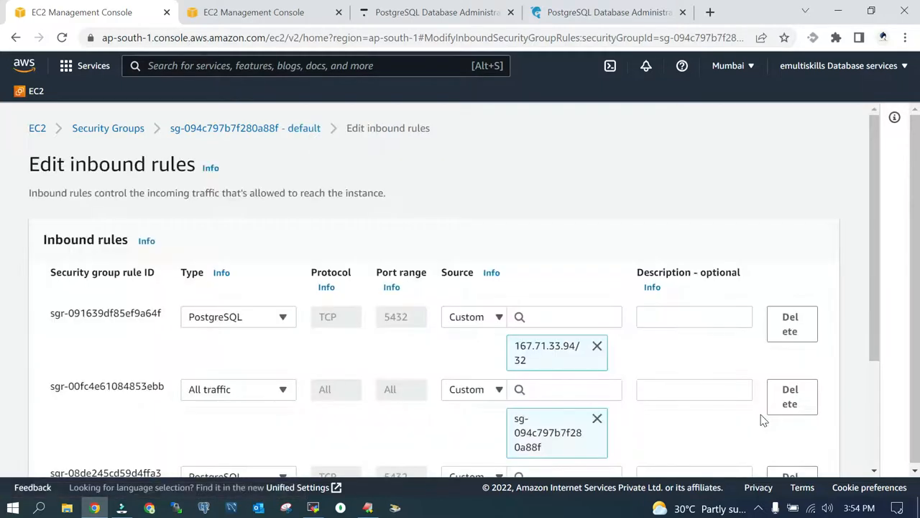
scroll("down", 3)
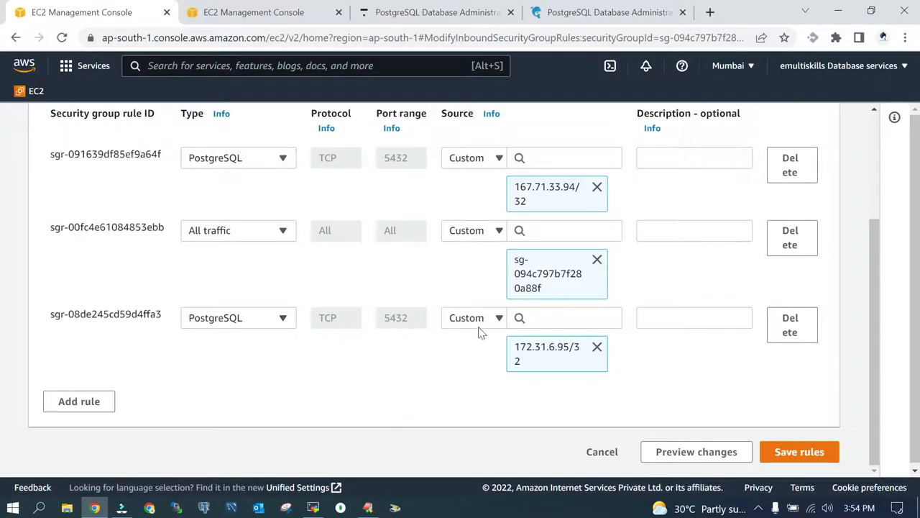
mouse_move(547, 354)
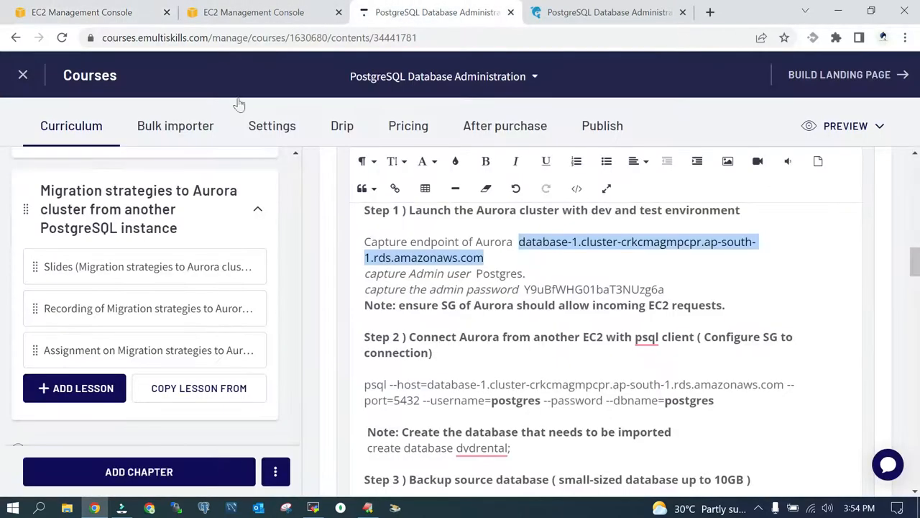
Select the psql --host connection command for database-1's cluster endpoint in the lesson notes
left_click(389, 384)
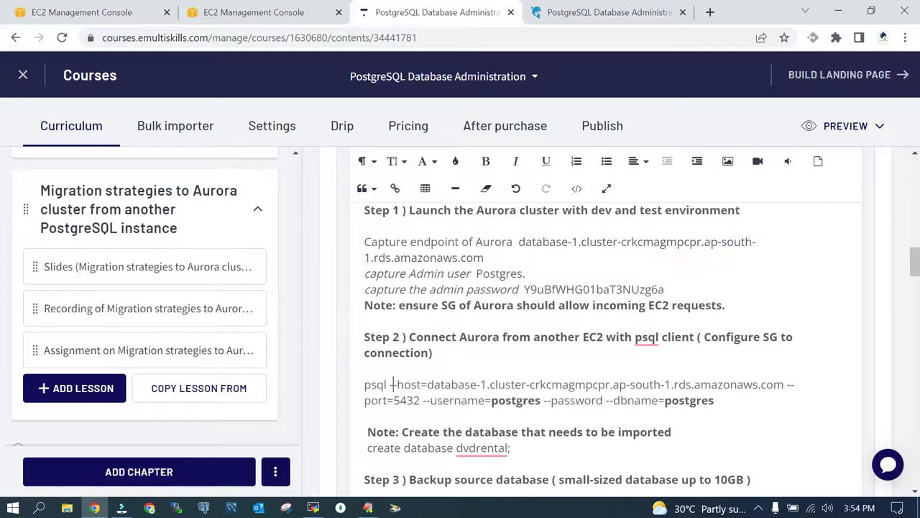
left_click_drag(364, 384, 714, 400)
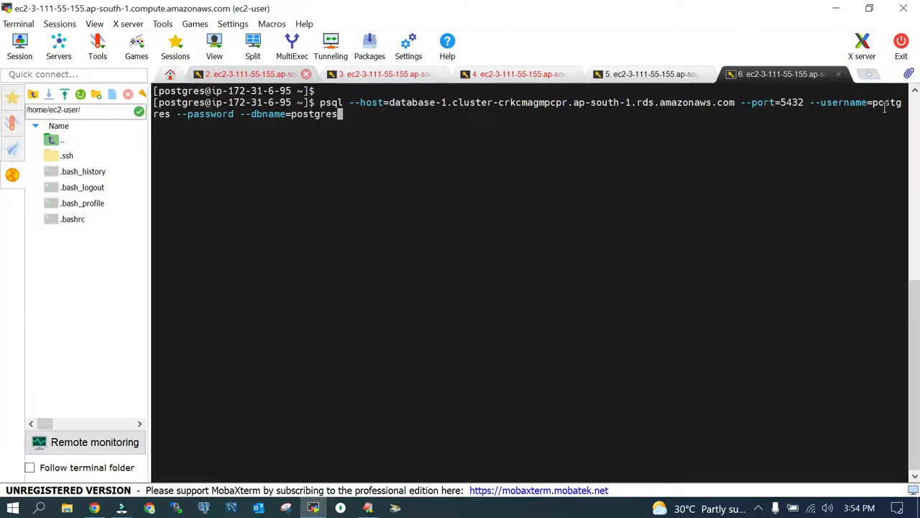
mouse_move(482, 167)
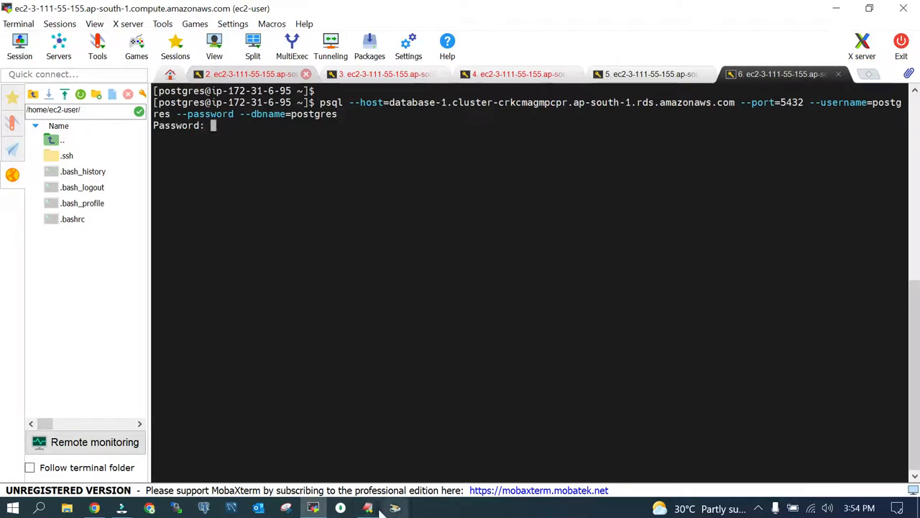
Connect psql to the Aurora cluster with the pasted admin password and list databases with \l+
left_click(368, 506)
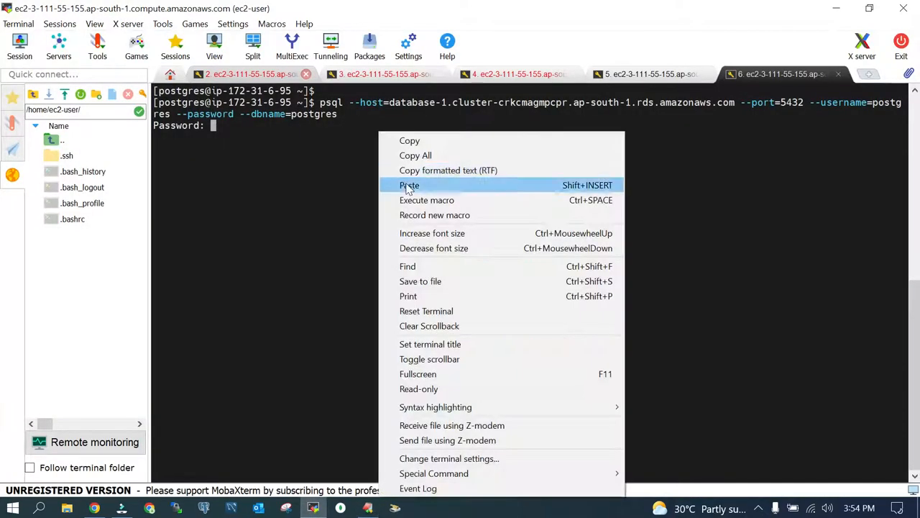
left_click(409, 184)
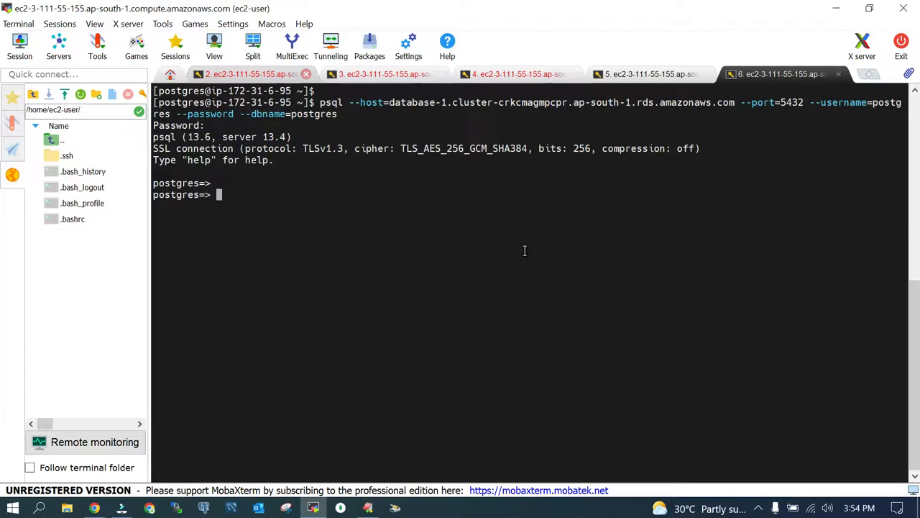
type("\\l+")
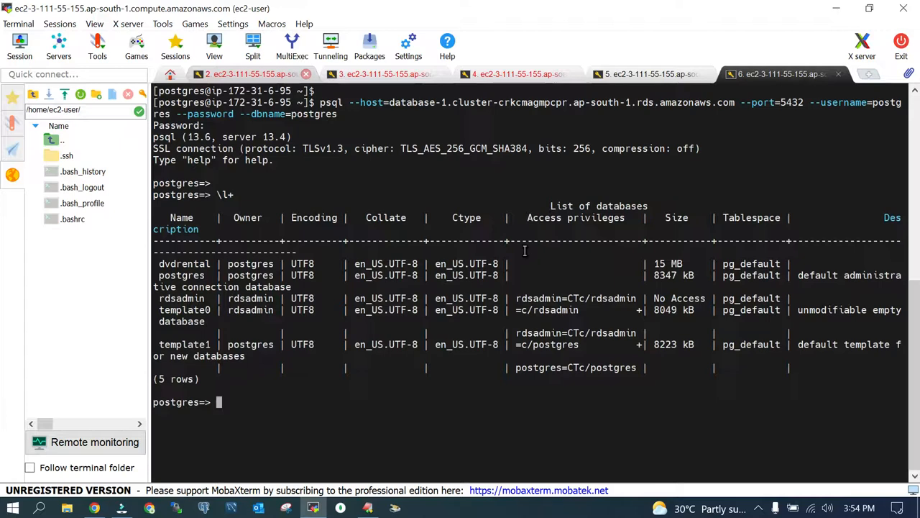
Drop the dvdrental database on the cluster, leaving four databases listed
type("create")
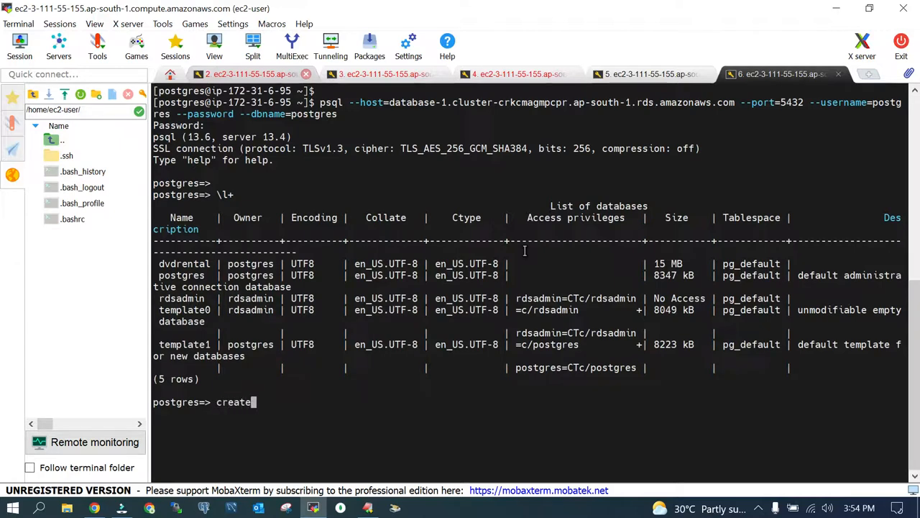
key("ctrl+u")
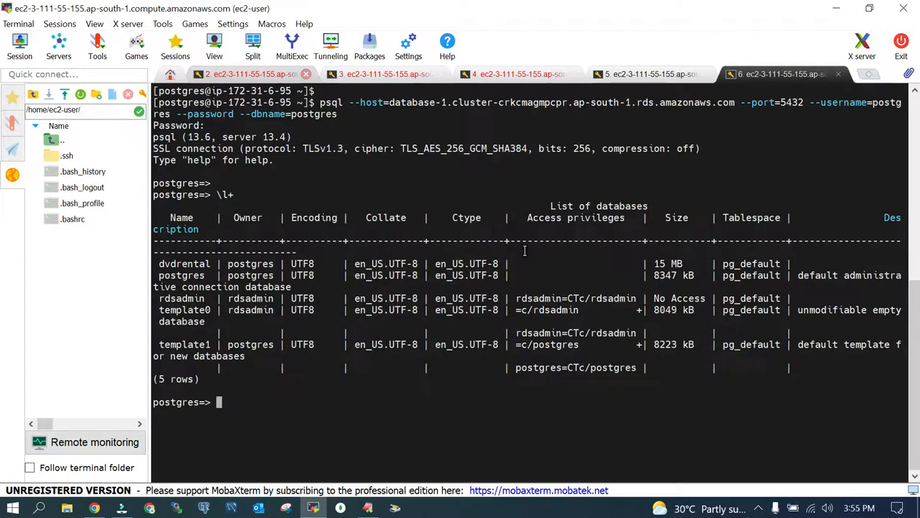
type("drop")
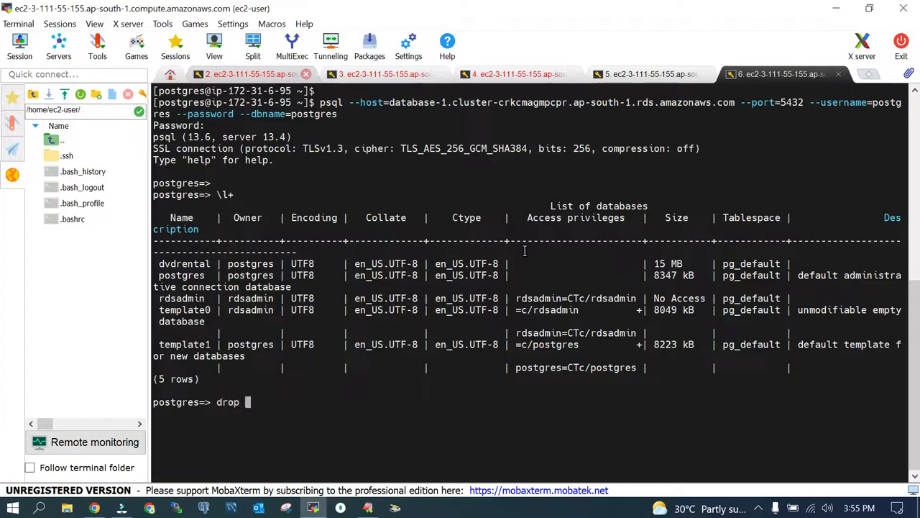
type("database dvdrental;")
type("\\l+")
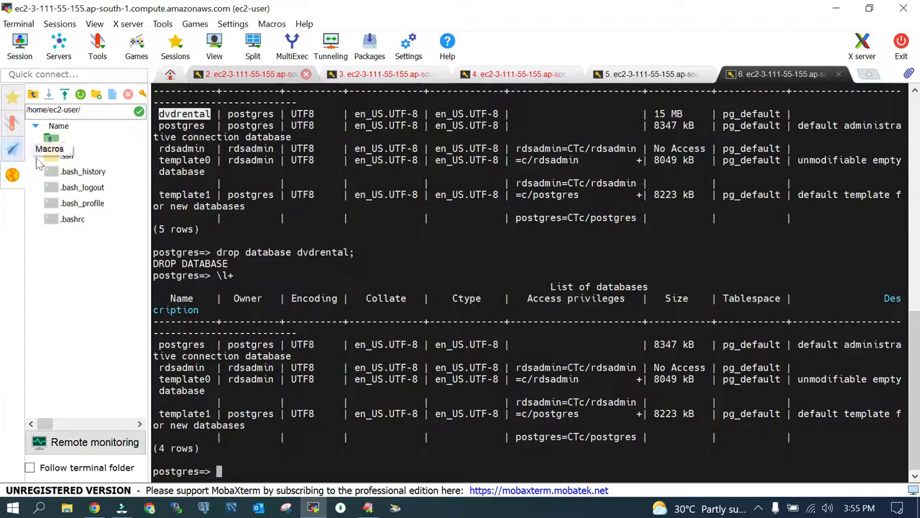
left_click(650, 74)
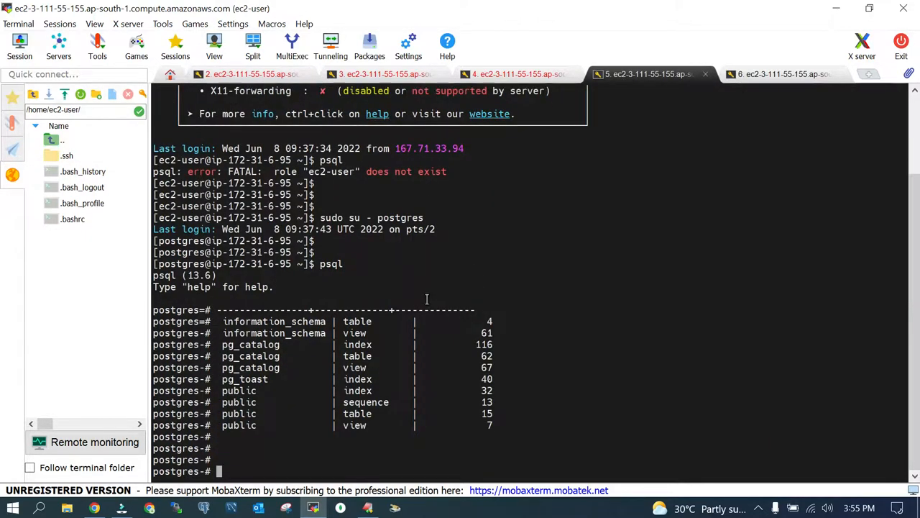
Recreate dvdrental on the cluster with 'create database dvdrental;' and confirm five databases via \l+
type("\\q")
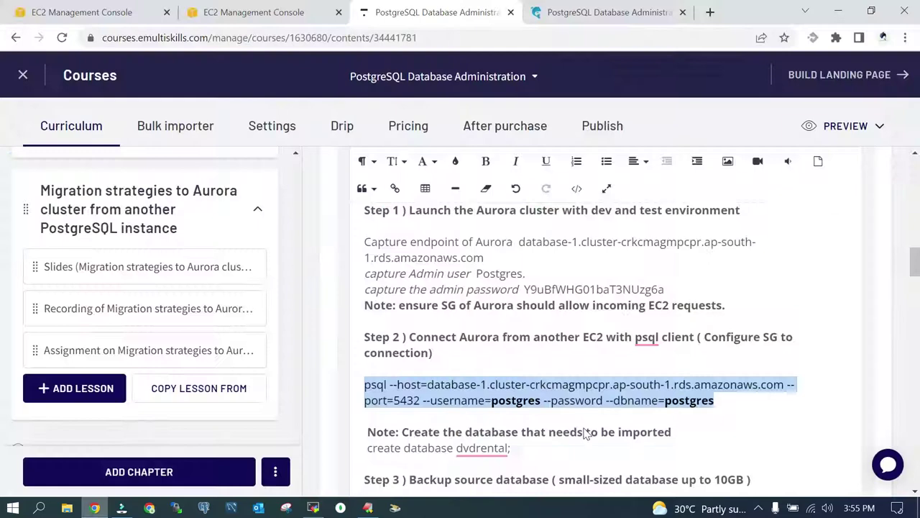
scroll("down", 3)
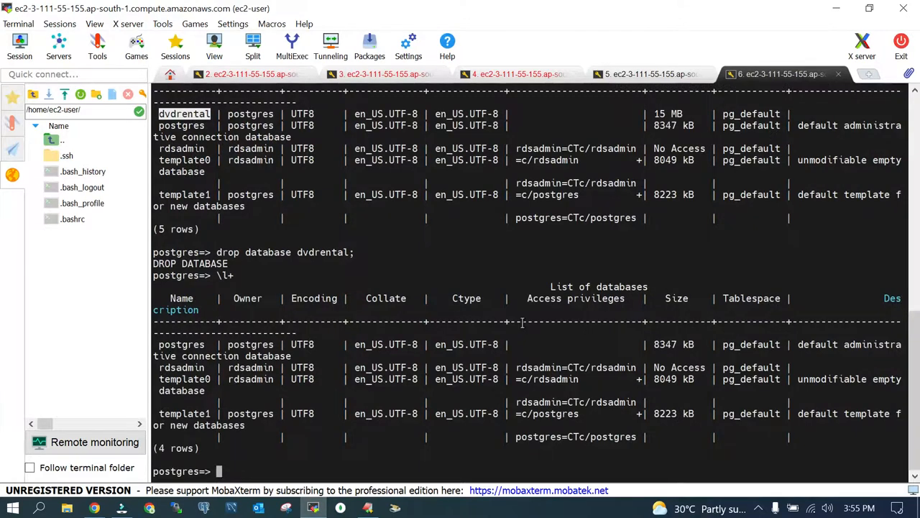
type("create dat")
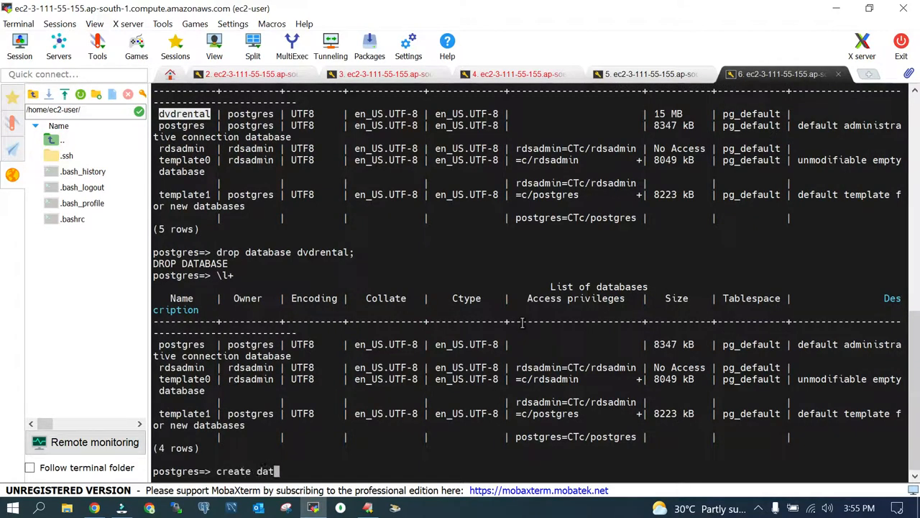
type("abase dvdrental;")
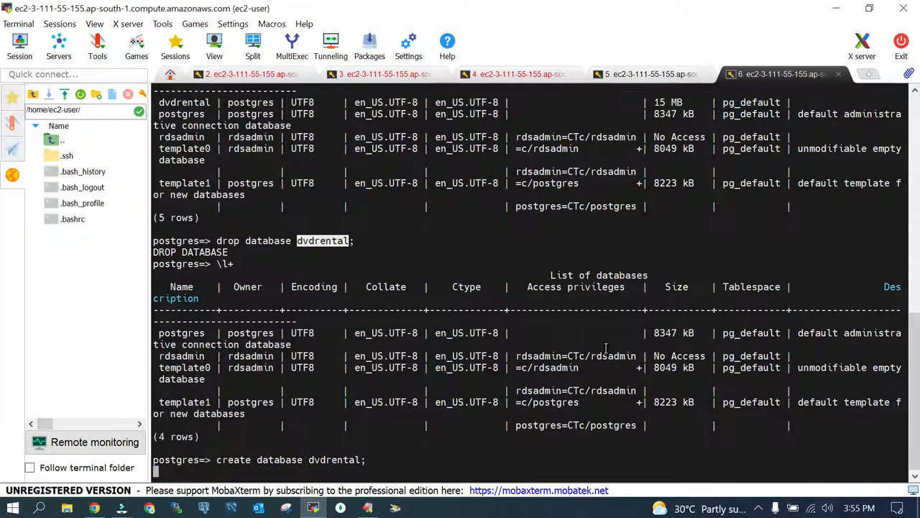
key("Return")
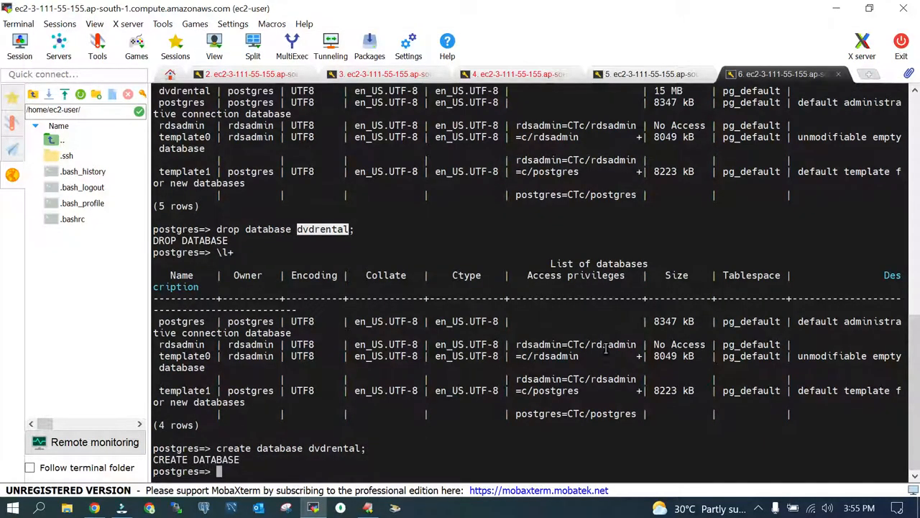
type("\\l+")
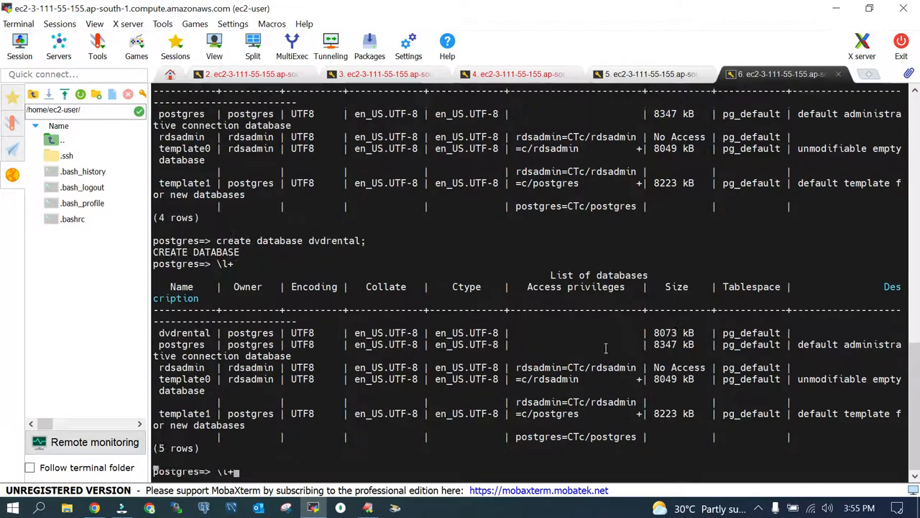
left_click(368, 506)
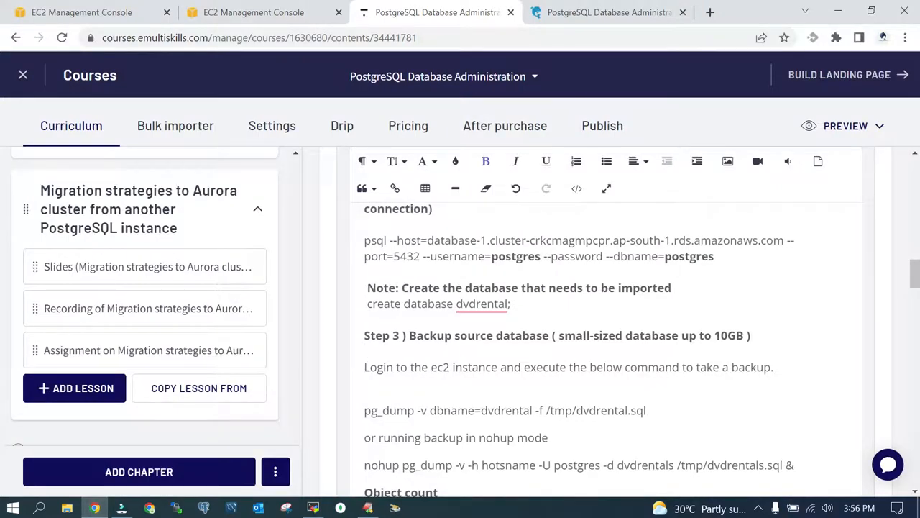
Copy the pg_dump backup command from the lesson notes and return to the source server terminal
scroll("down", 3)
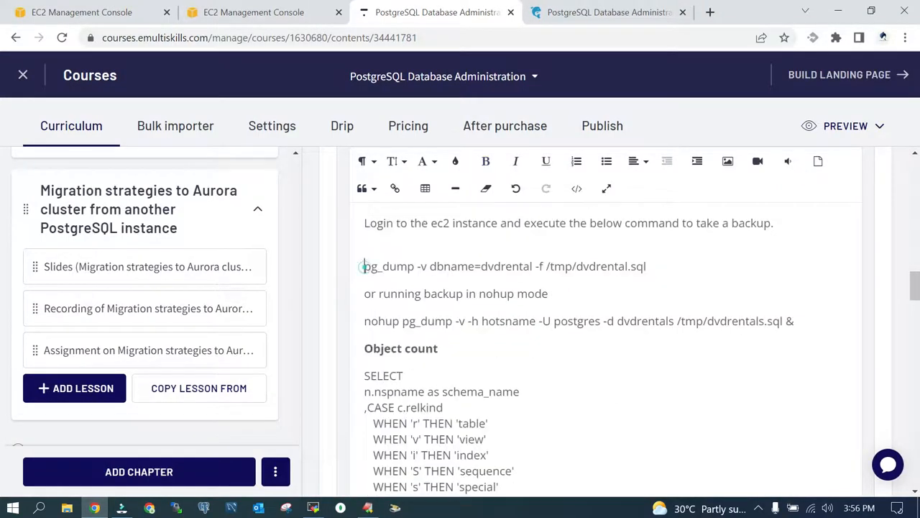
left_click_drag(364, 266, 646, 266)
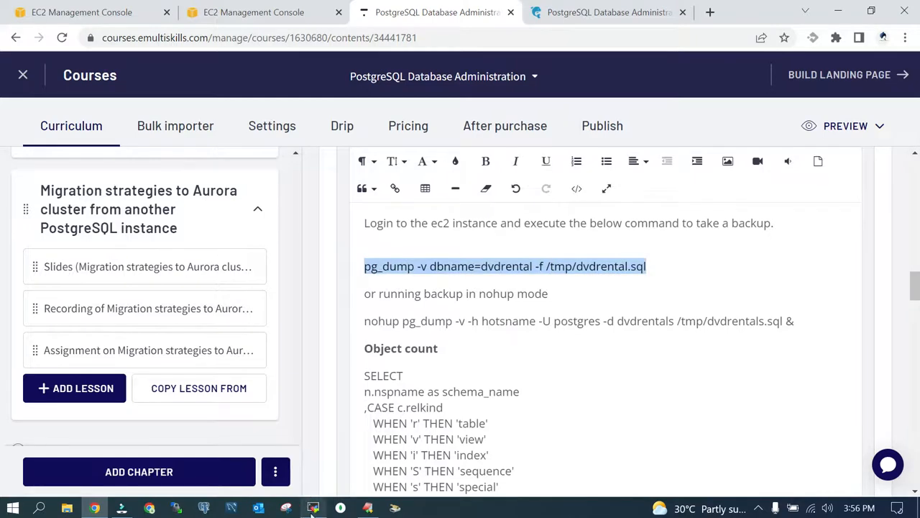
left_click(306, 508)
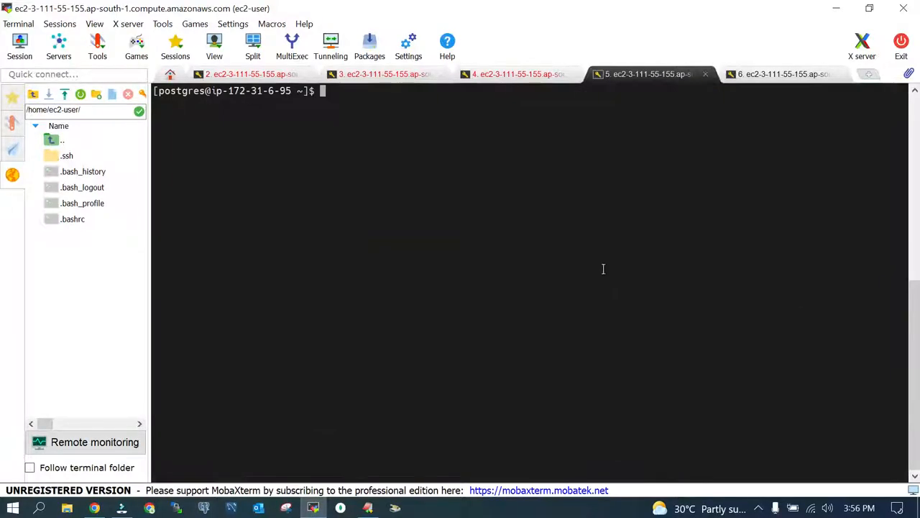
Run pg_dump to back up dvdrental to /tmp/dvdrental.sql, then locate the object-count query in the notes
right_click(604, 269)
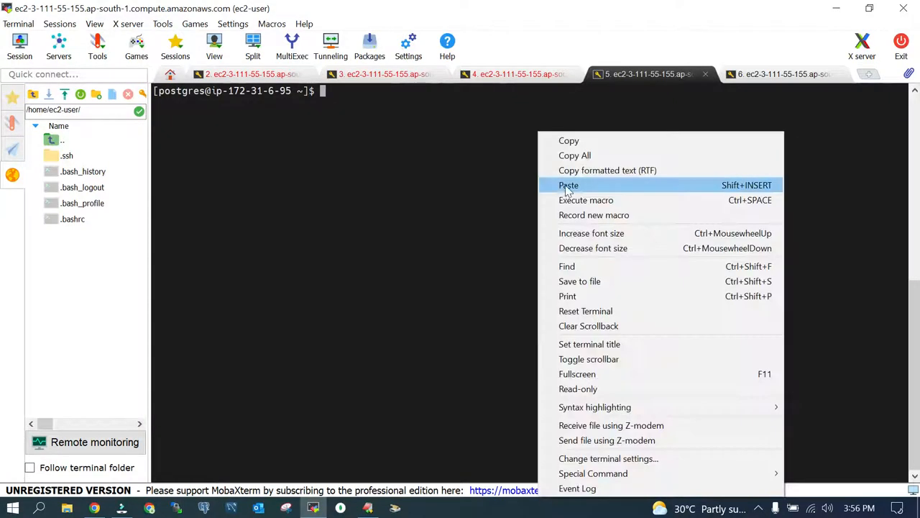
left_click(568, 184)
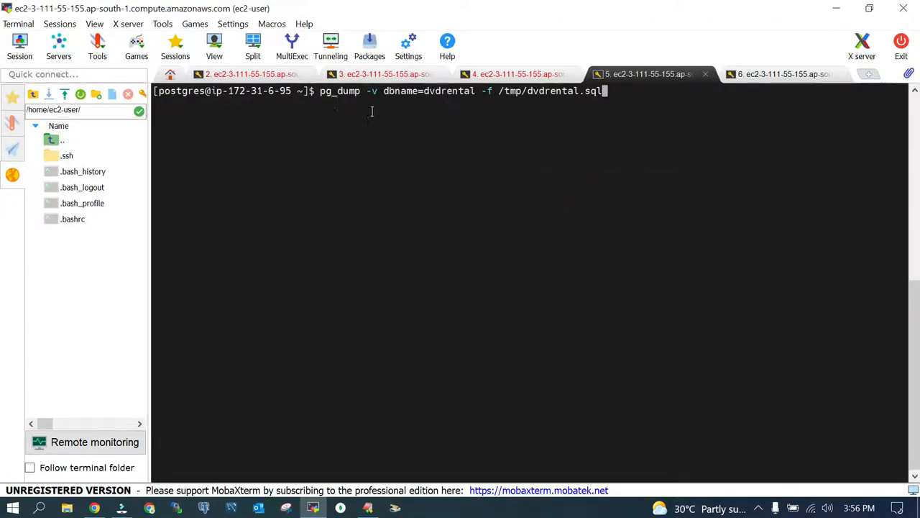
mouse_move(382, 135)
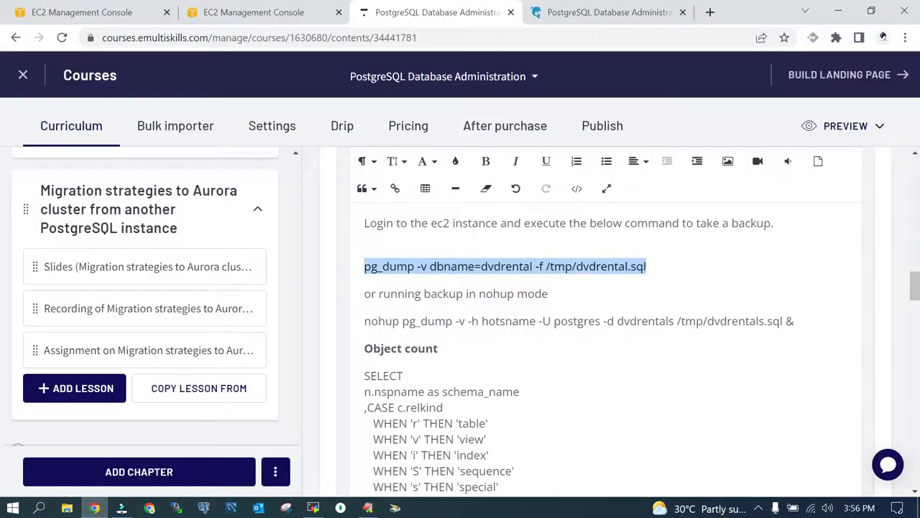
left_click(423, 349)
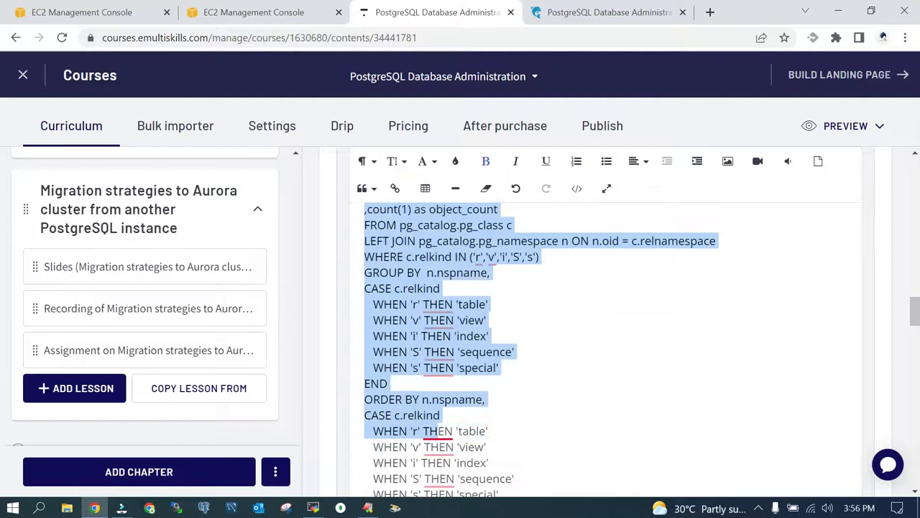
scroll("down", 3)
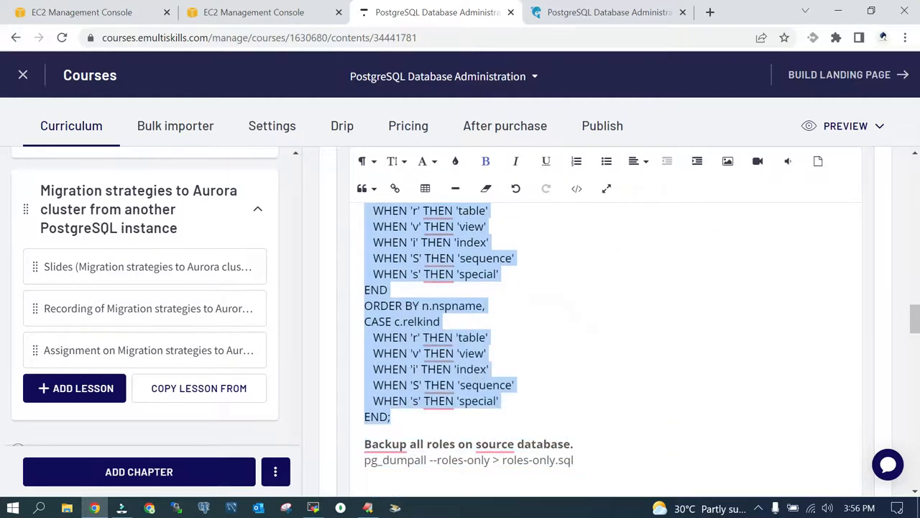
mouse_move(311, 492)
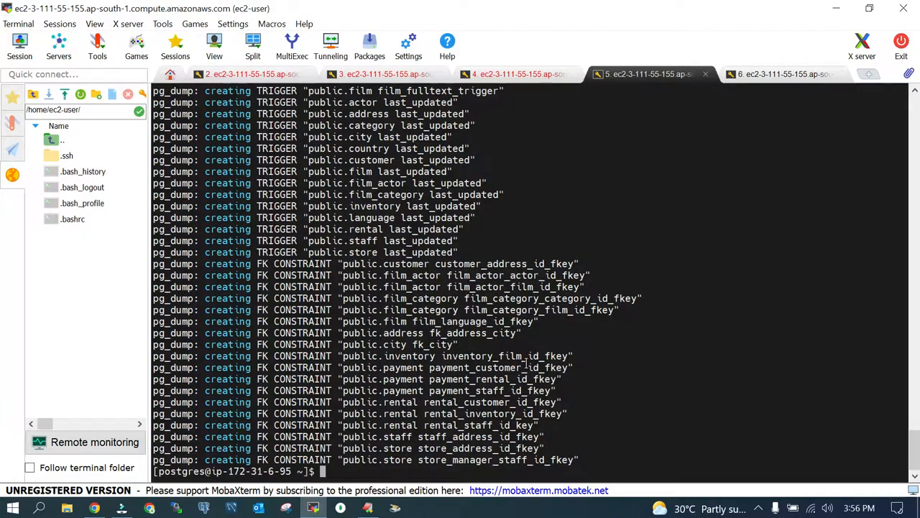
Connect psql to the source dvdrental and run the object-count query showing 15 tables, 7 views, 32 indexes, 13 sequences
type("psql")
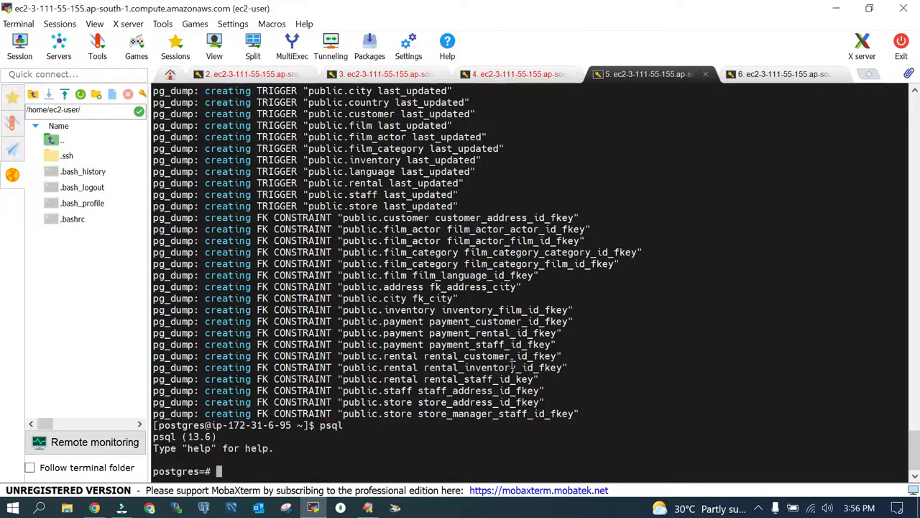
type("\\c")
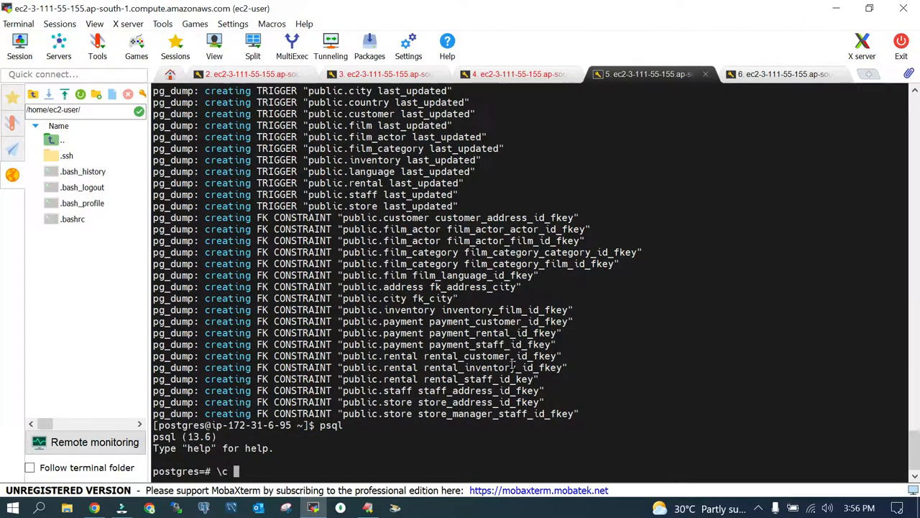
type("dvdre")
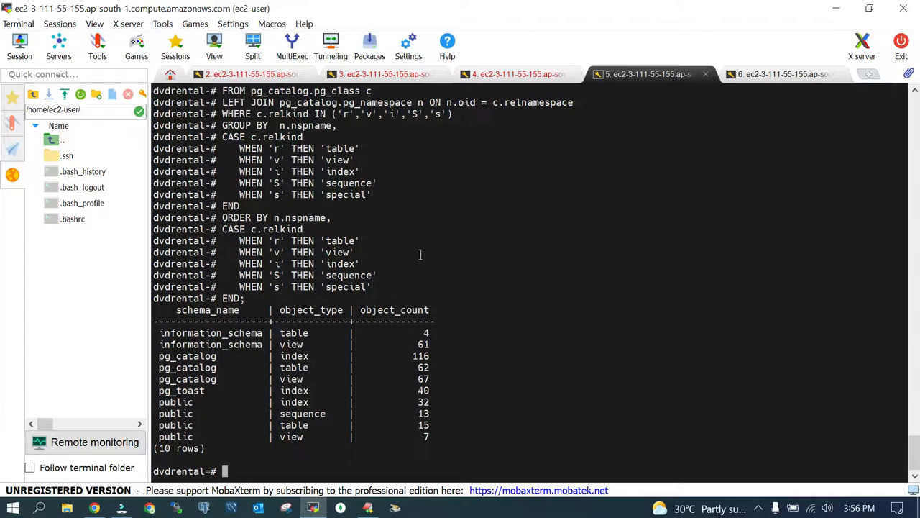
left_click(788, 74)
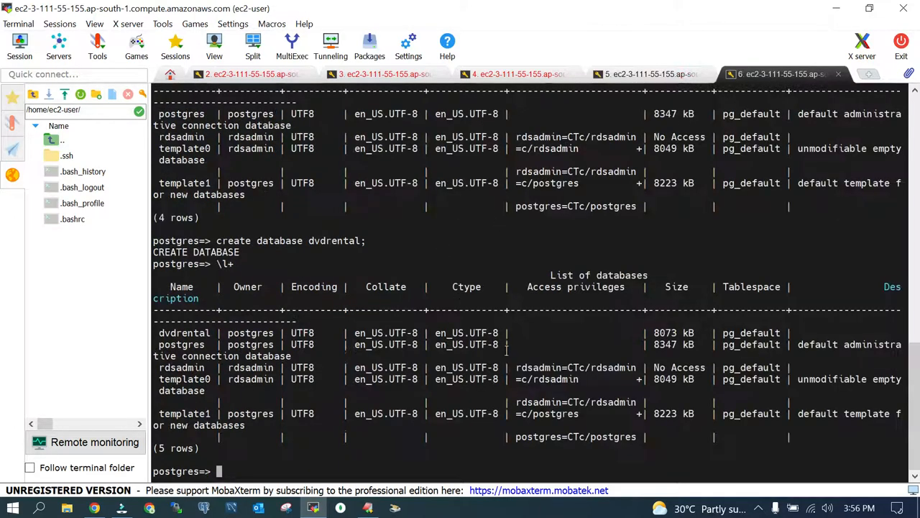
Connect the cluster session to the empty dvdrental and run the object-count query, returning only system schemas
type("\\")
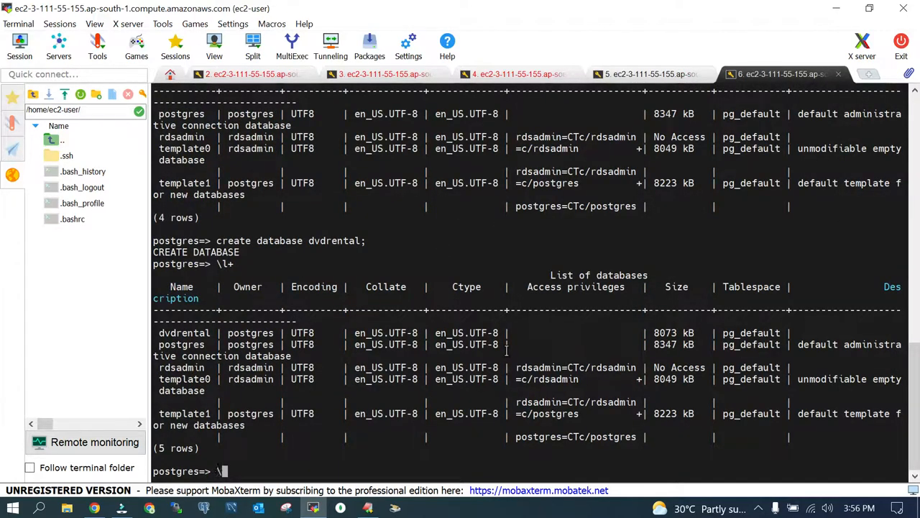
type("c")
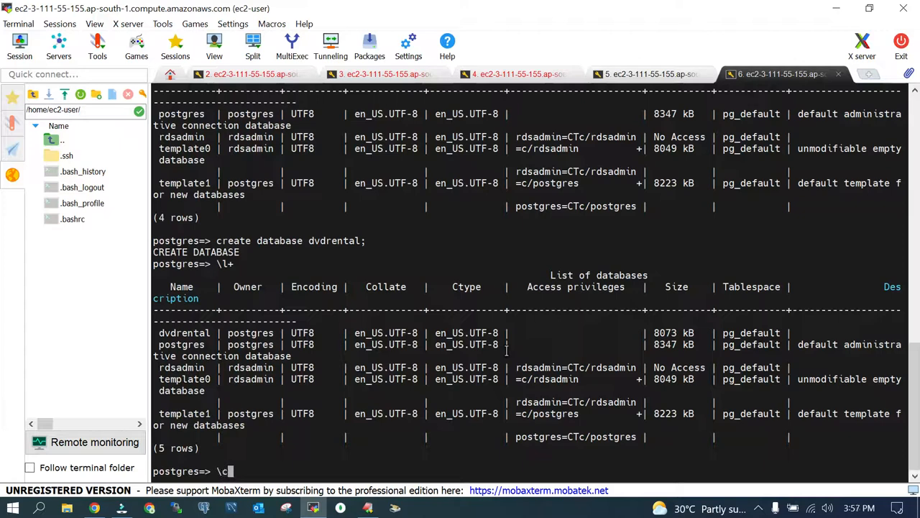
type("dvd")
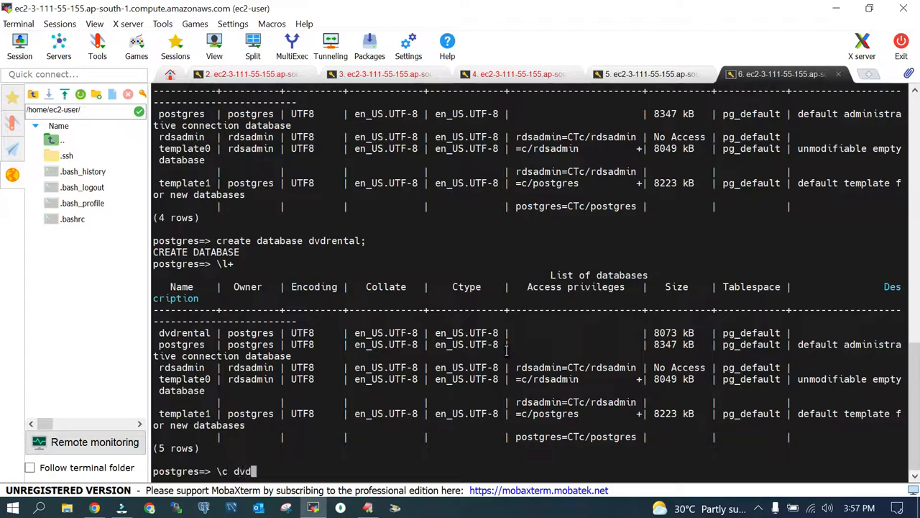
type("rental")
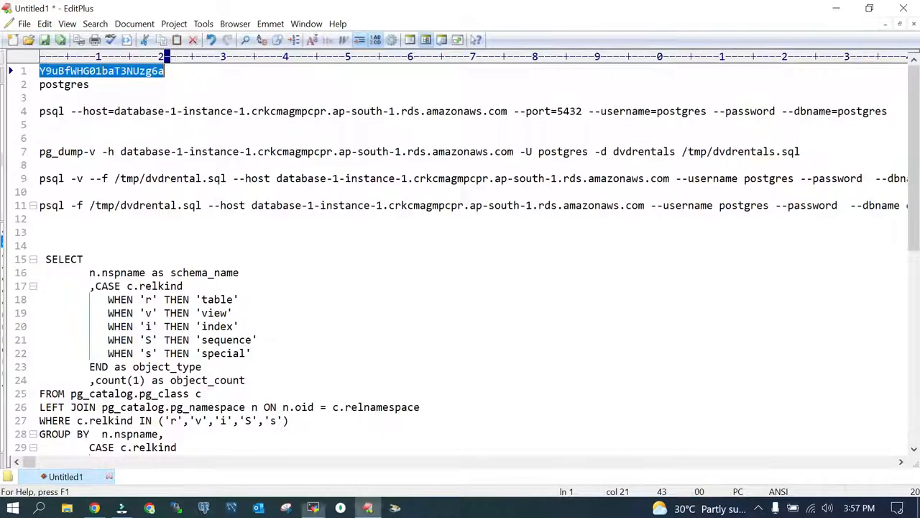
mouse_move(141, 472)
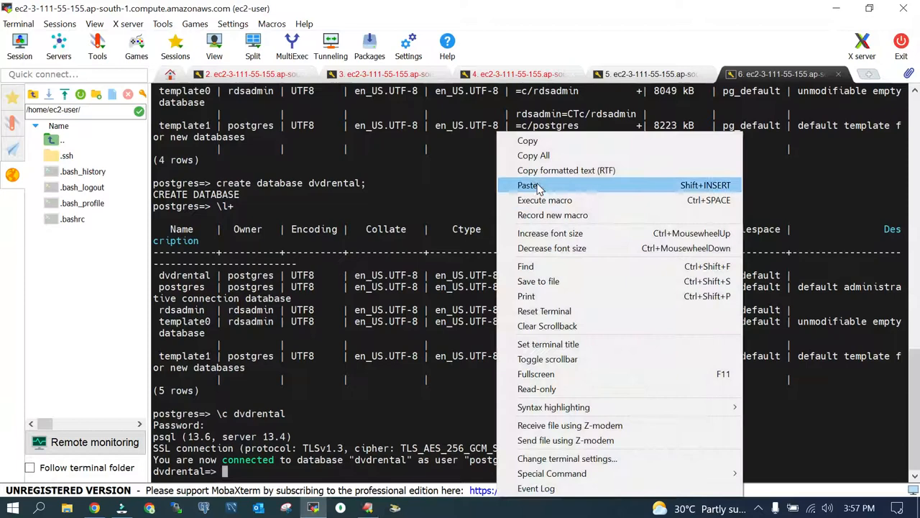
left_click(528, 184)
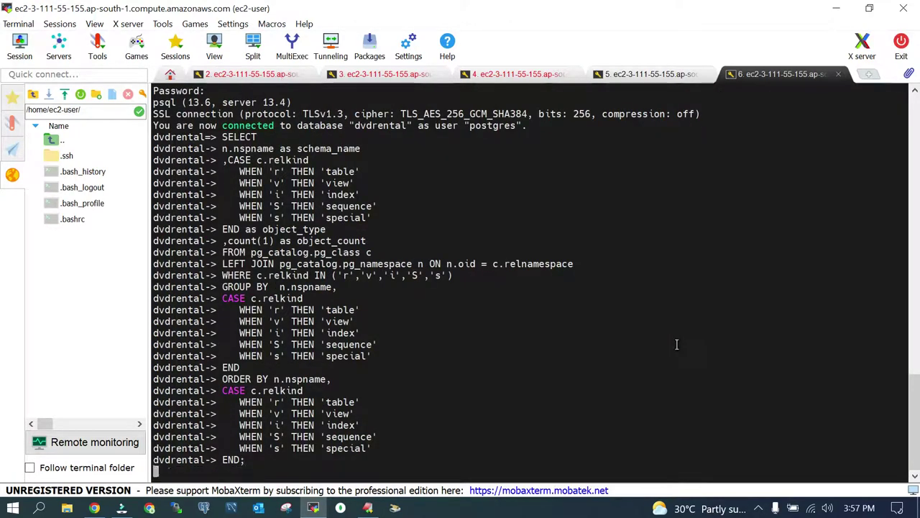
key("Return")
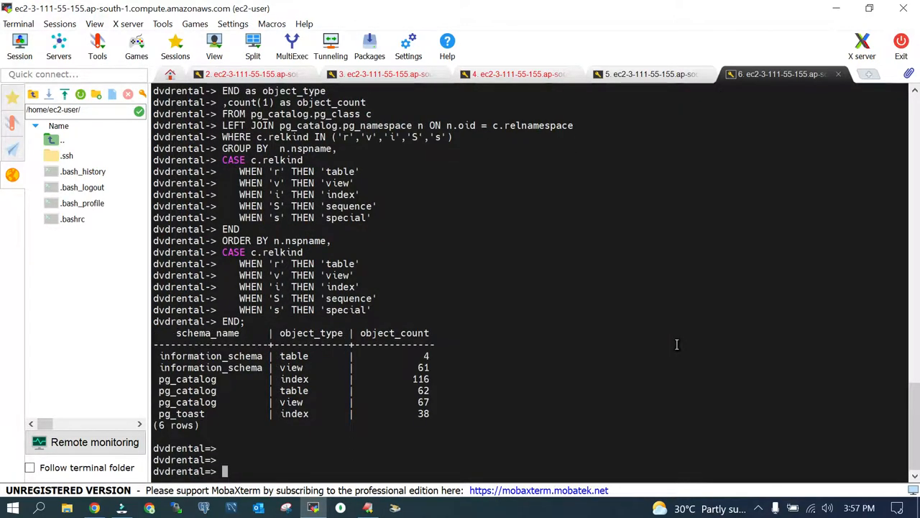
mouse_move(226, 403)
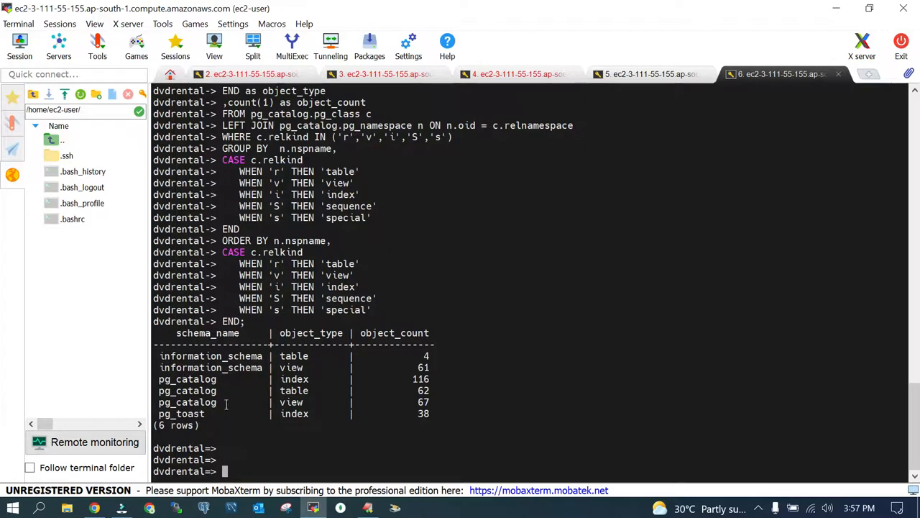
mouse_move(420, 429)
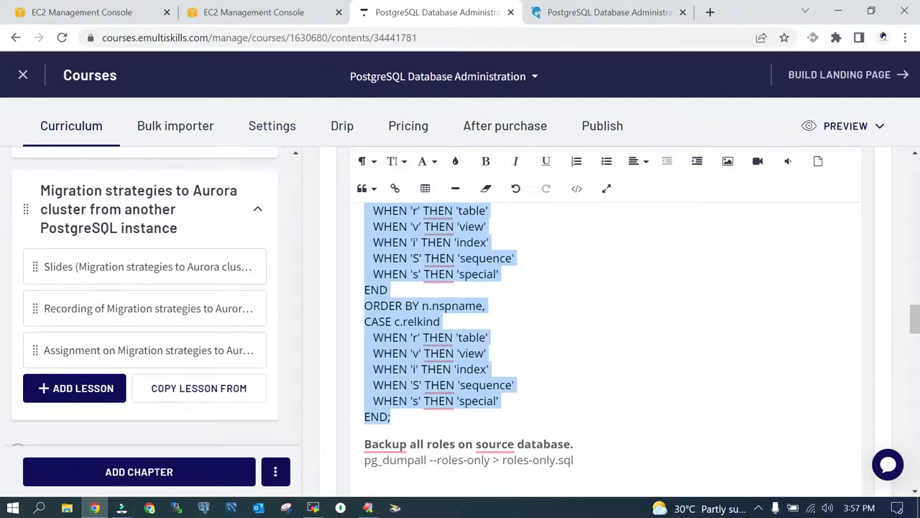
Back up the source roles with pg_dumpall --roles-only > roles-only.sql
scroll("down", 3)
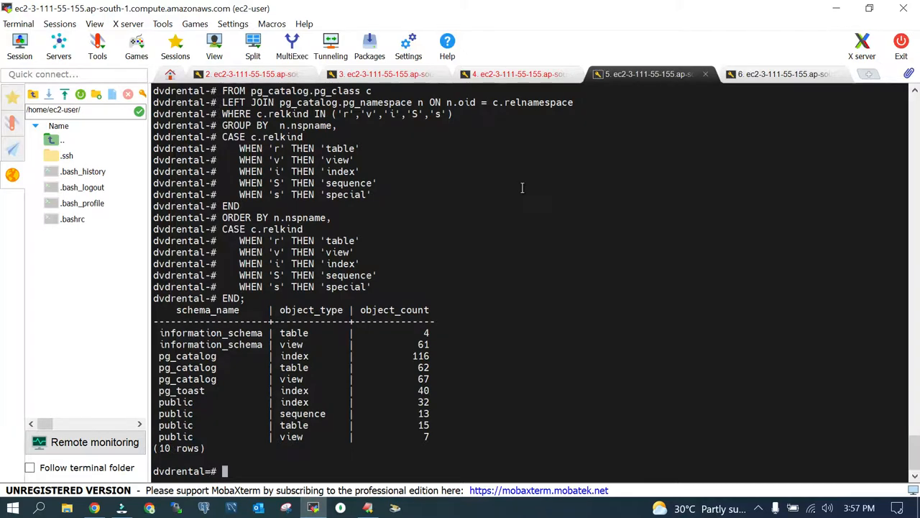
type("\\q")
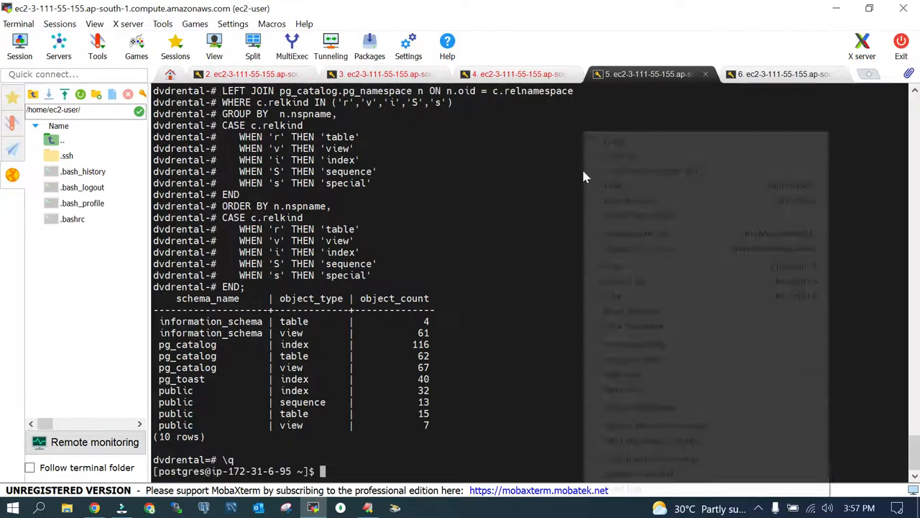
type("pg_dumpall --roles-only > roles-only.sql")
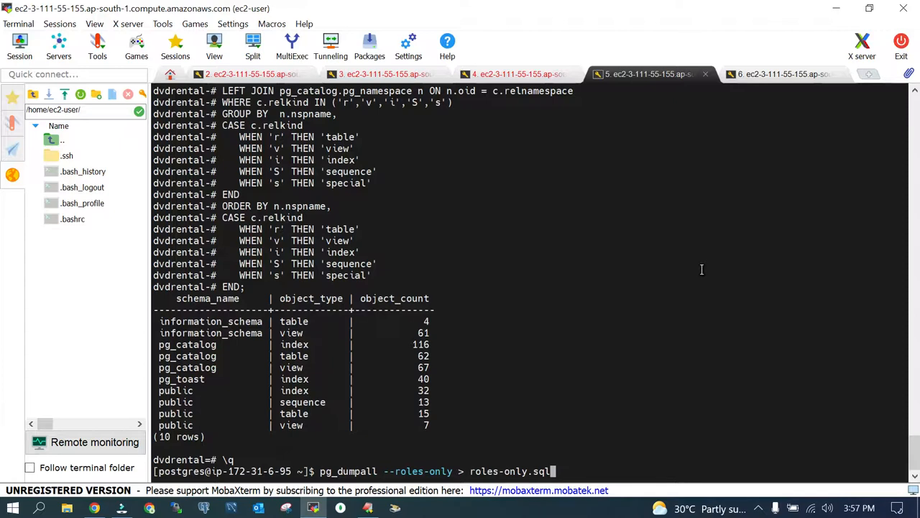
key("Return")
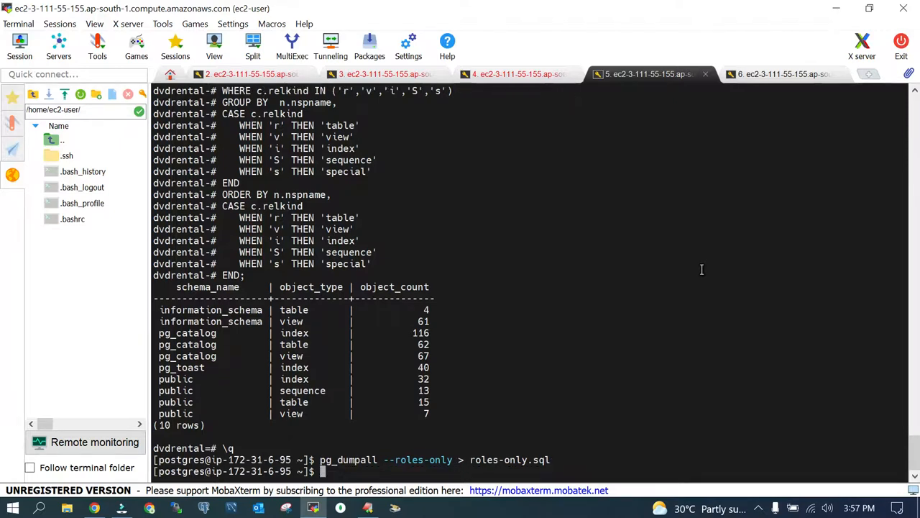
Display roles-only.sql with cat, showing CREATE ROLE for foo, migrationtest and postgres
type("cay")
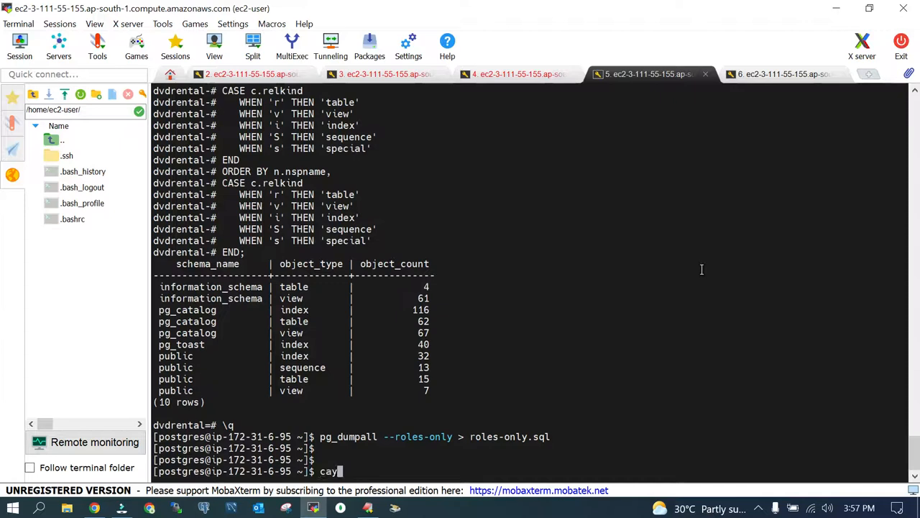
type("cat")
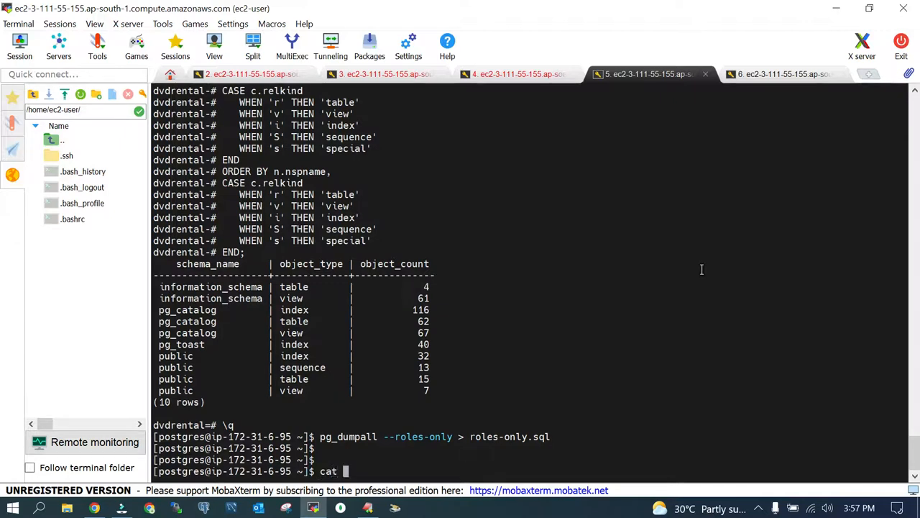
type("roles-only.sql")
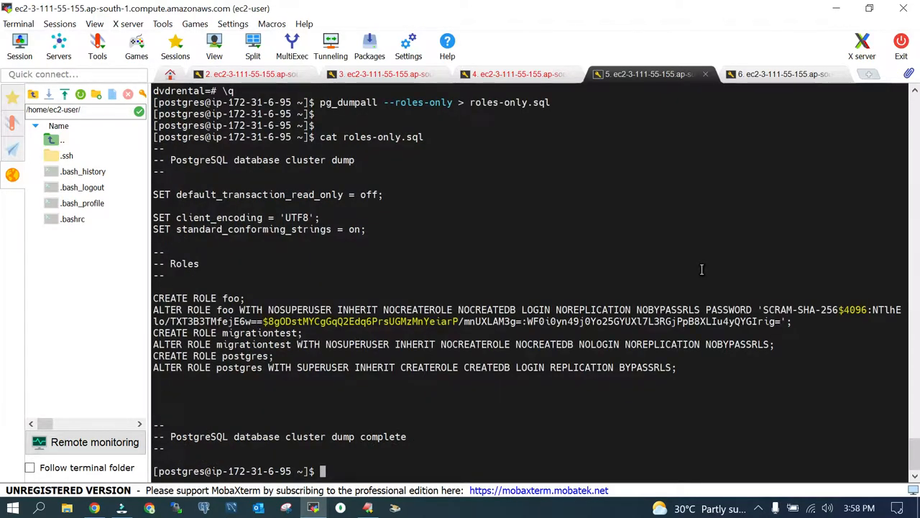
mouse_move(3, 417)
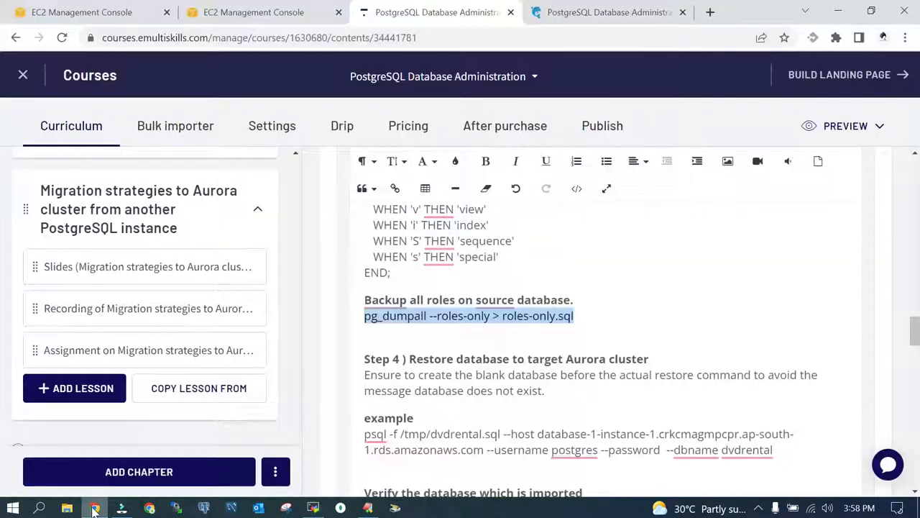
Copy the psql -f restore command from the course notes
left_click(494, 360)
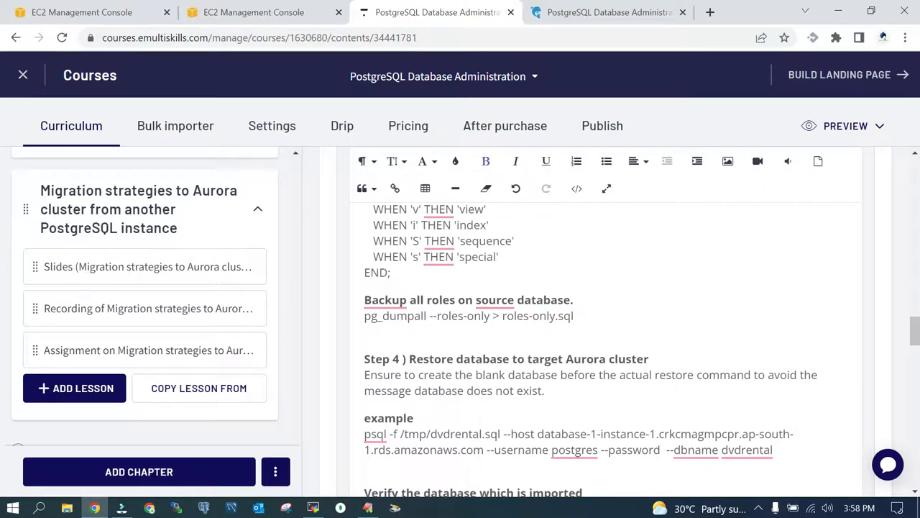
scroll("down", 3)
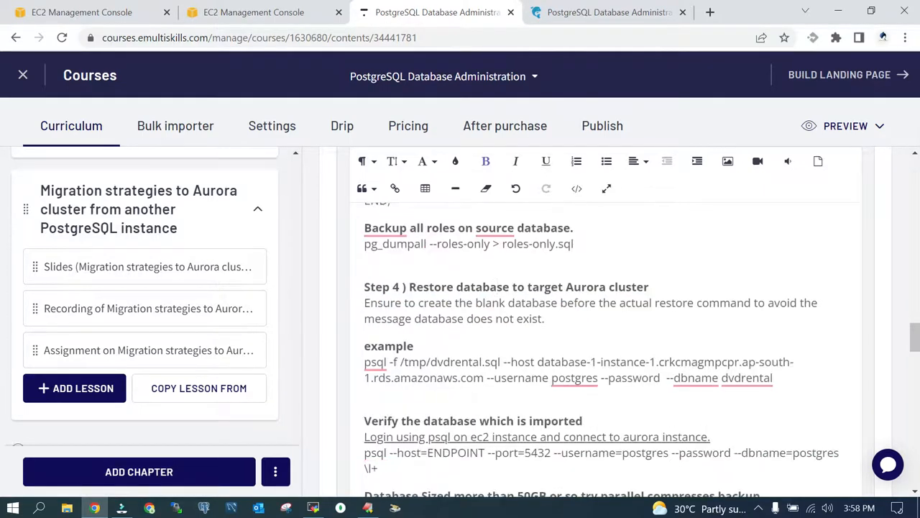
right_click(374, 363)
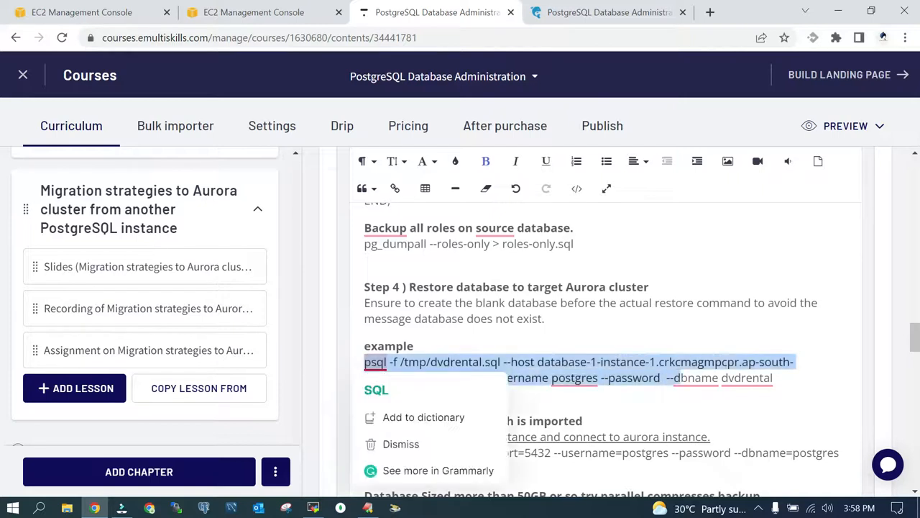
left_click(400, 443)
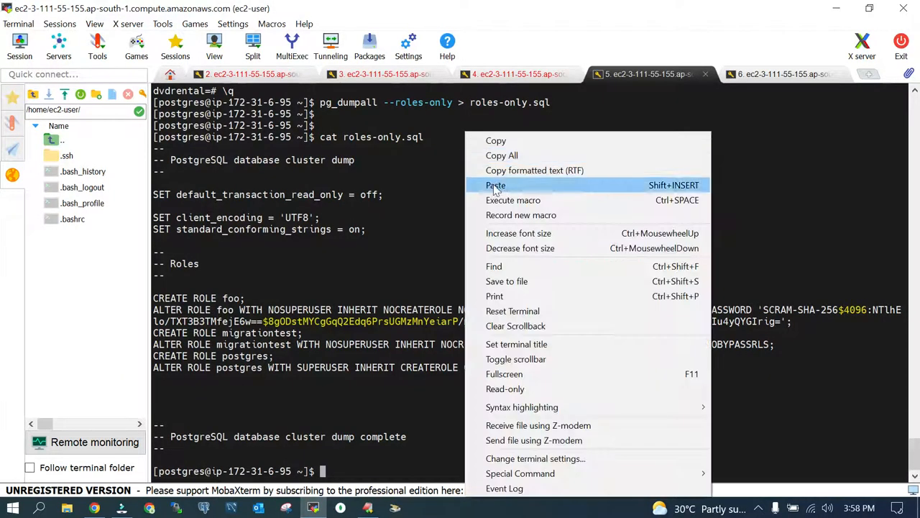
Launch the psql restore of /tmp/dvdrental.sql into the Aurora cluster endpoint and supply the password
left_click(495, 184)
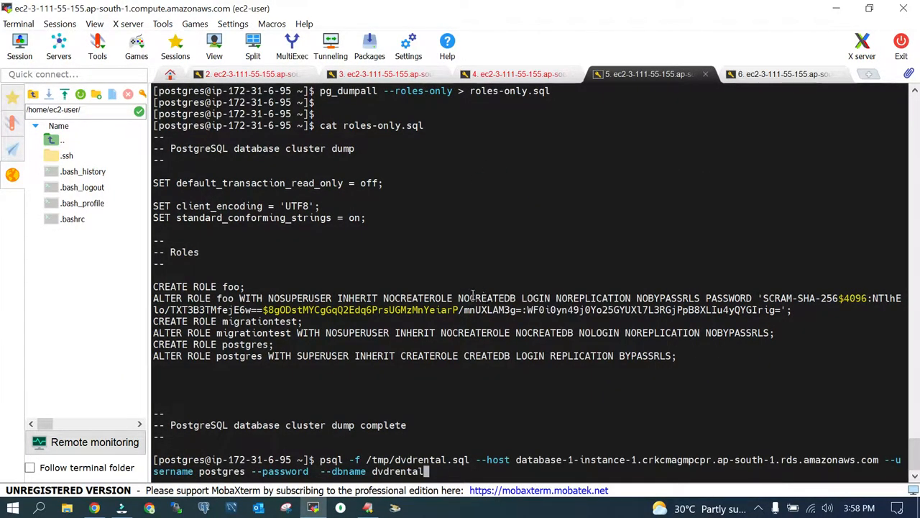
mouse_move(490, 459)
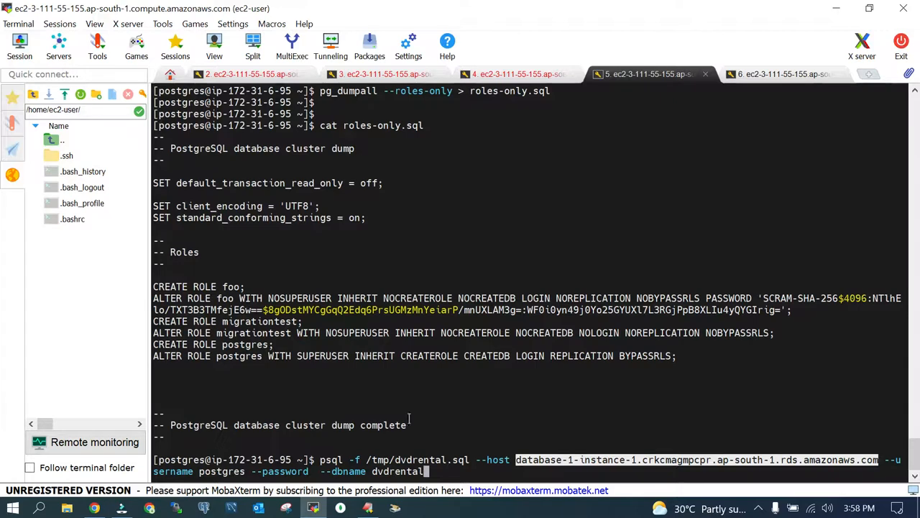
mouse_move(593, 439)
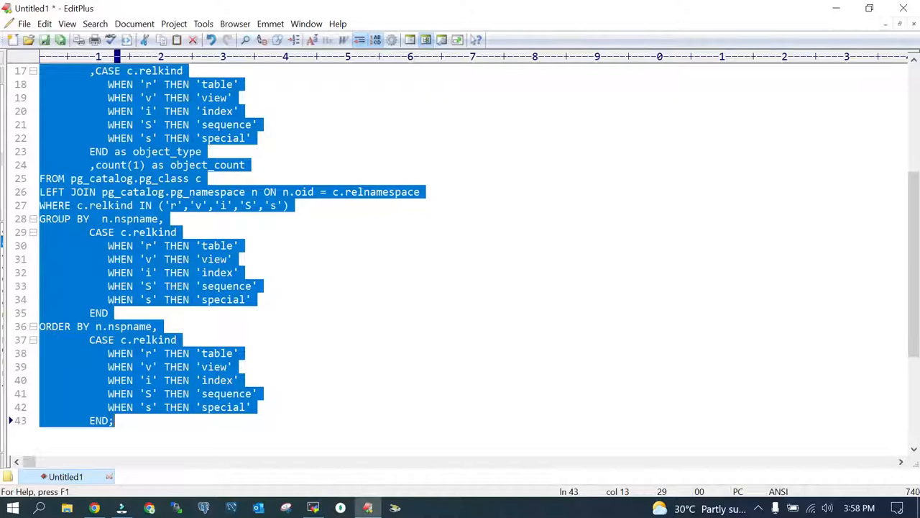
scroll("up", 3)
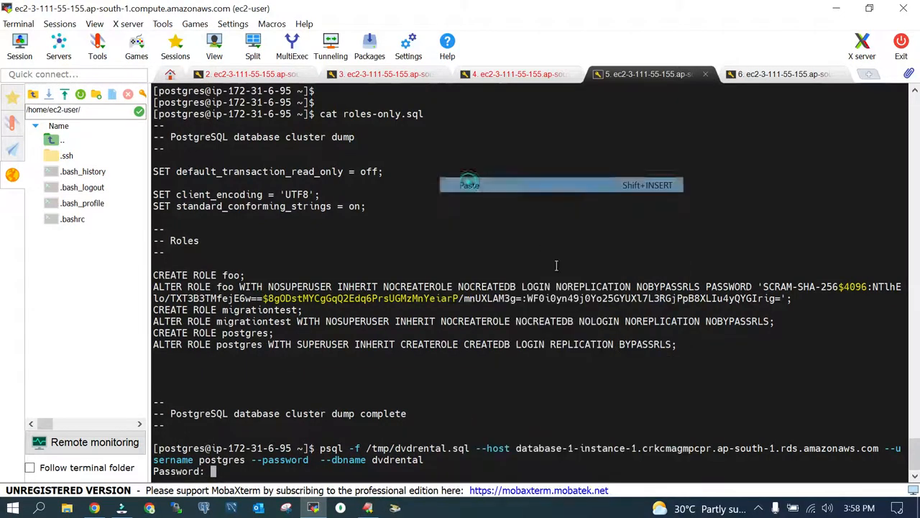
key("Return")
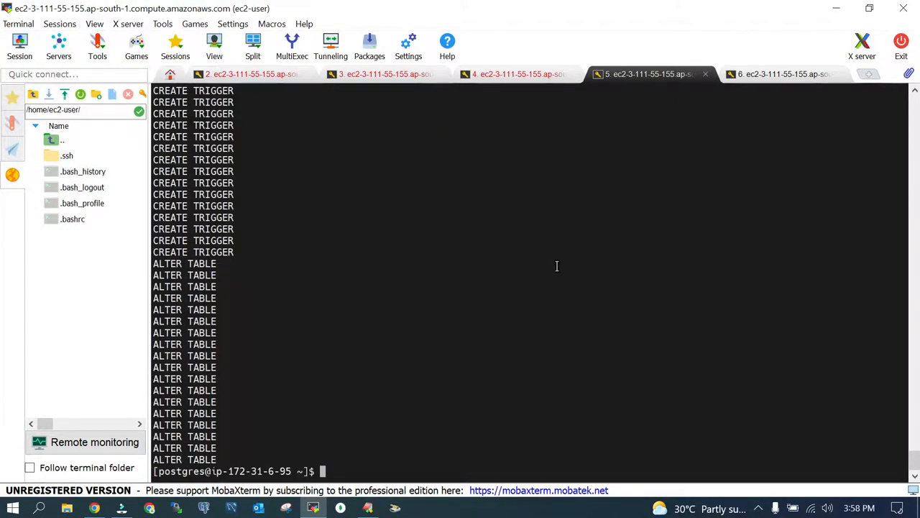
Rerun the object-count query on the restored cluster dvdrental, matching the source's 15 tables, 7 views, 32 indexes, 13 sequences
type("cat roles-only.sql")
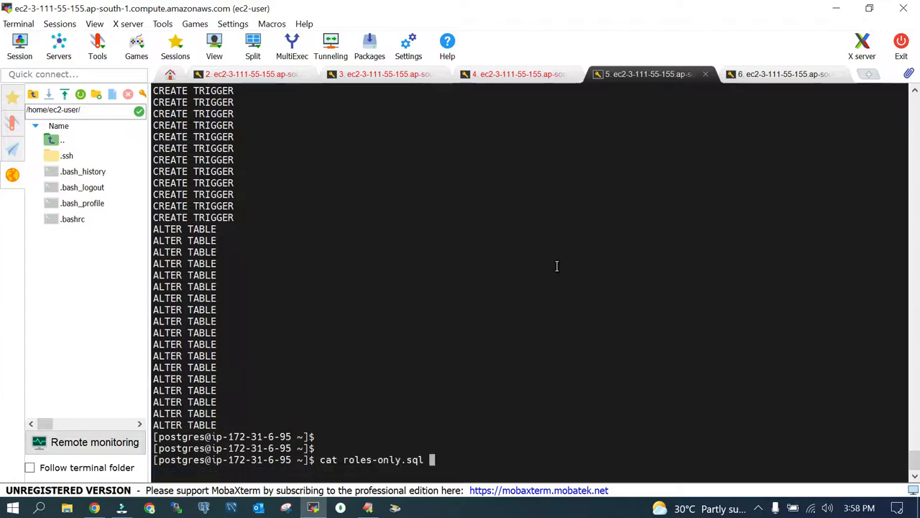
type("pg_dump -v dbname=dvdrental -f /tmp/dvdrental.sql")
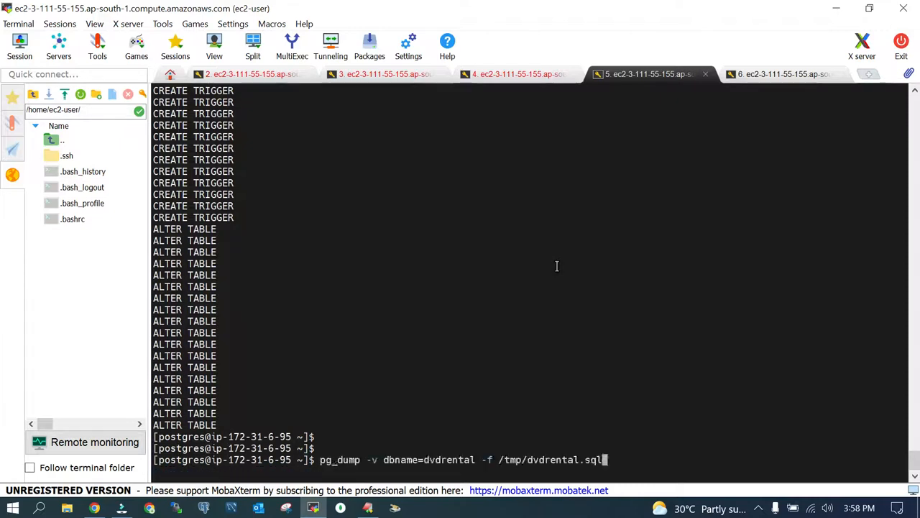
type("psql -f /tmp/dvdrental.sql --host 104.197.58.115 --username postgres --password  --dbname postgres")
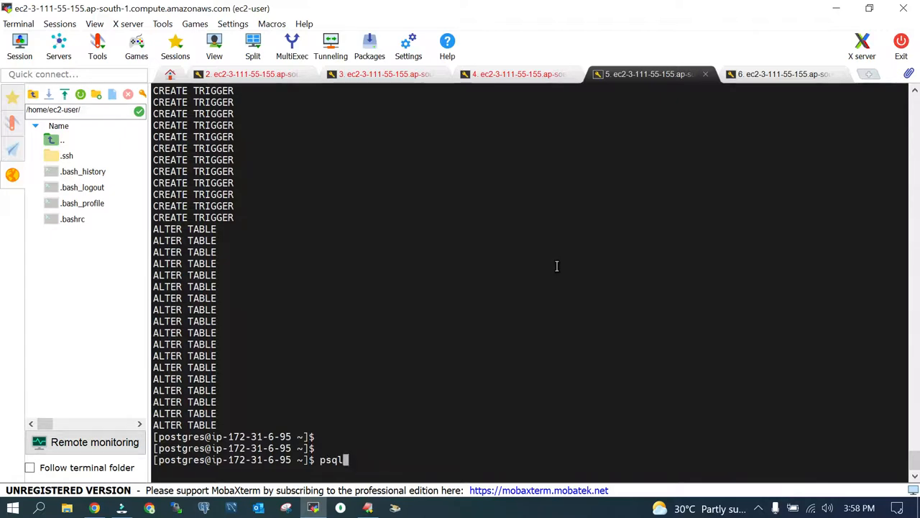
key("ctrl+c")
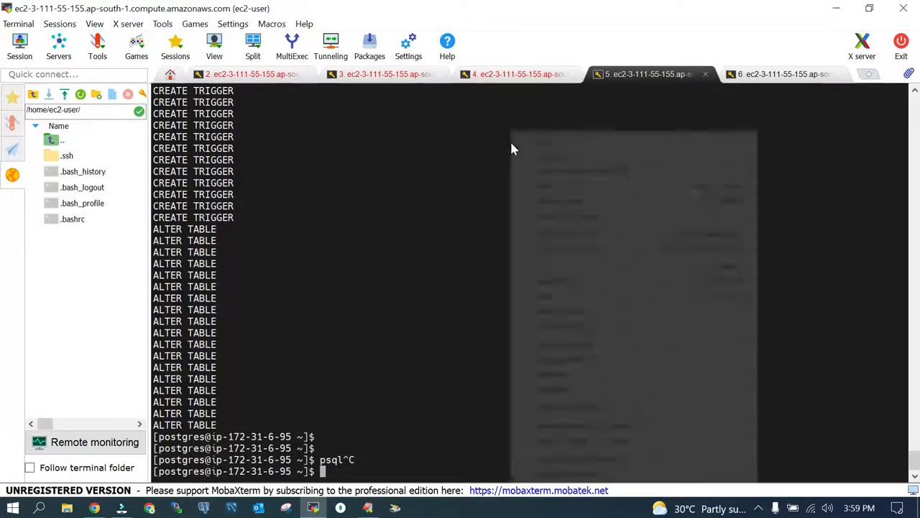
left_click(788, 74)
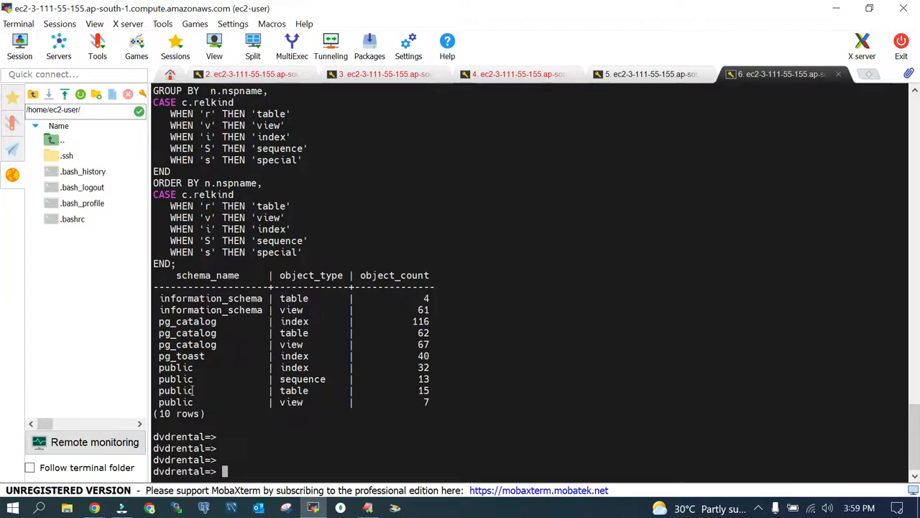
left_click(94, 506)
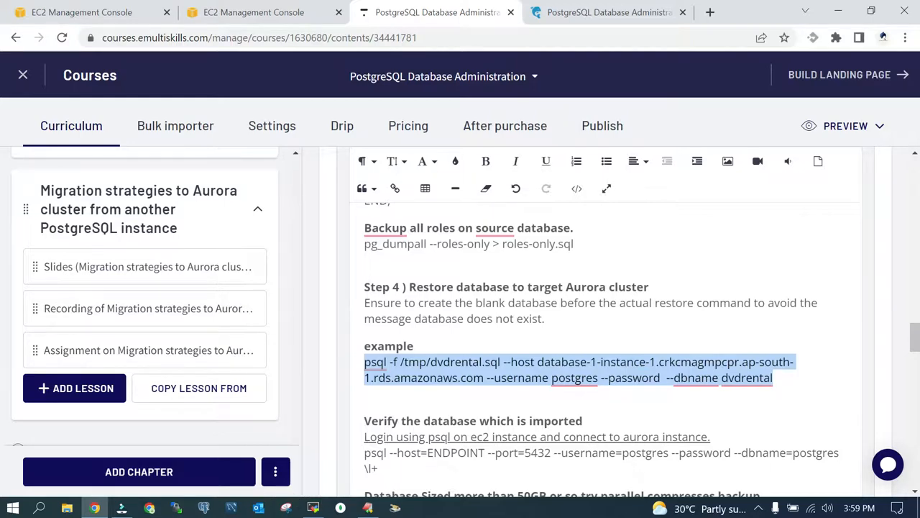
Scroll the lesson notes down to the Parallel Backup with number of CPUs section
scroll("down", 3)
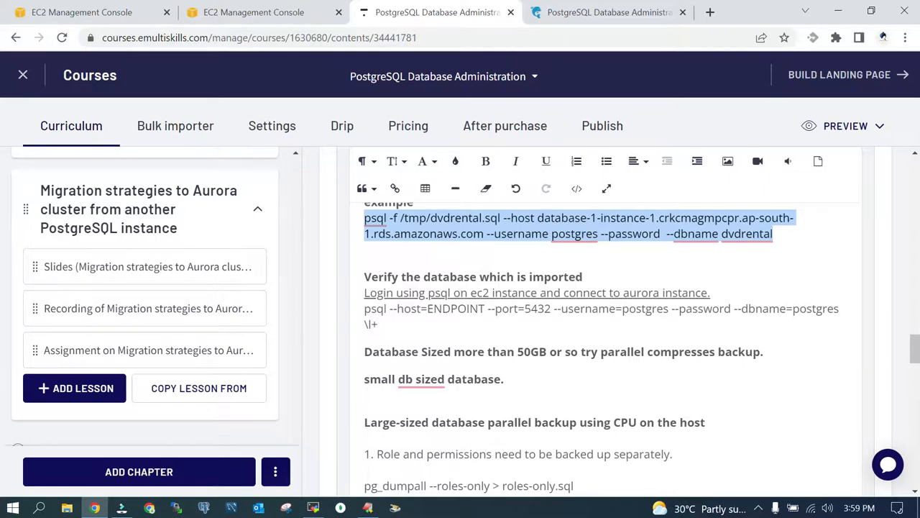
scroll("down", 3)
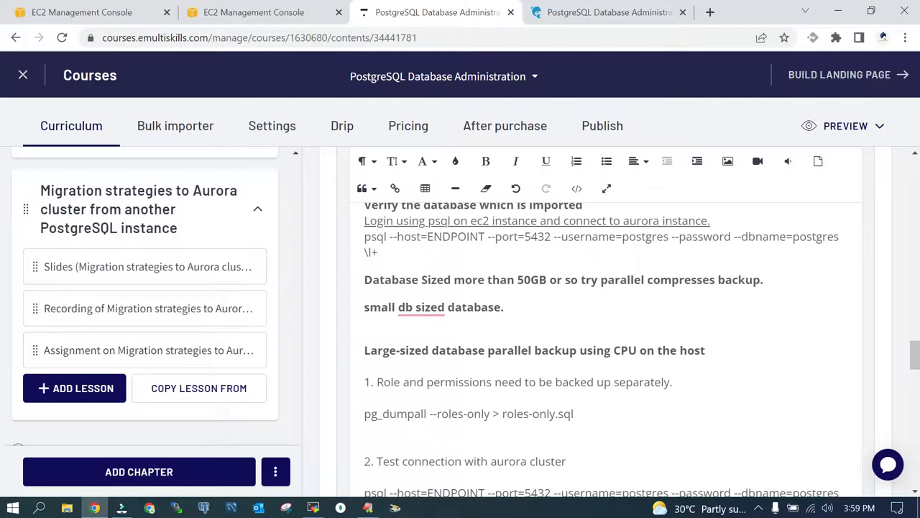
scroll("down", 3)
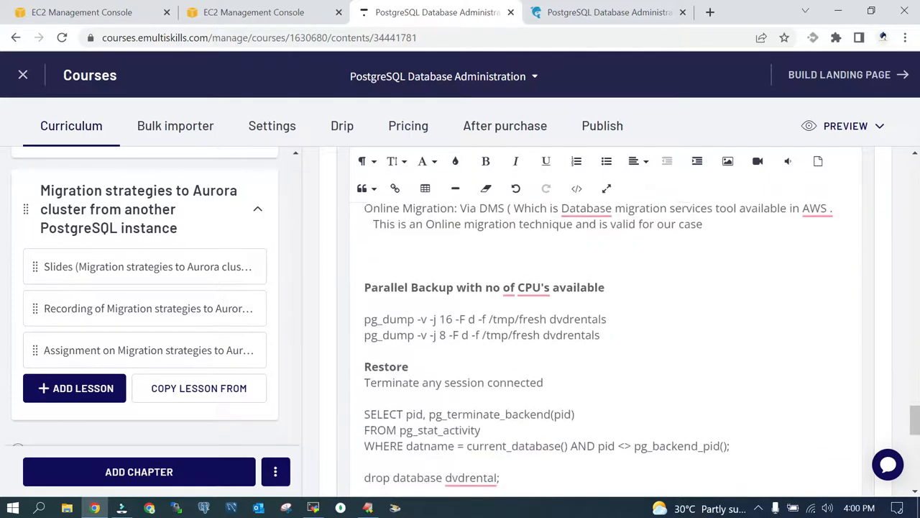
Correct the parallel pg_dump commands so they target dvdrental instead of dvdrentals
scroll("down", 3)
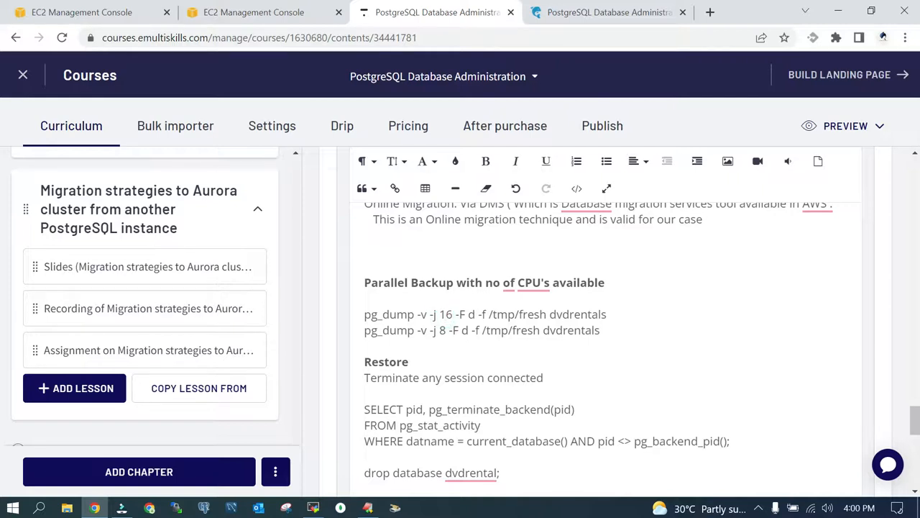
left_click(446, 313)
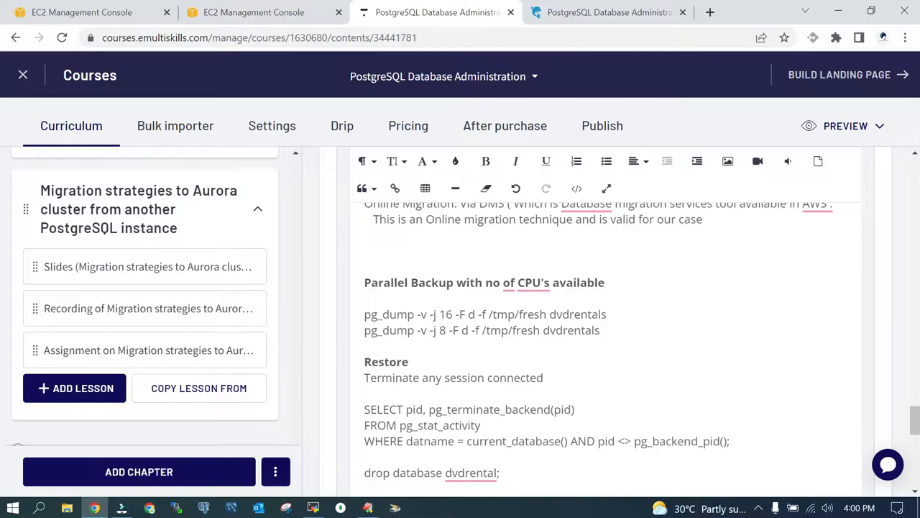
left_click(606, 314)
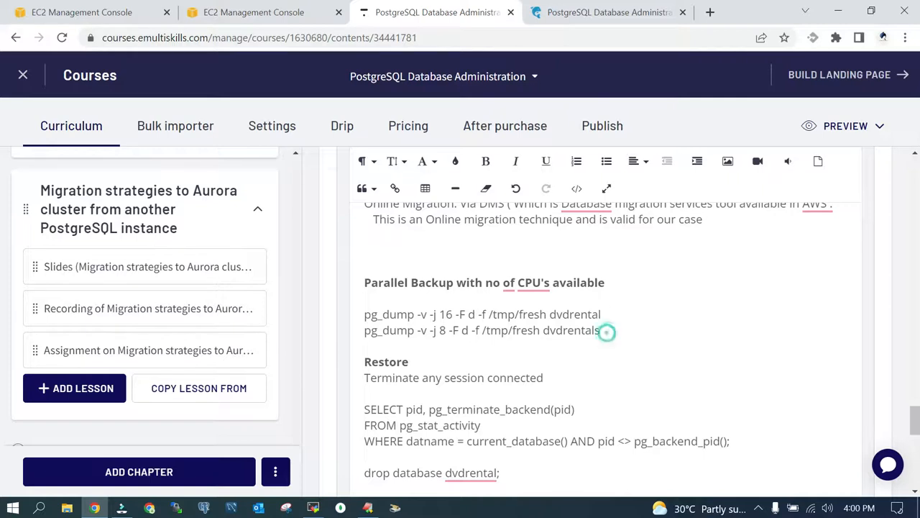
left_click(607, 330)
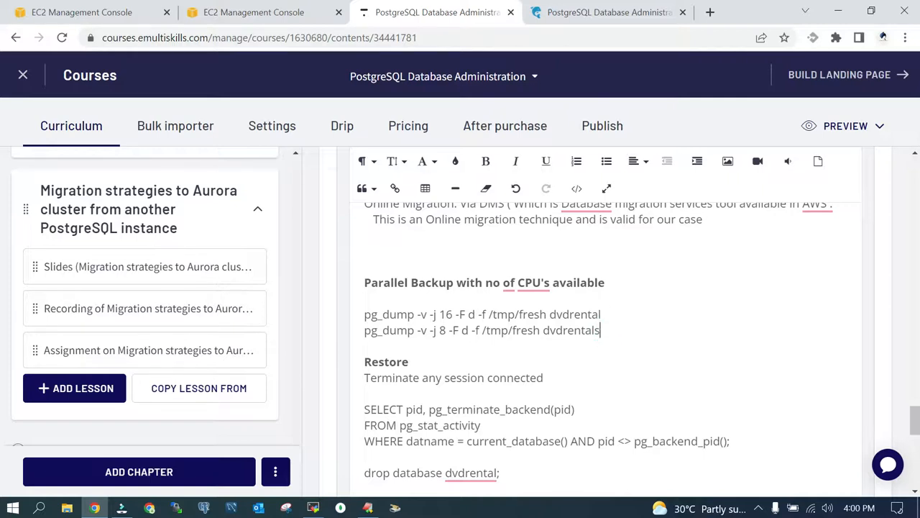
key("Backspace")
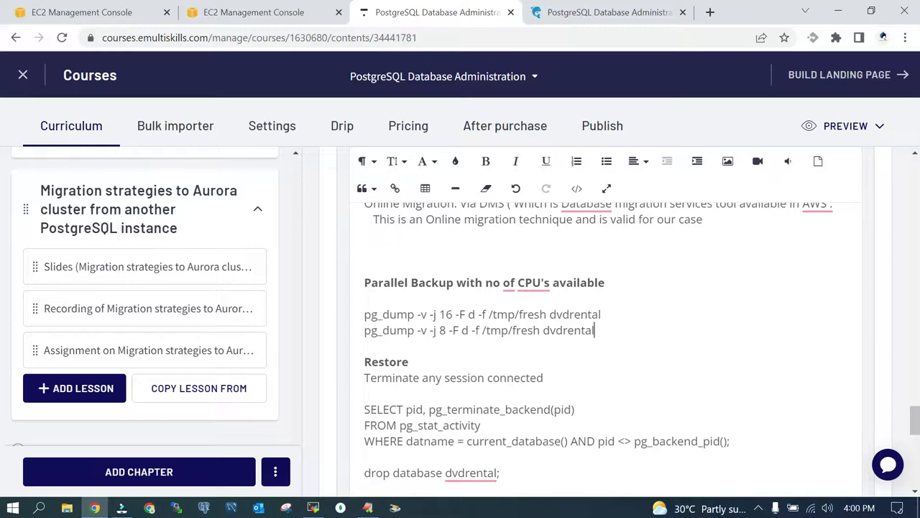